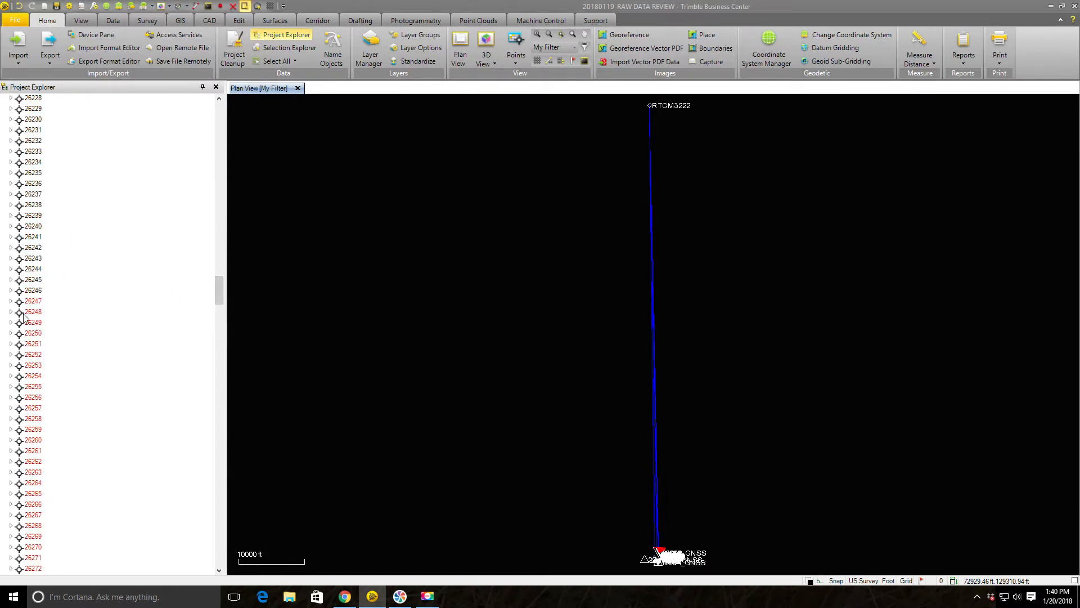
click(33, 311)
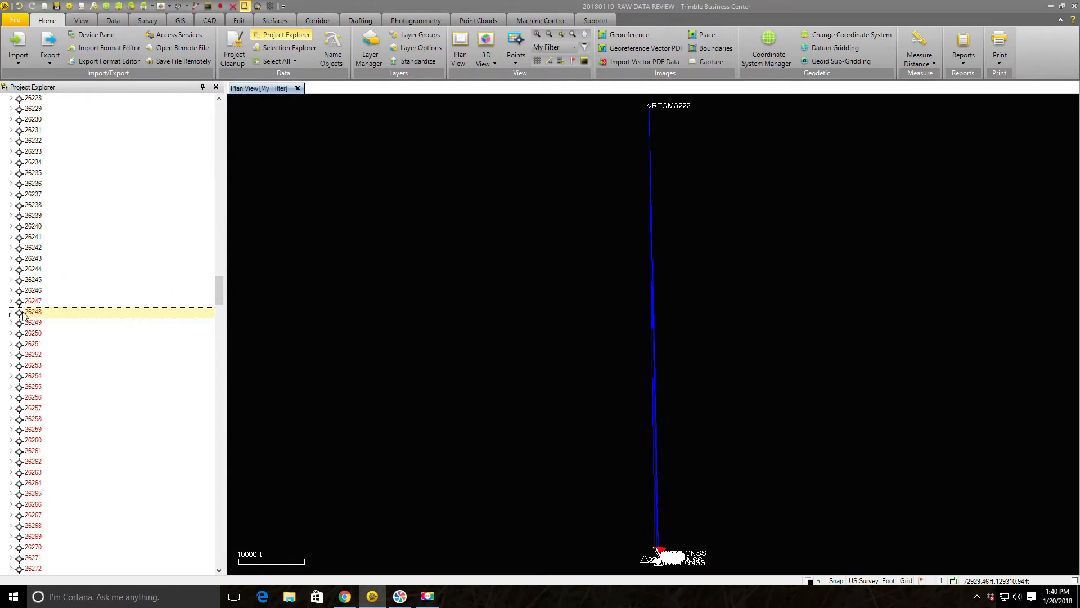
scroll(up, 3)
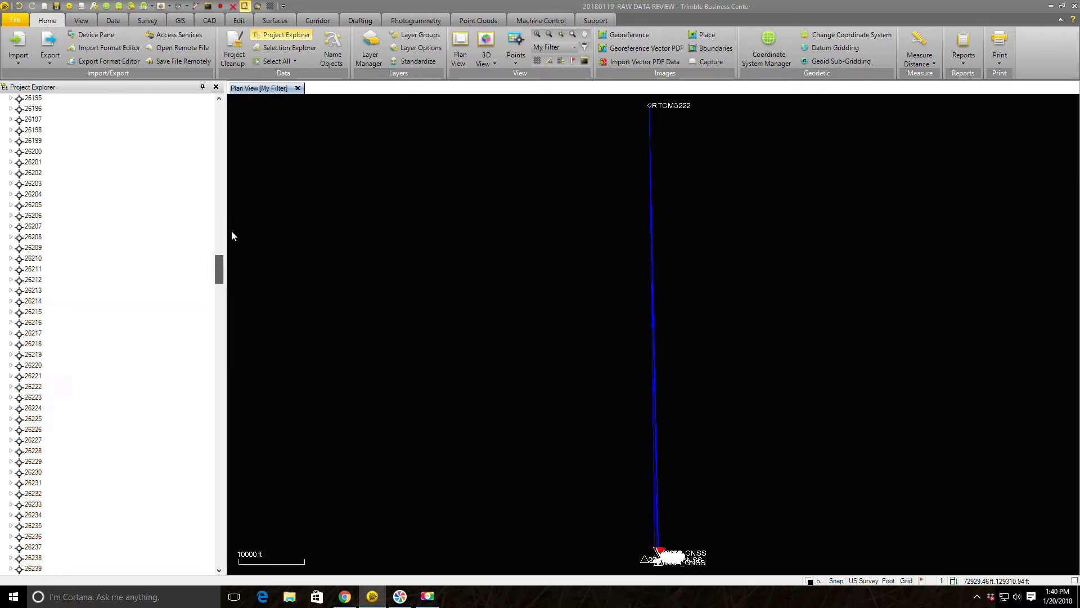
scroll(up, 3)
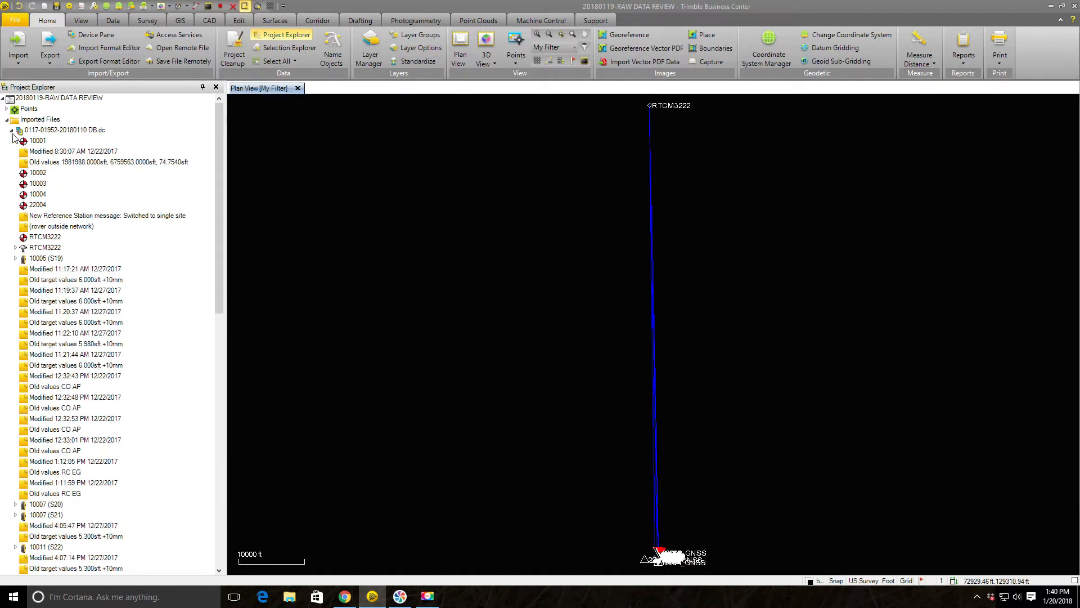
click(11, 129)
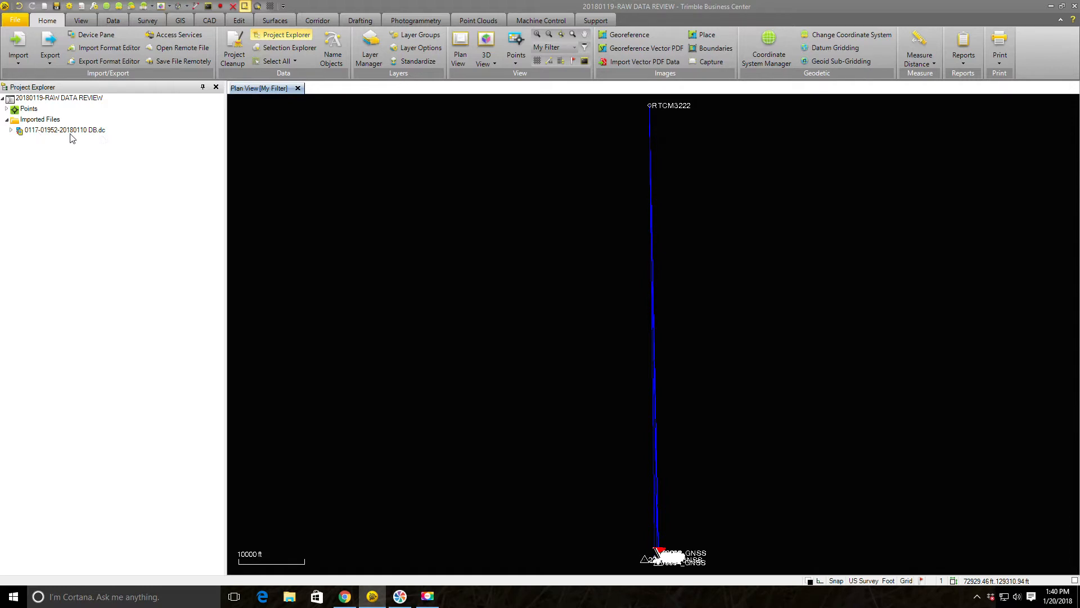
mouse_move(86, 138)
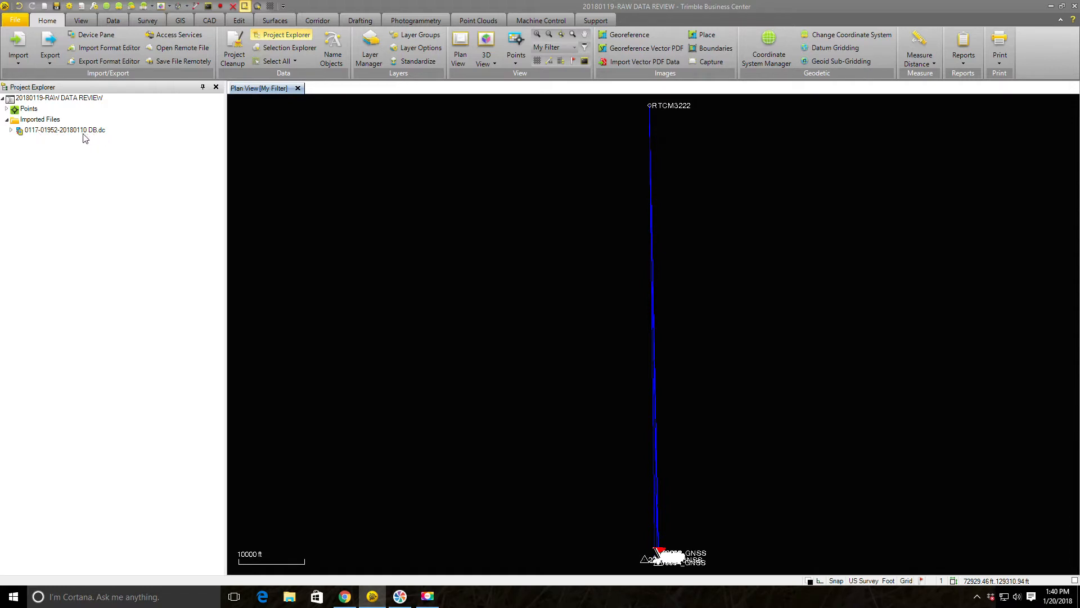
mouse_move(98, 138)
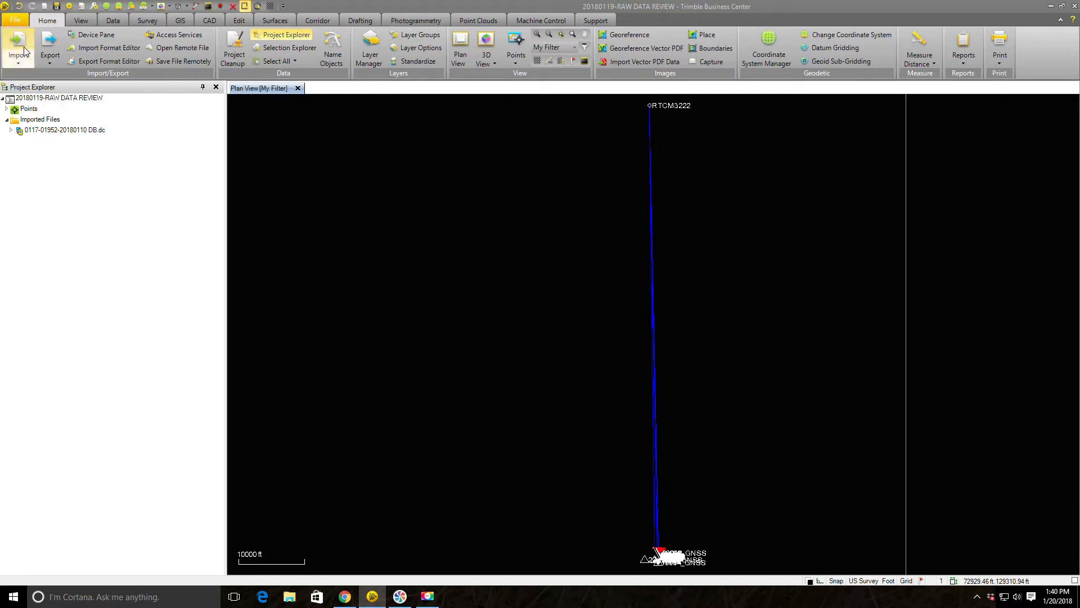
click(19, 49)
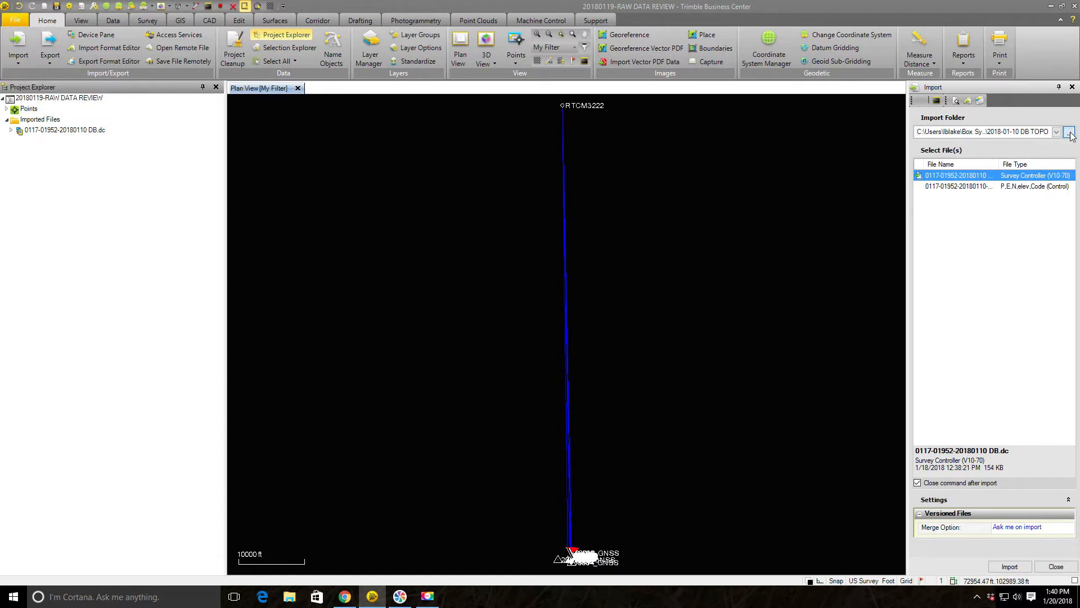
click(1070, 131)
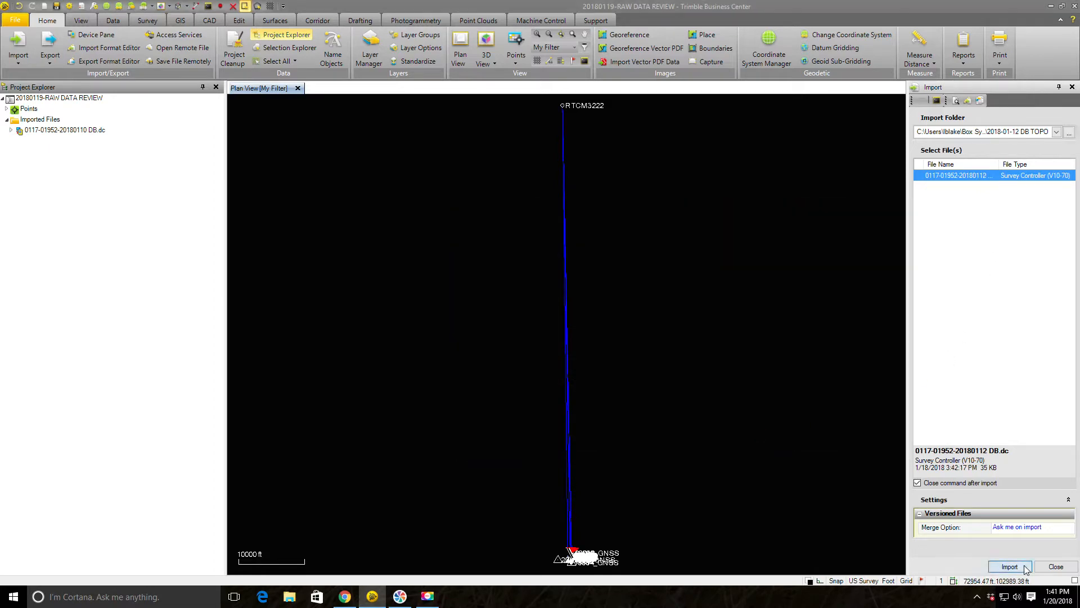
click(1009, 566)
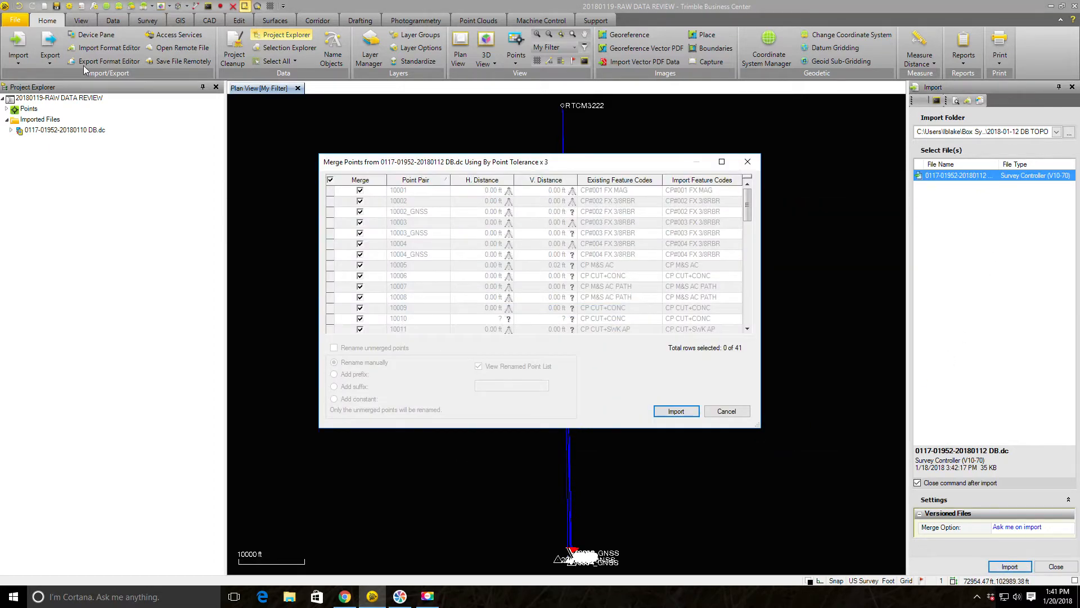
- Review the 41 matched point pairs, including 10003, and import with all merges kept
click(409, 255)
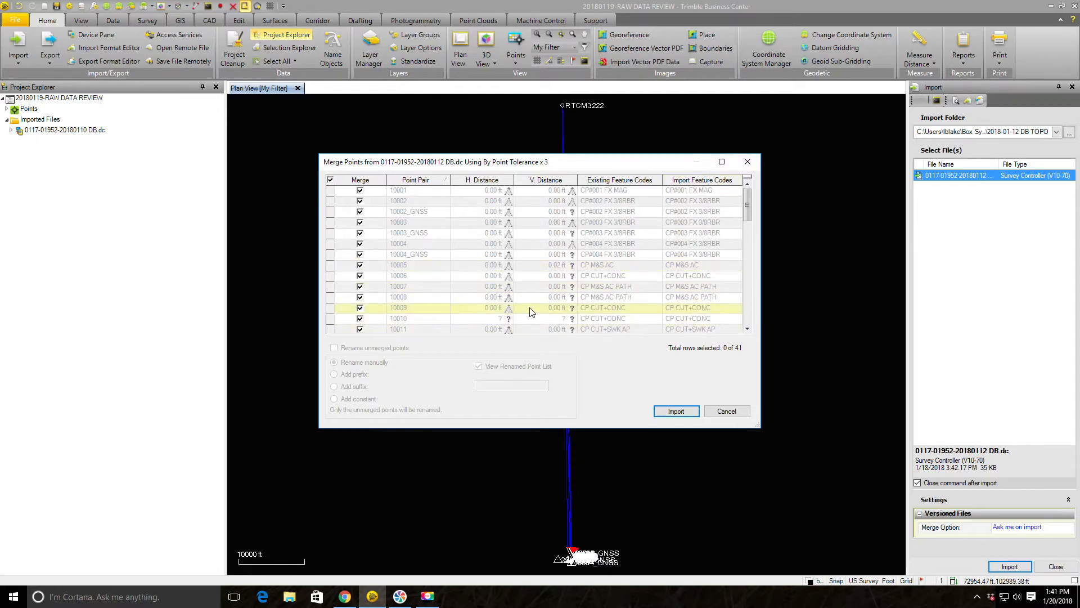
scroll(down, 3)
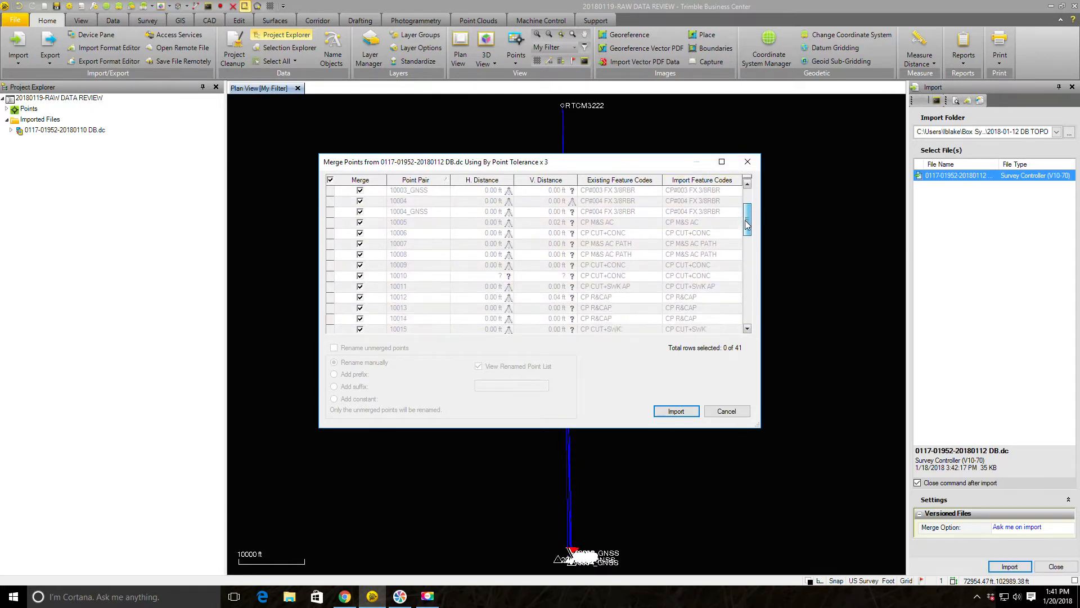
scroll(up, 3)
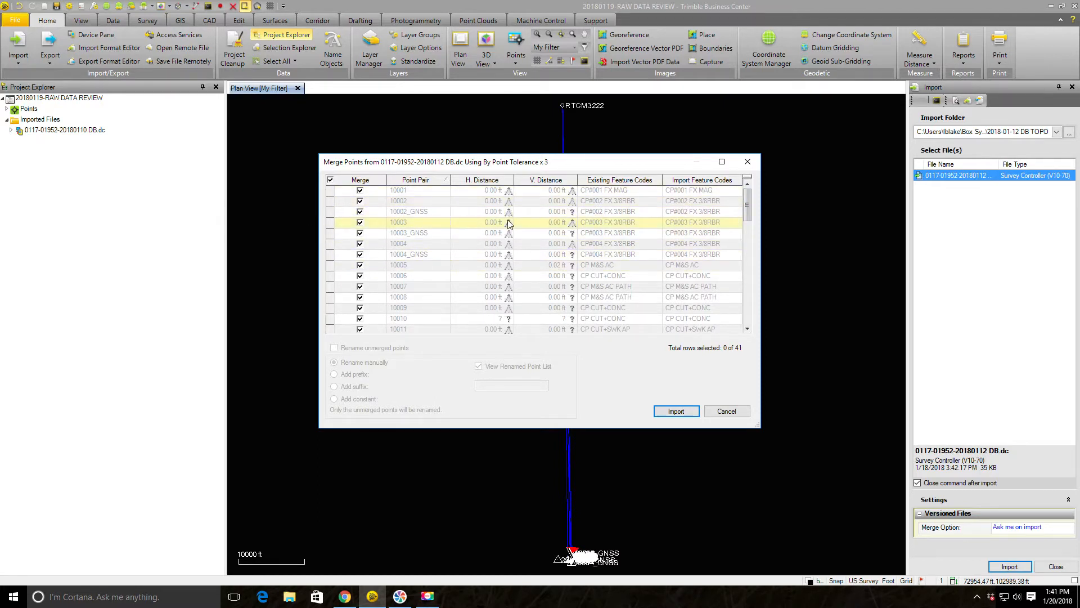
click(416, 191)
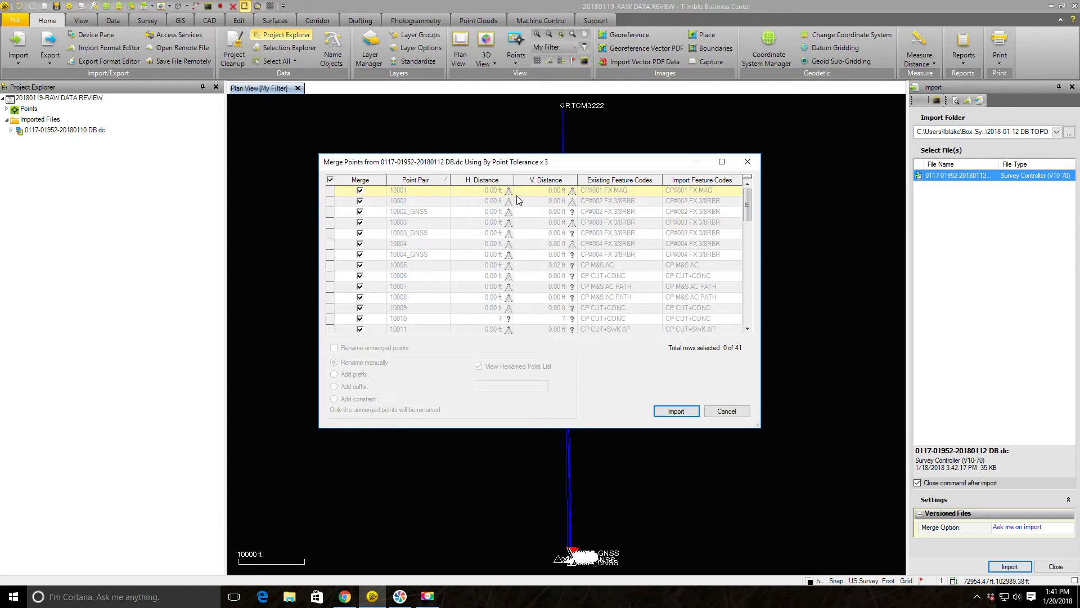
mouse_move(515, 199)
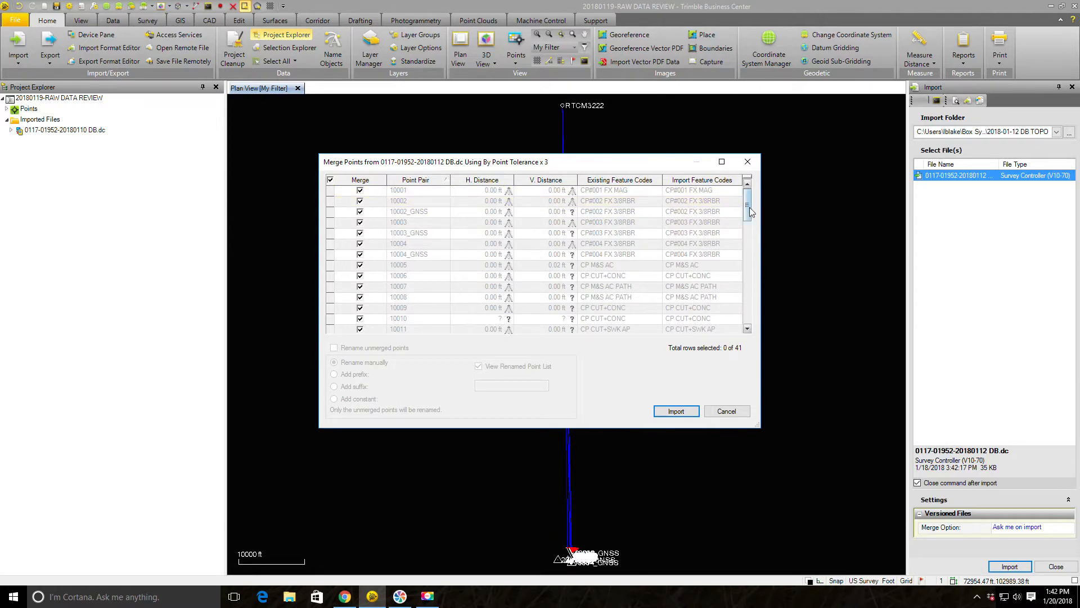
scroll(down, 3)
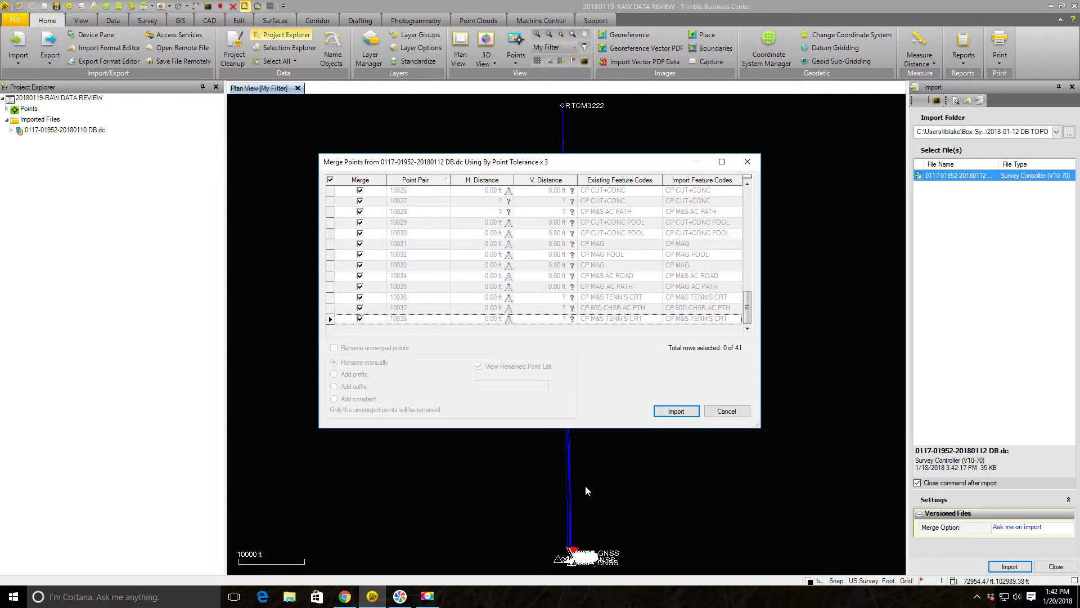
mouse_move(676, 411)
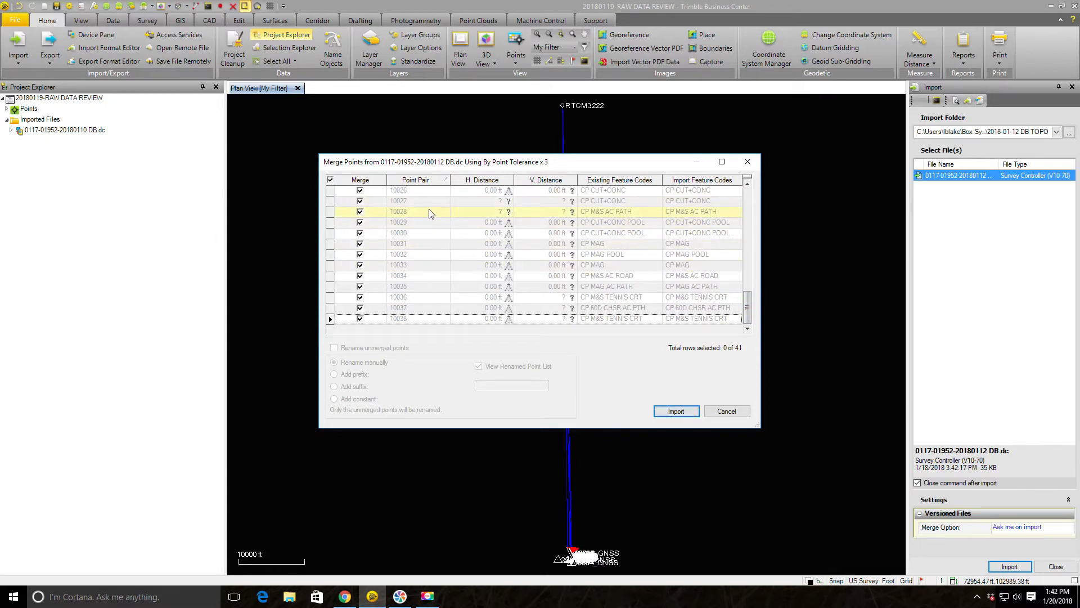
mouse_move(417, 221)
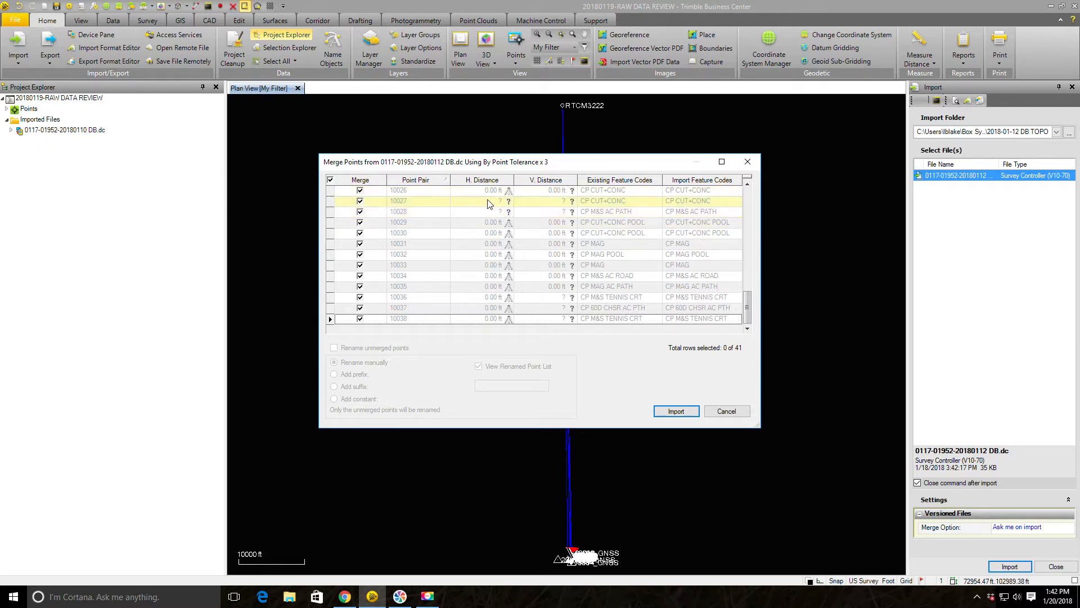
mouse_move(546, 210)
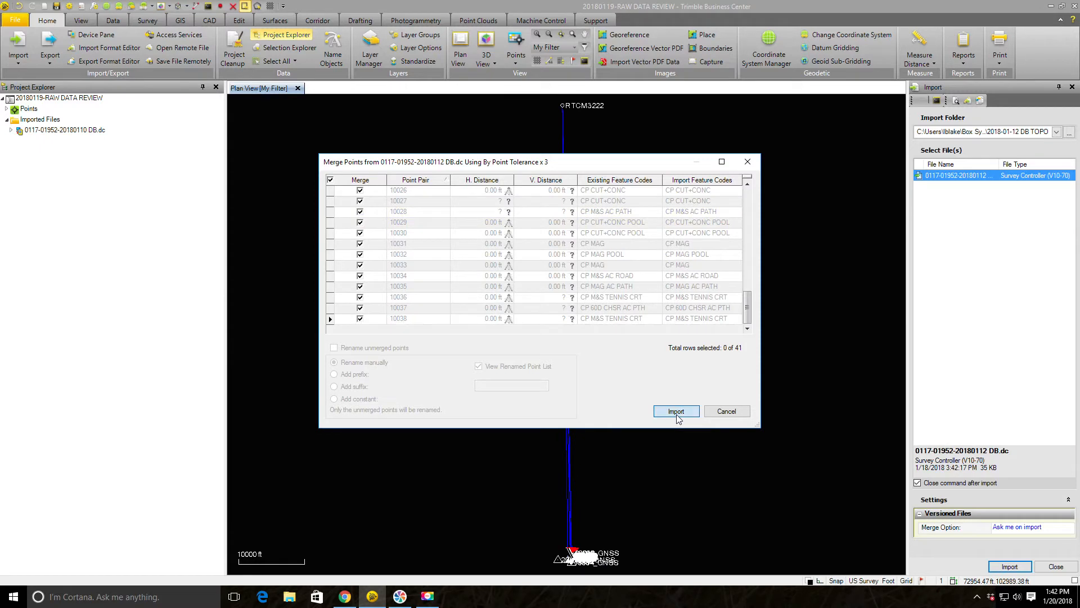
click(675, 411)
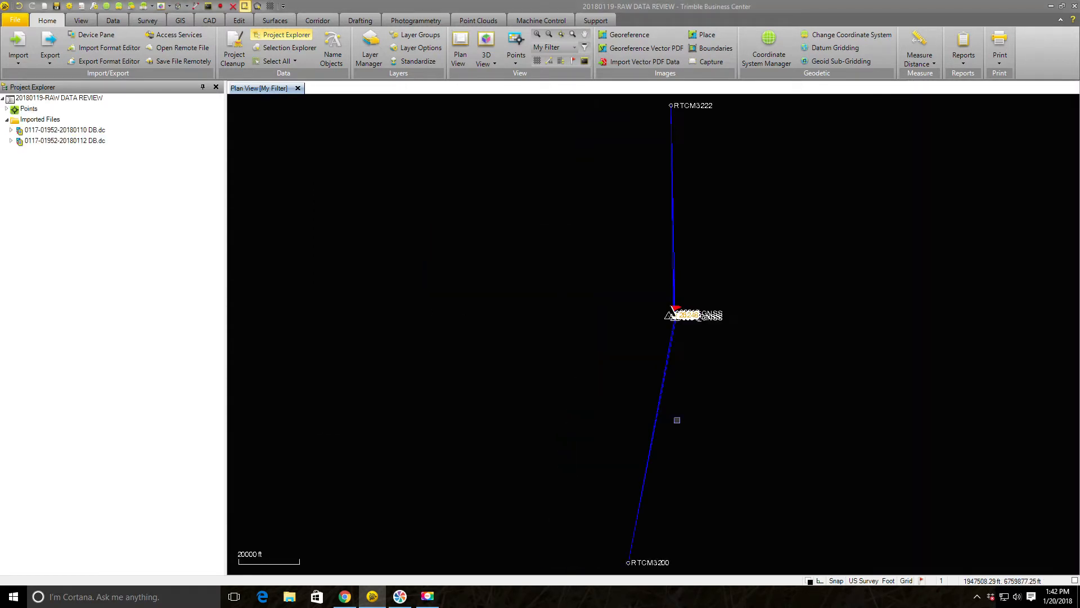
mouse_move(679, 390)
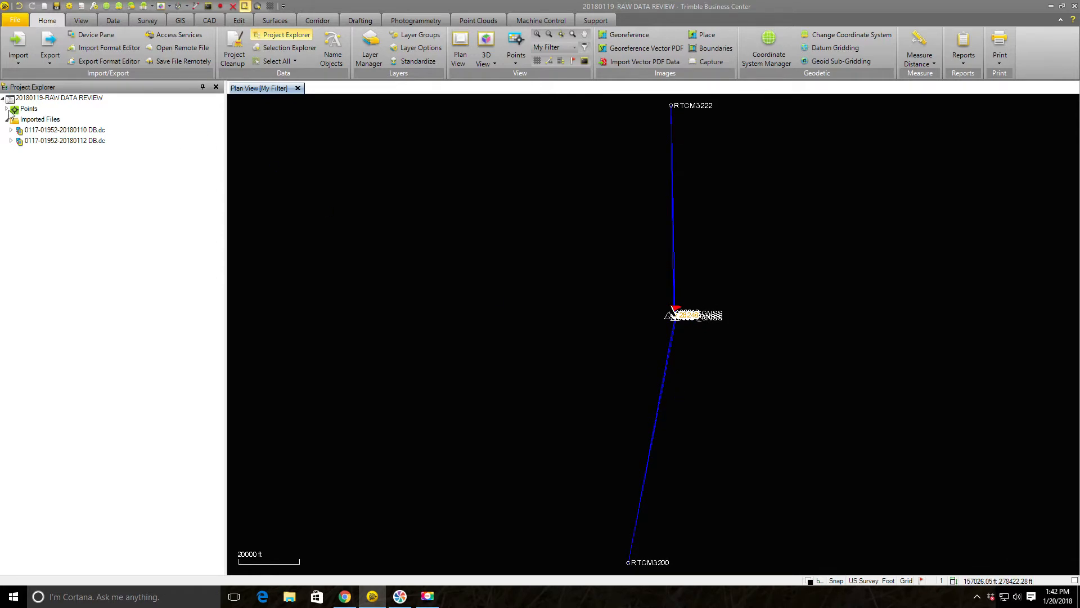
- Expand Points, show point 10010's properties (CP CUT+CONC), and scroll the point list
click(13, 108)
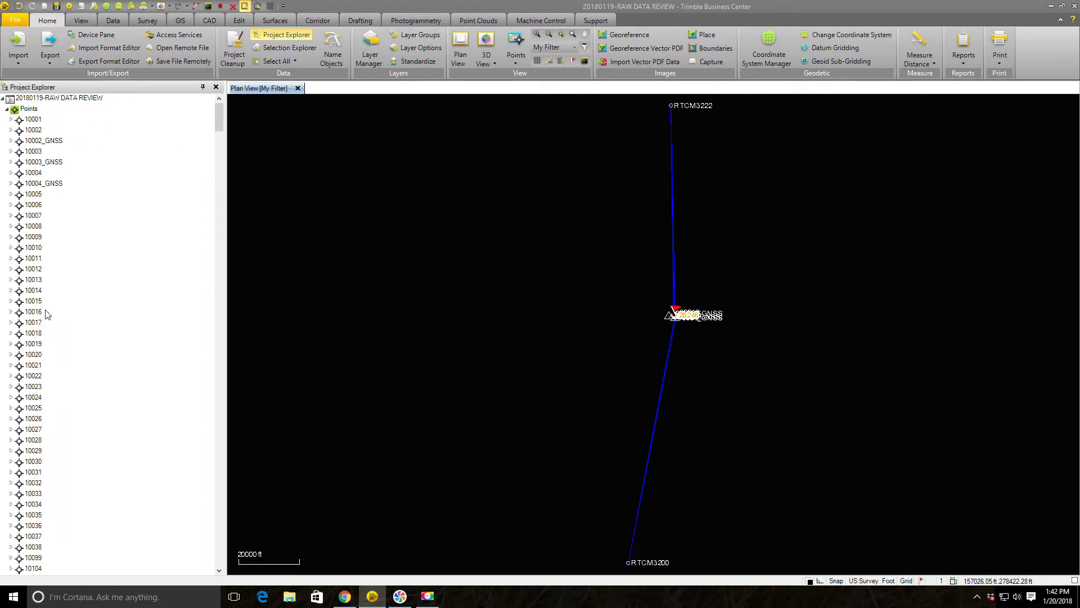
click(34, 247)
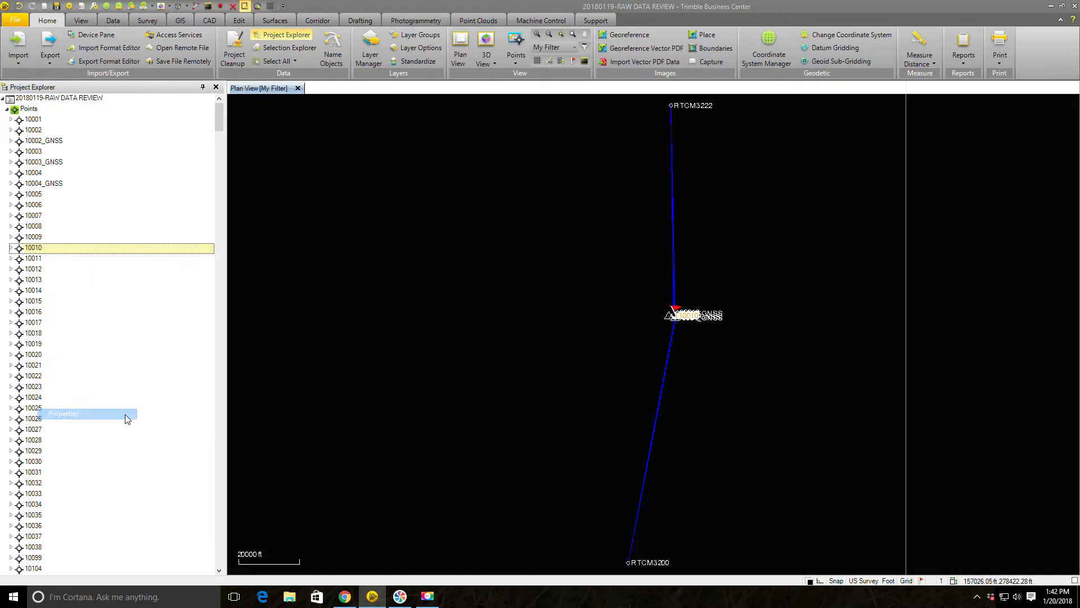
click(63, 414)
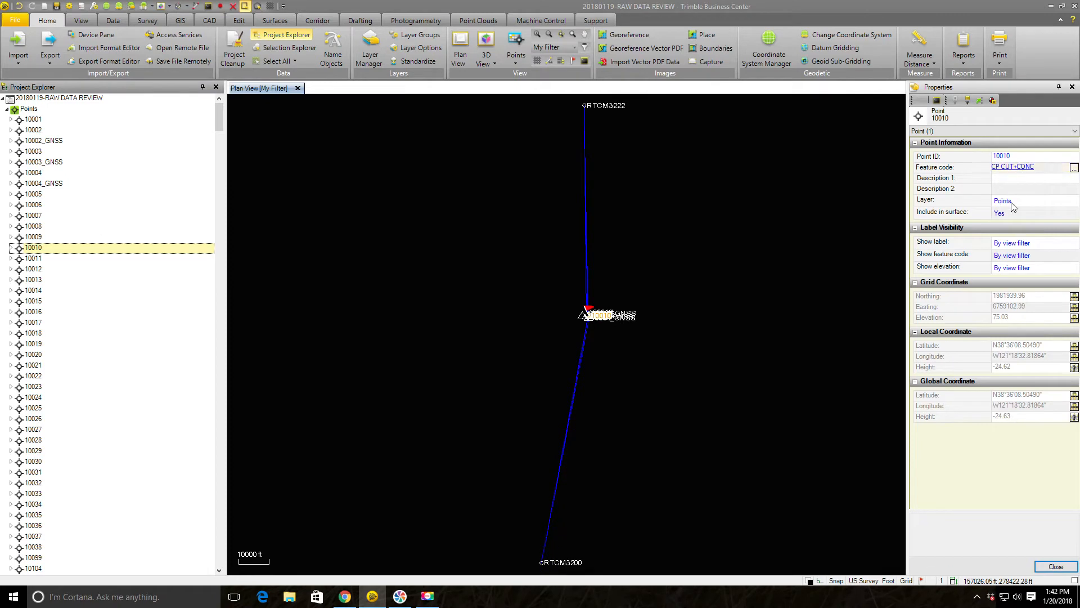
mouse_move(151, 134)
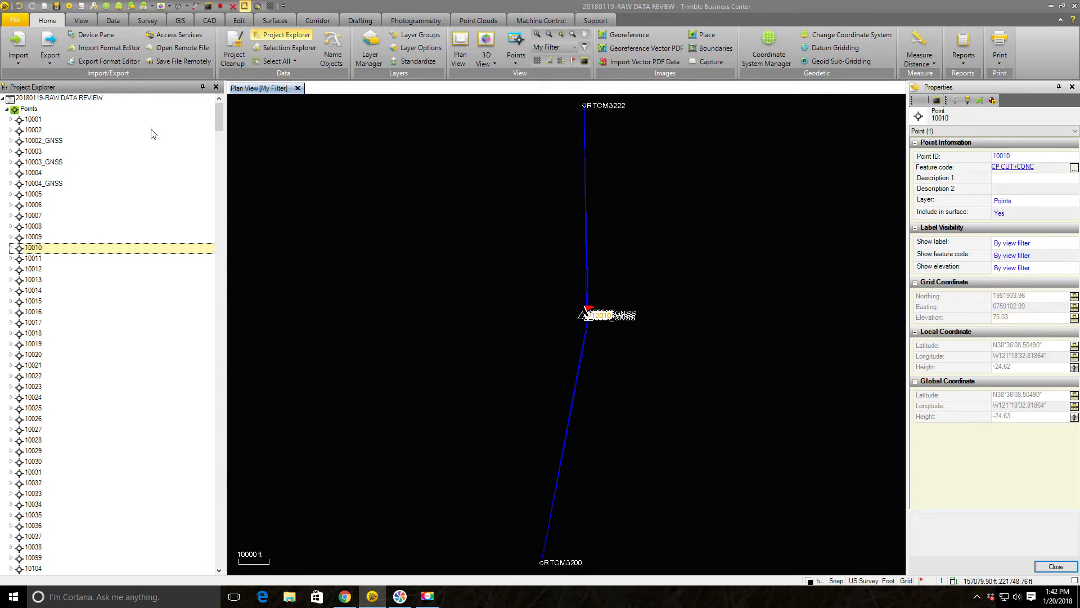
scroll(down, 3)
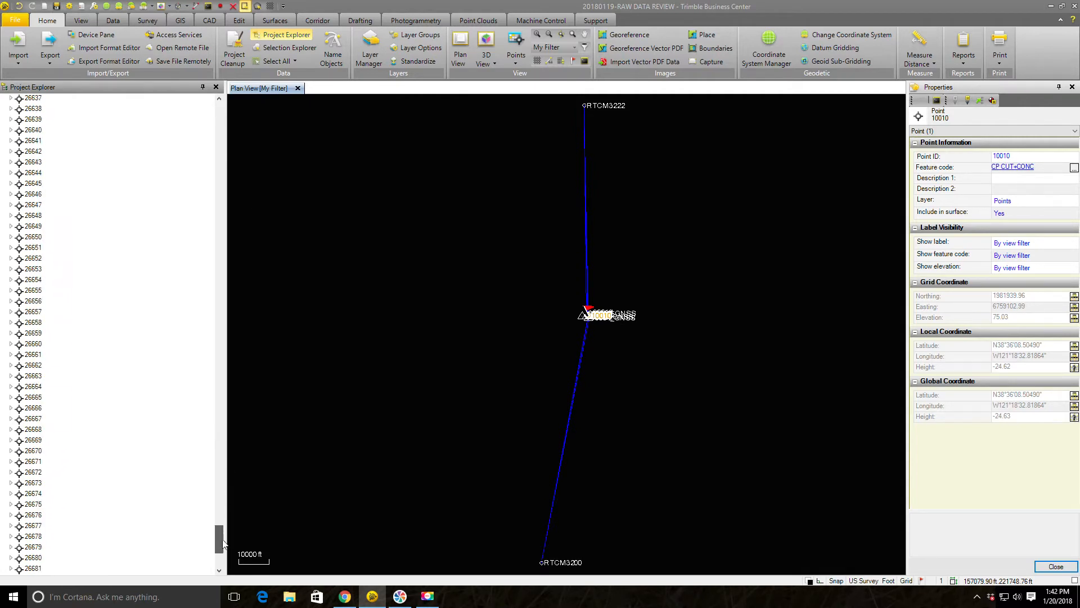
scroll(down, 3)
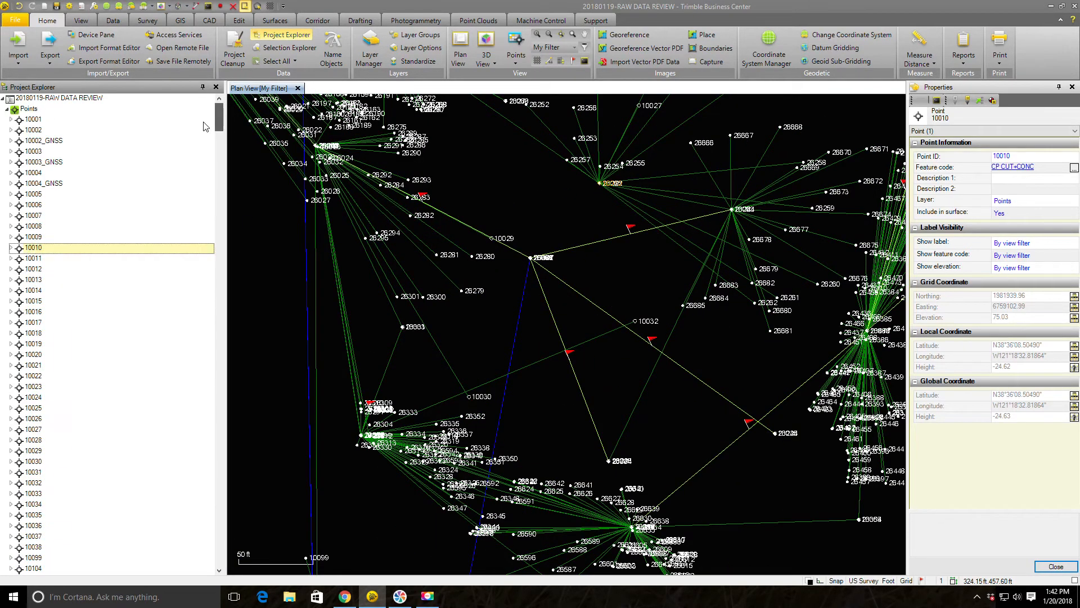
- Generate the Point Derivation Report for point 10010 from its right-click menu
right_click(33, 248)
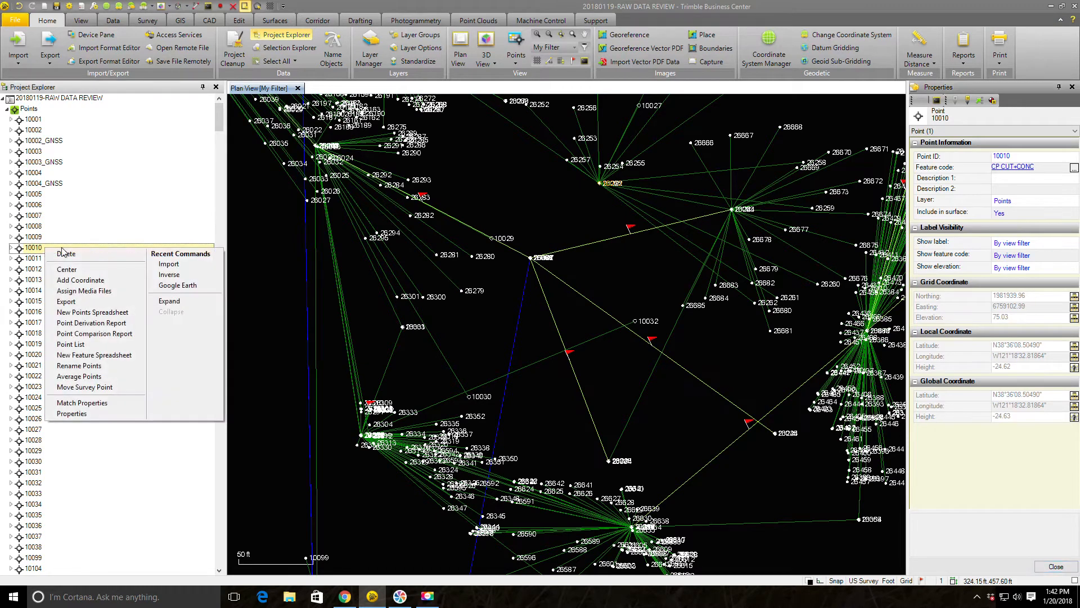
mouse_move(92, 323)
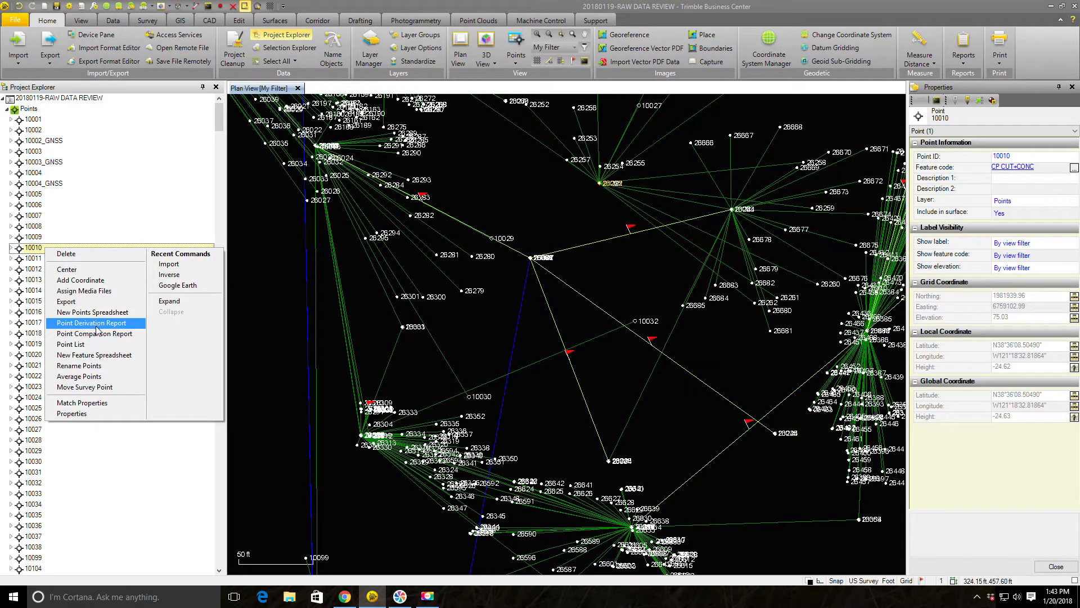
click(91, 322)
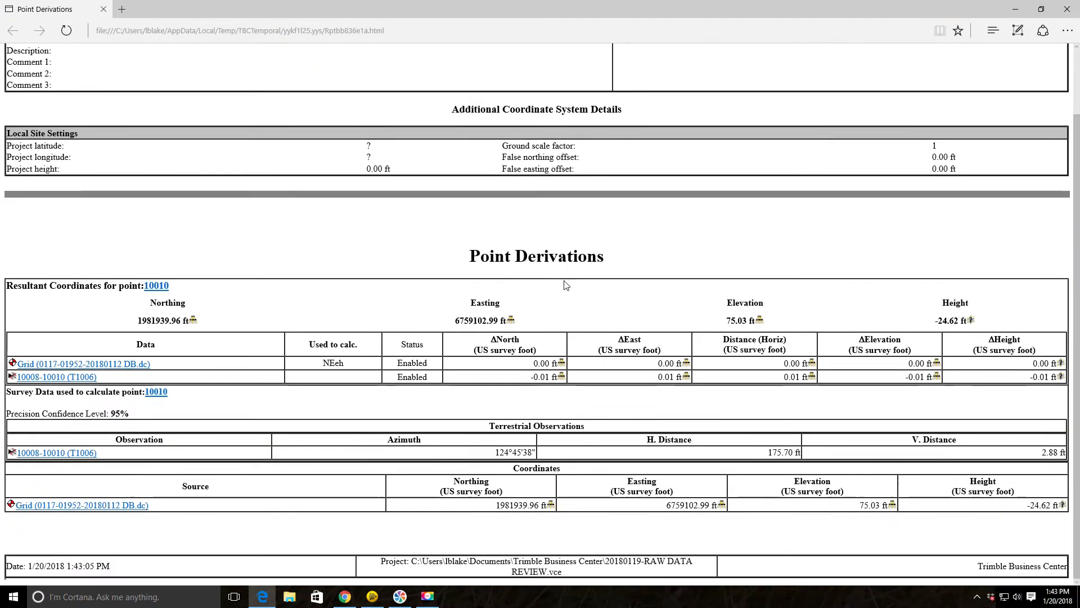
mouse_move(55, 377)
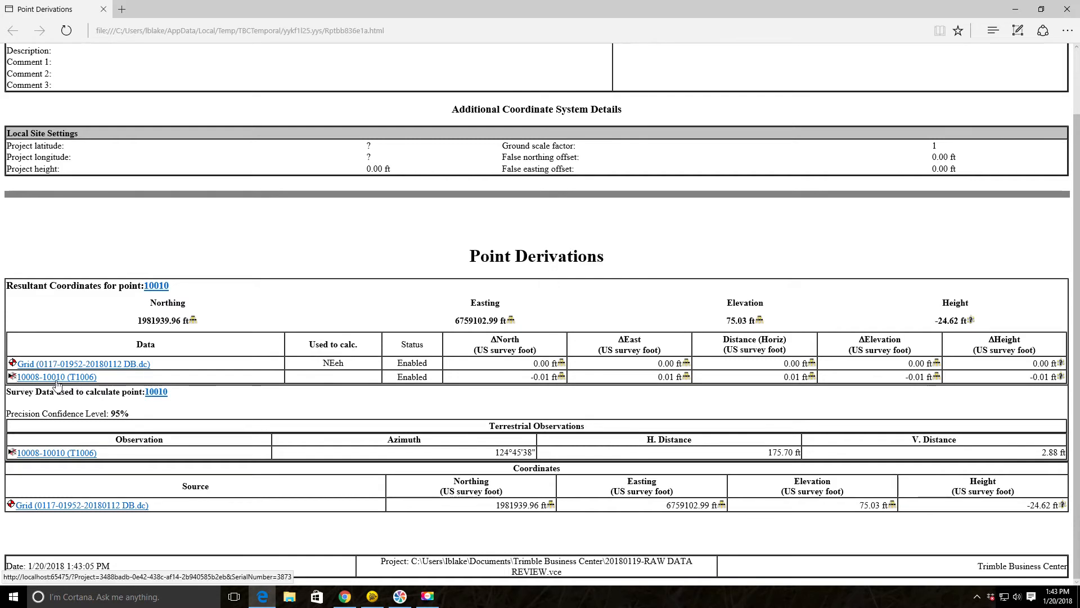
mouse_move(142, 373)
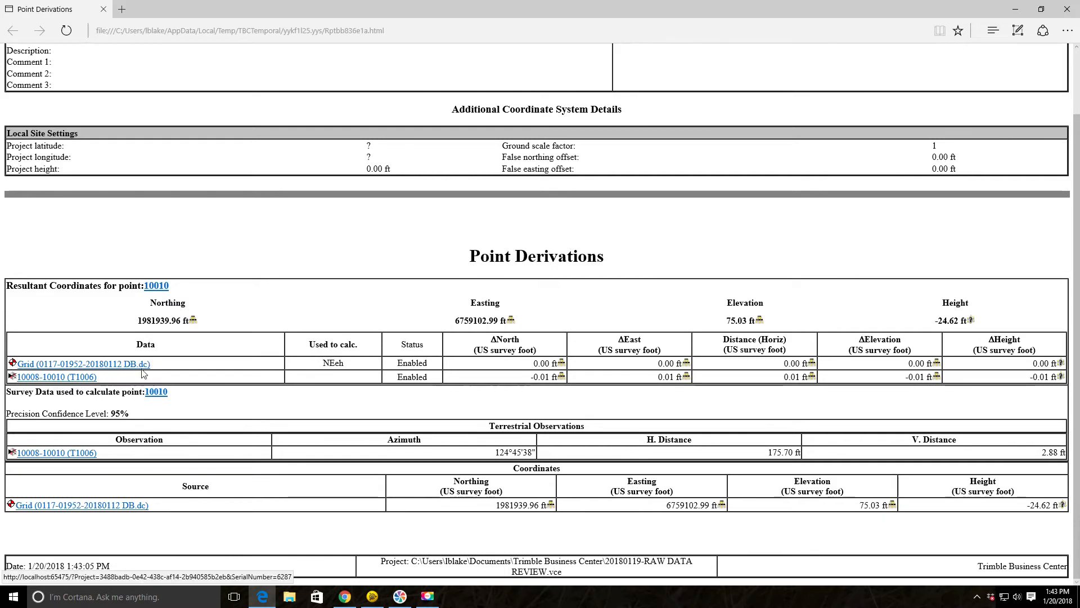
mouse_move(128, 373)
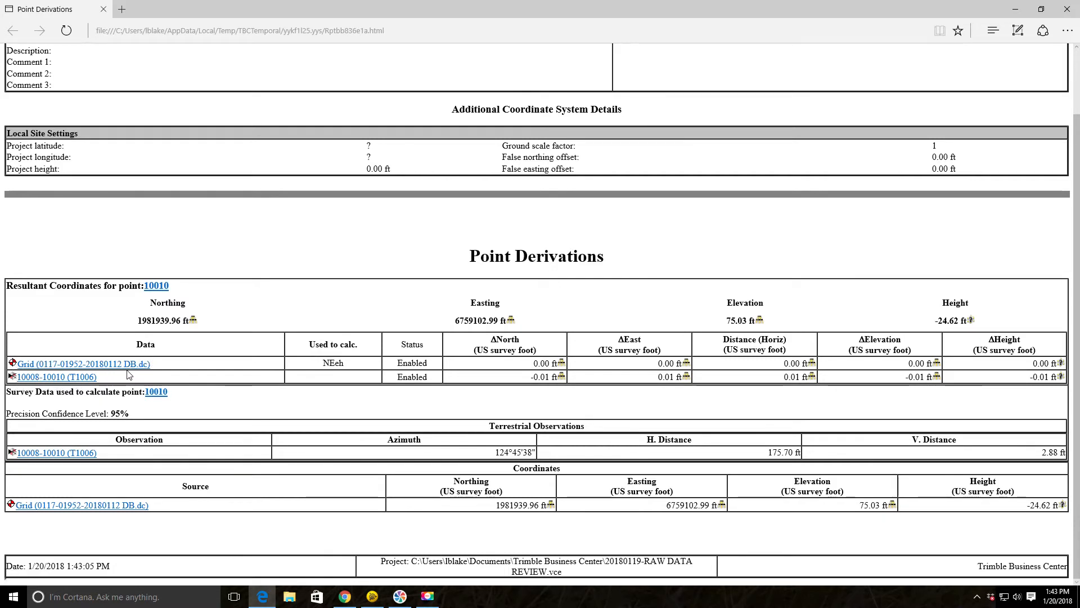
mouse_move(45, 369)
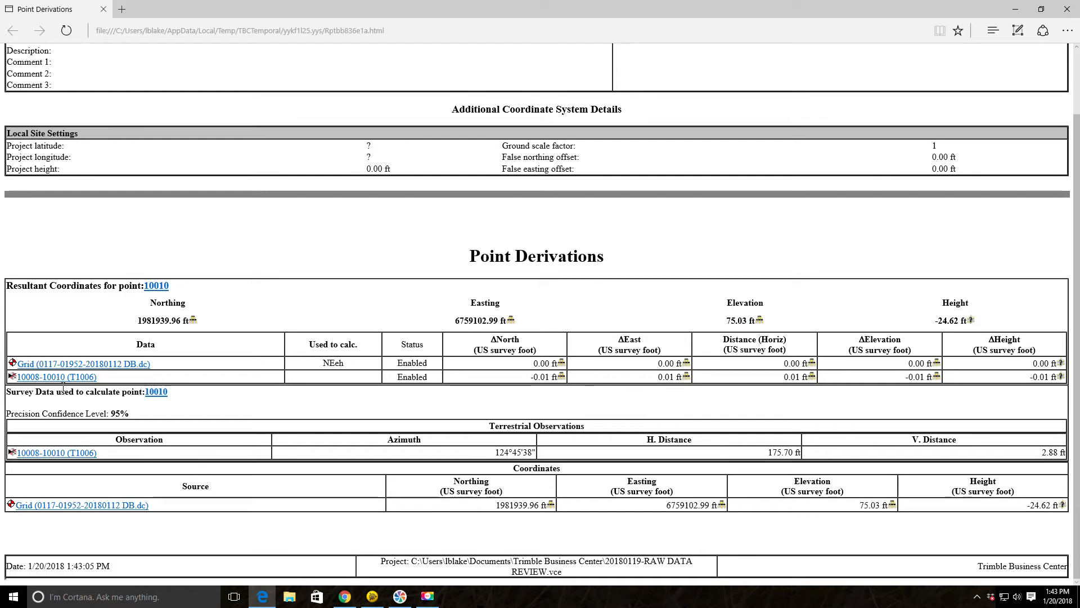
mouse_move(957, 387)
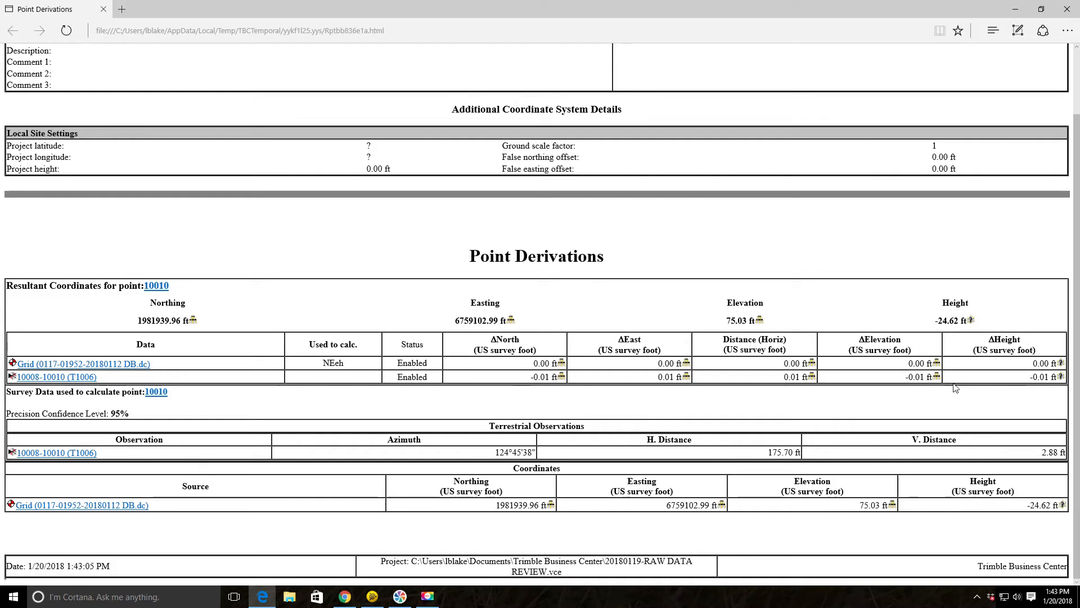
mouse_move(1063, 12)
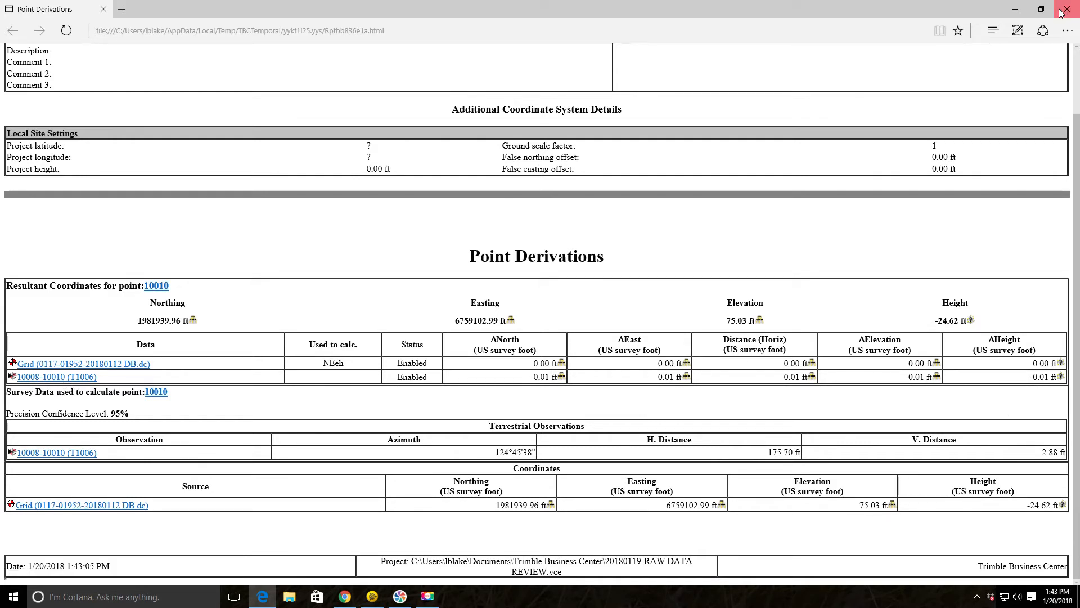
- Close the Edge Point Derivations report for point 10010
click(1067, 9)
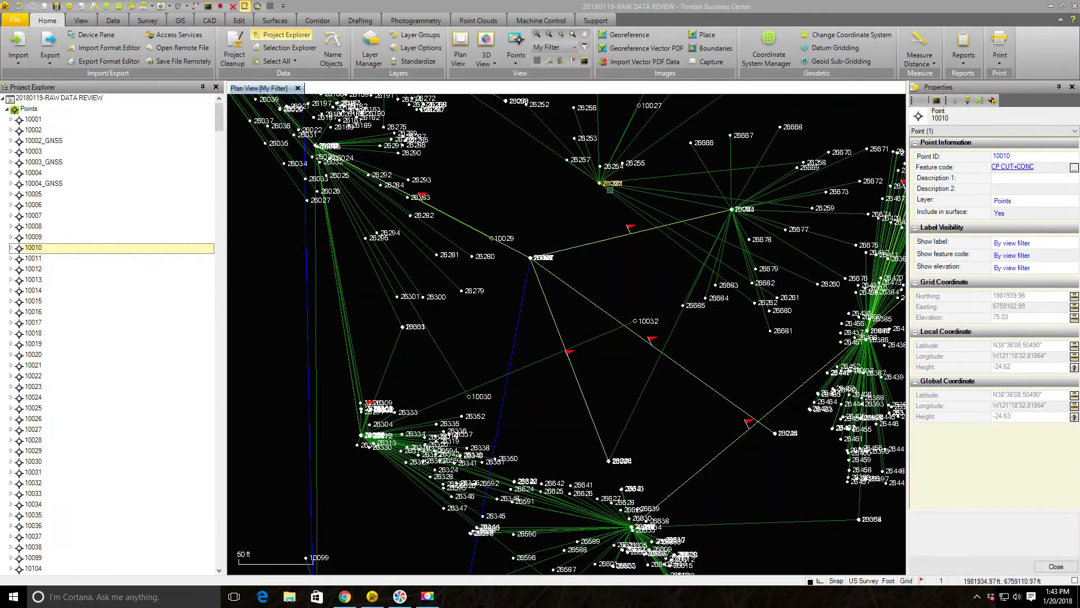
- Check points 10029 and 10008, then inspect the 20180110 and 20180112 job files
click(34, 451)
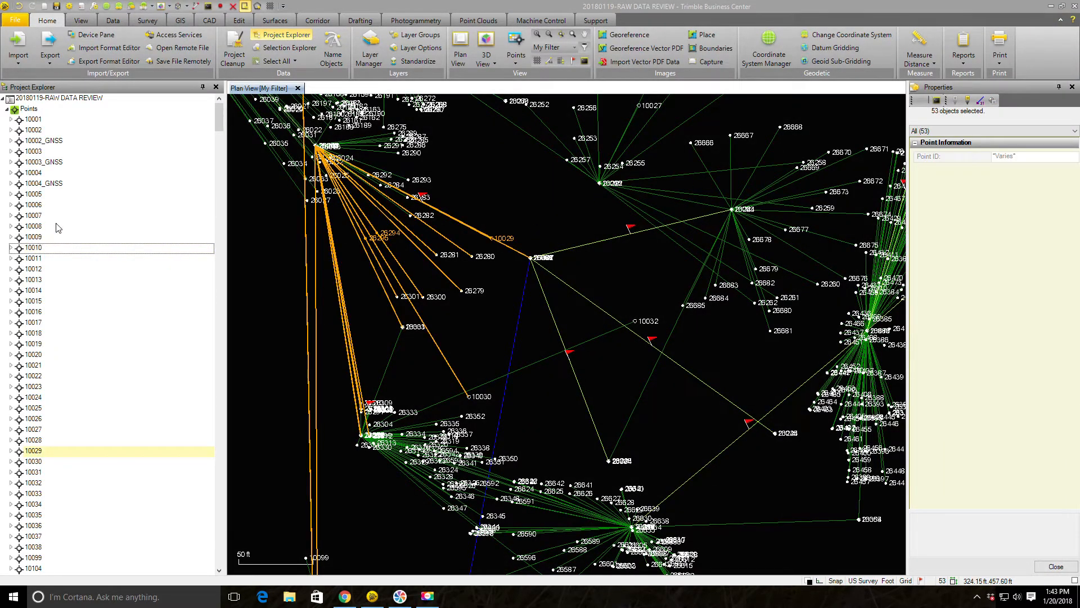
click(34, 226)
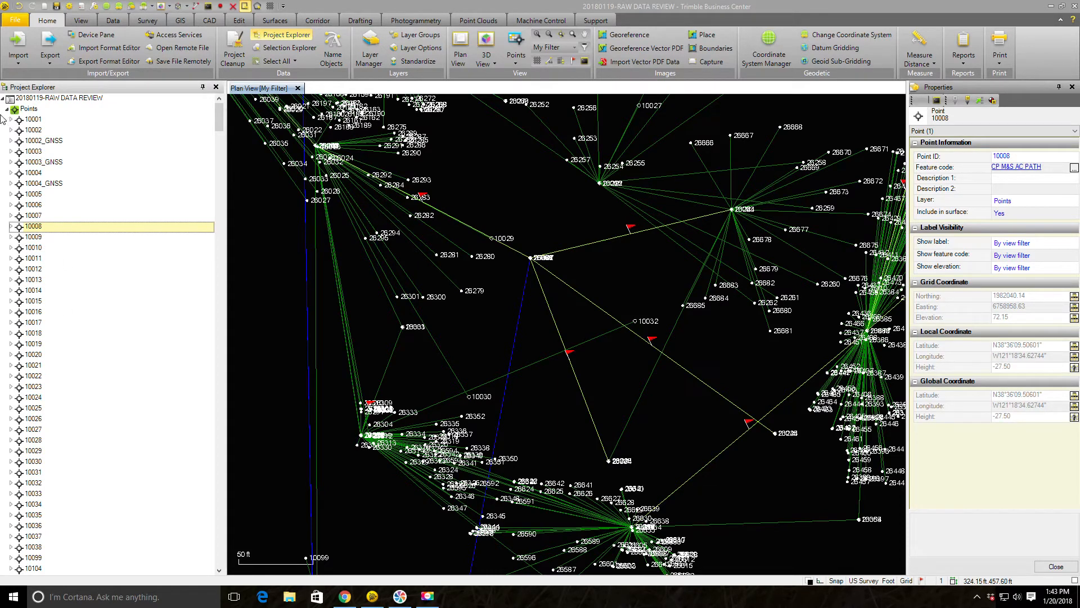
click(65, 130)
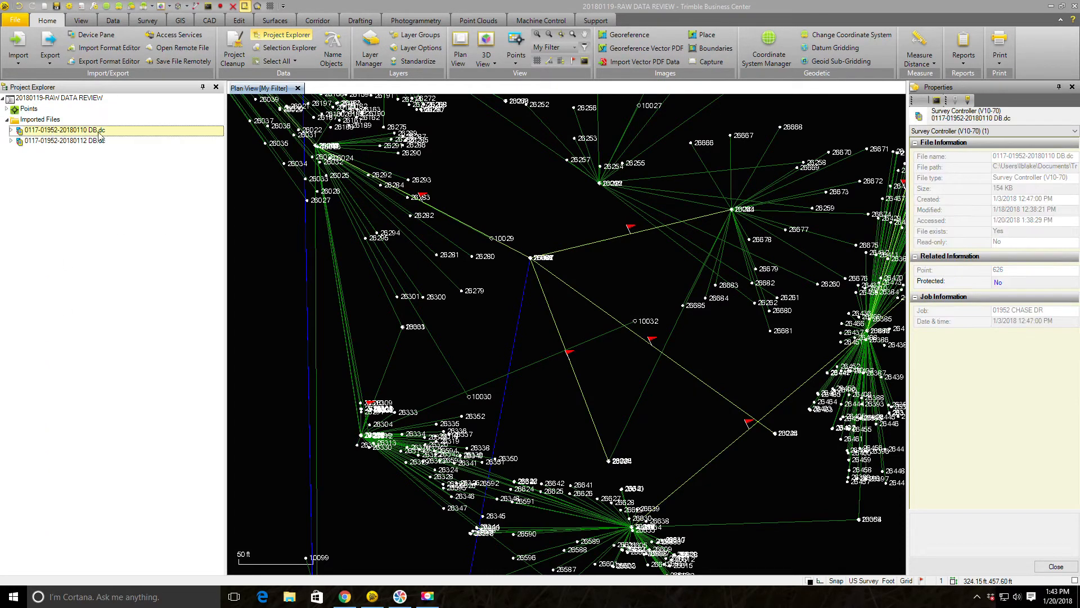
click(66, 141)
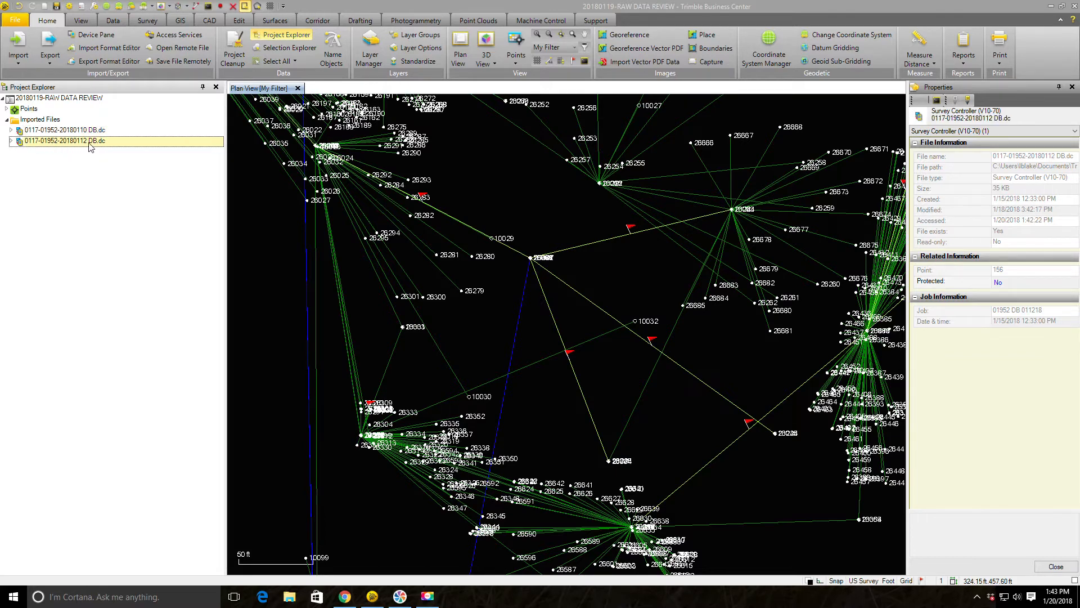
mouse_move(626, 291)
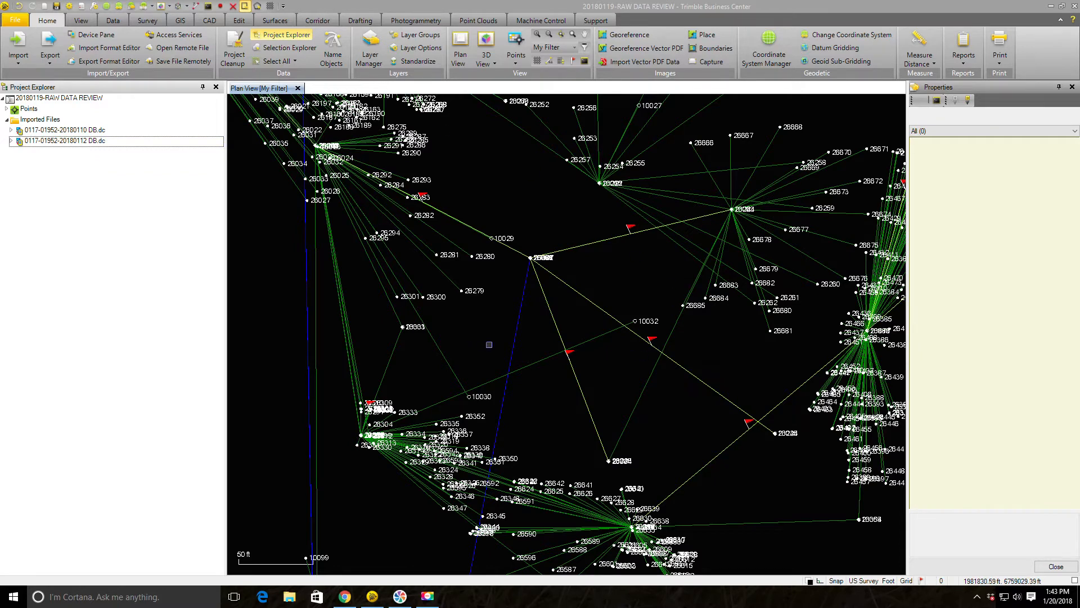
mouse_move(551, 209)
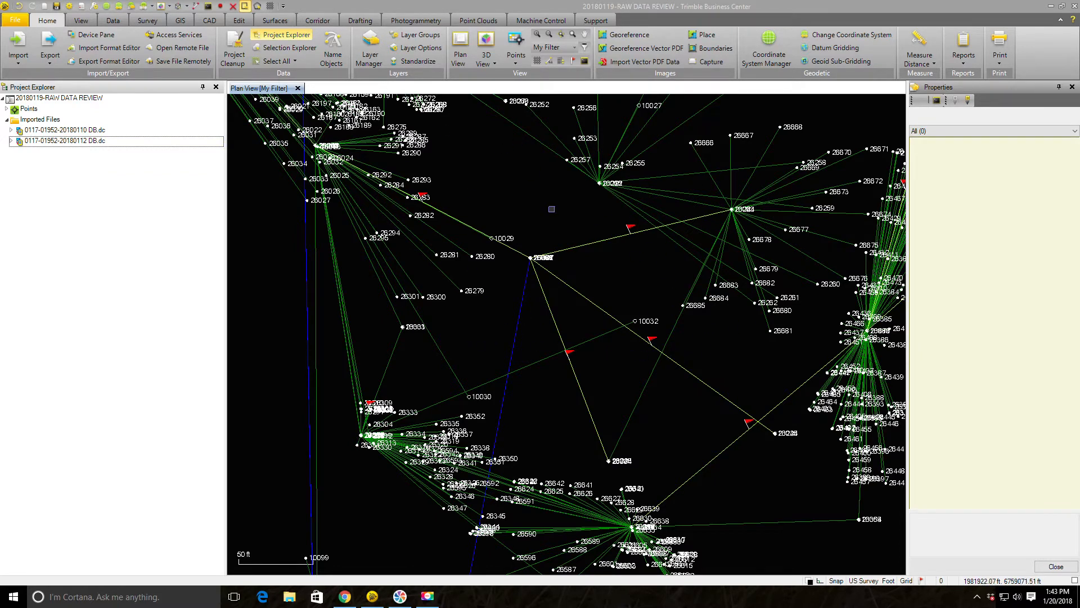
- Pan to the flagged lines near 10030 and 10032 and inspect the overlapping observations
scroll(down, 3)
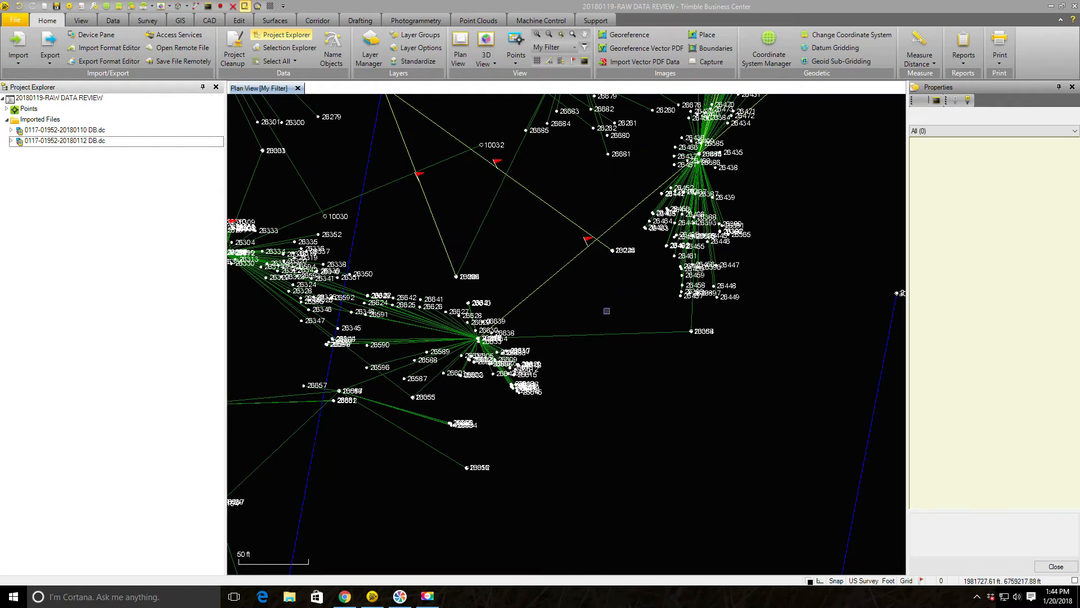
mouse_move(595, 298)
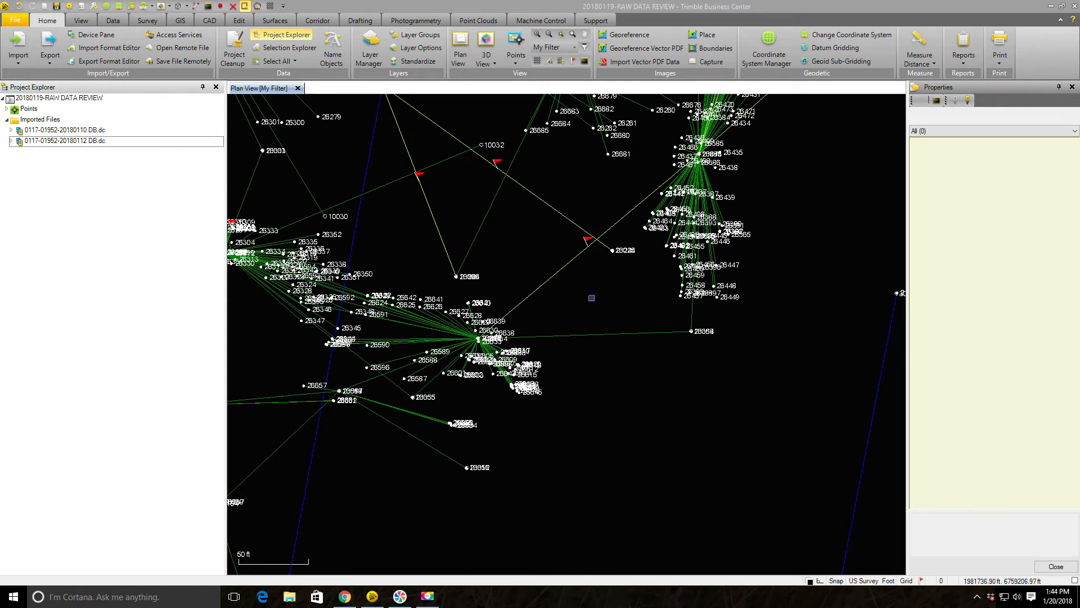
mouse_move(587, 278)
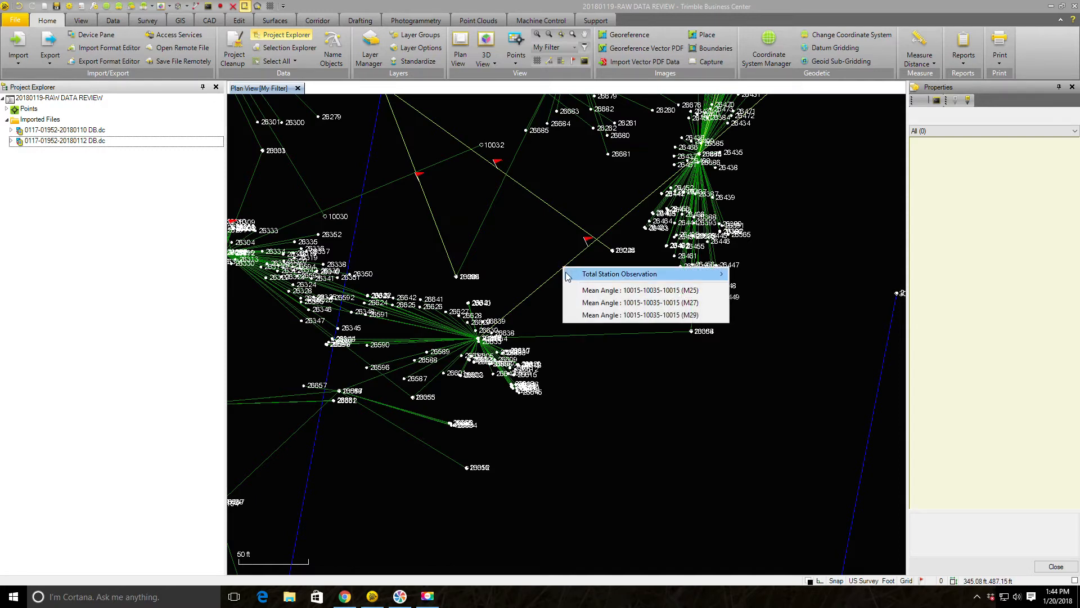
click(538, 236)
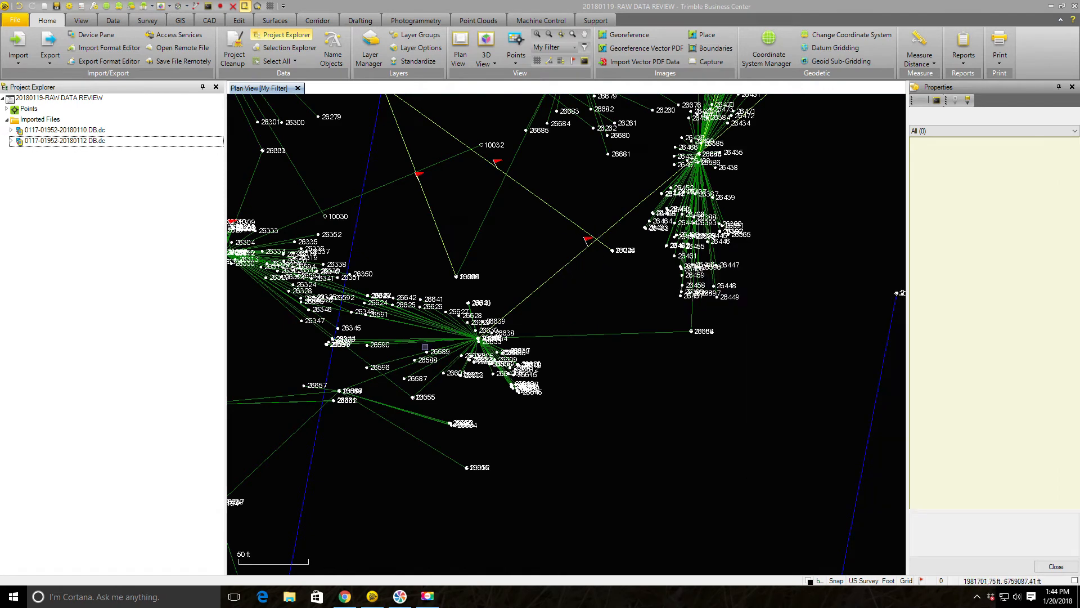
mouse_move(571, 264)
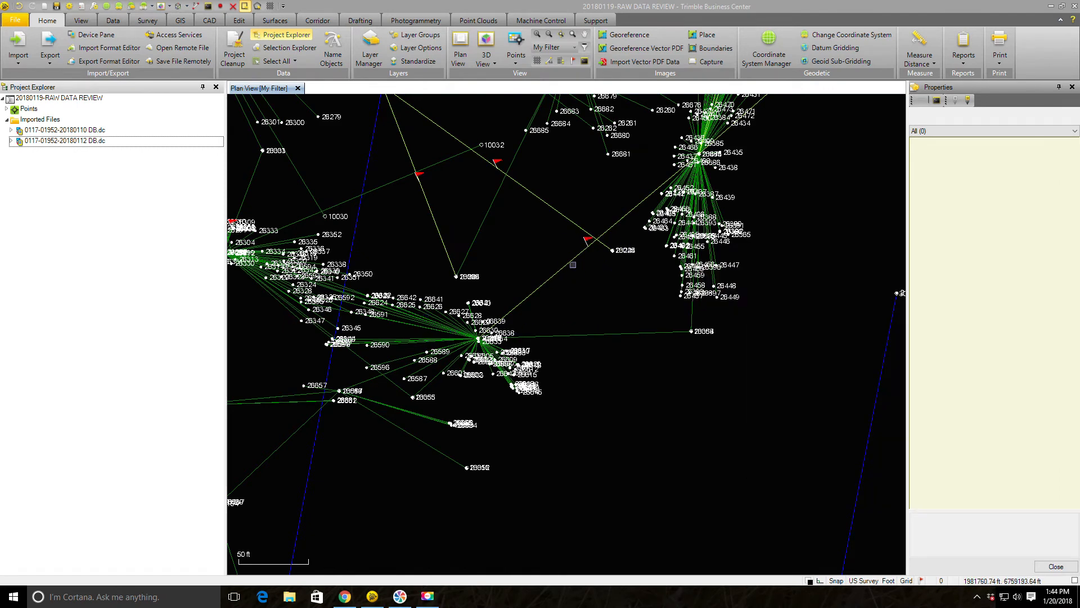
click(608, 333)
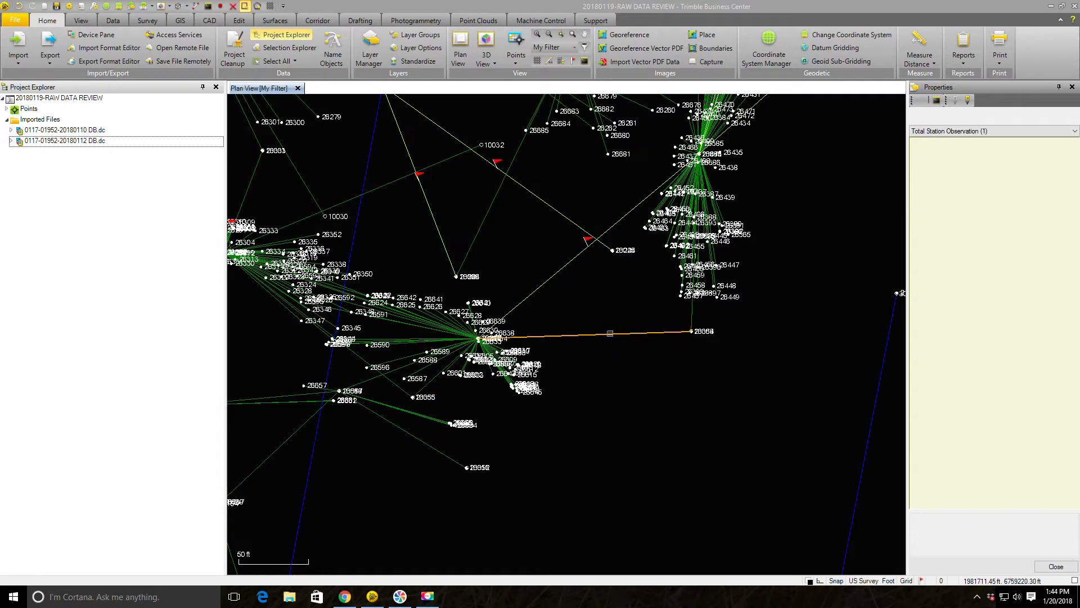
click(620, 302)
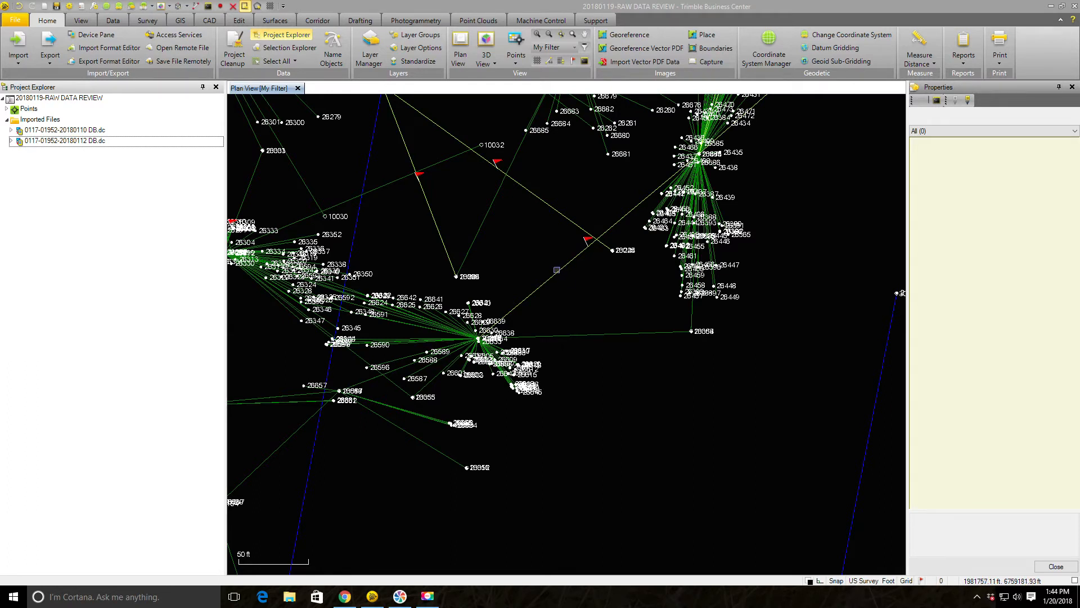
mouse_move(542, 249)
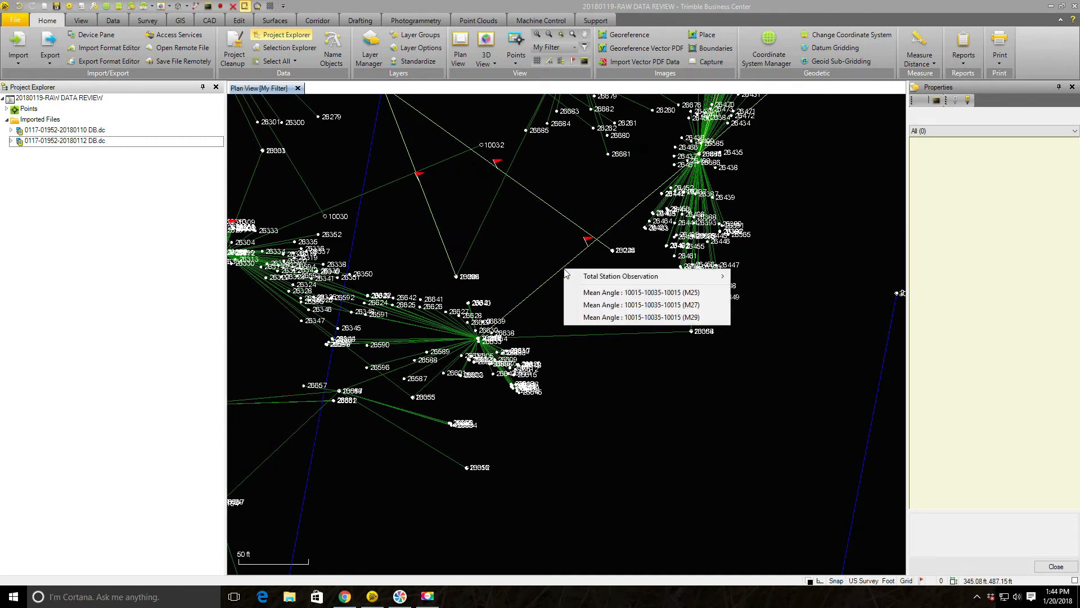
click(639, 292)
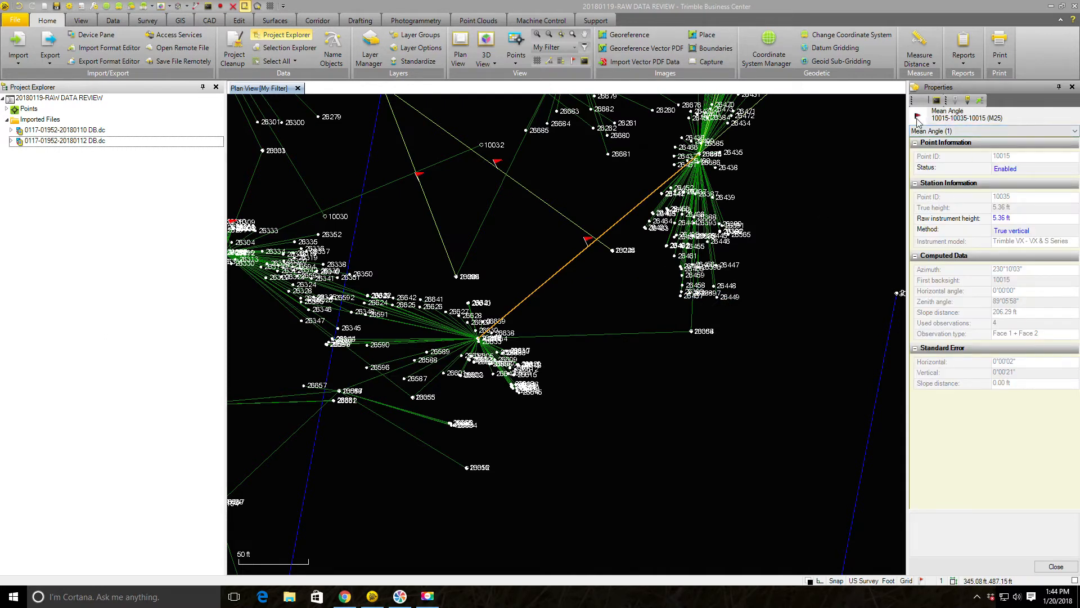
mouse_move(917, 119)
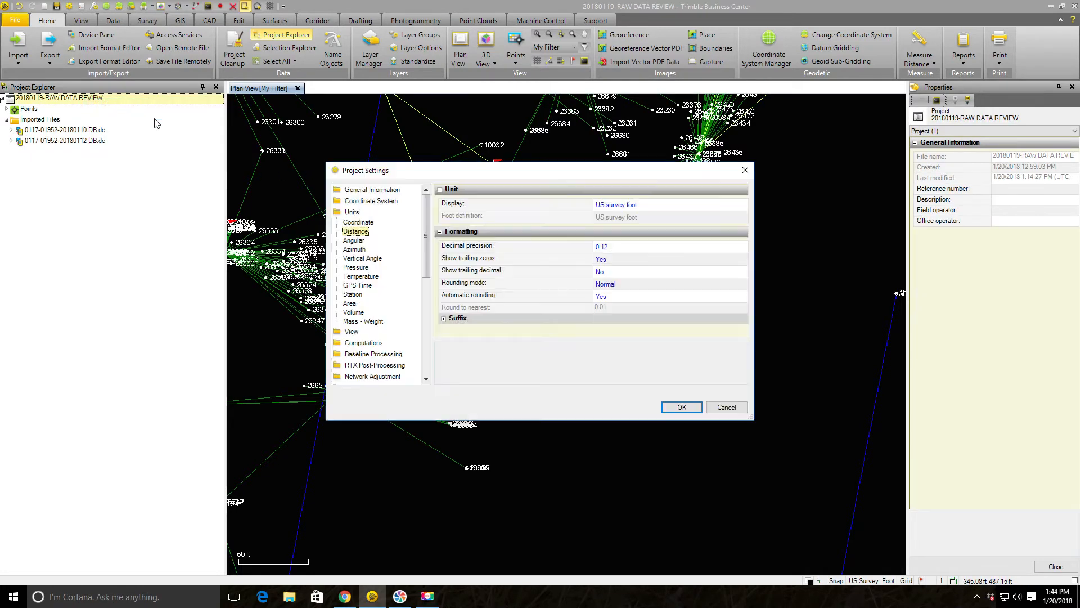
mouse_move(406, 183)
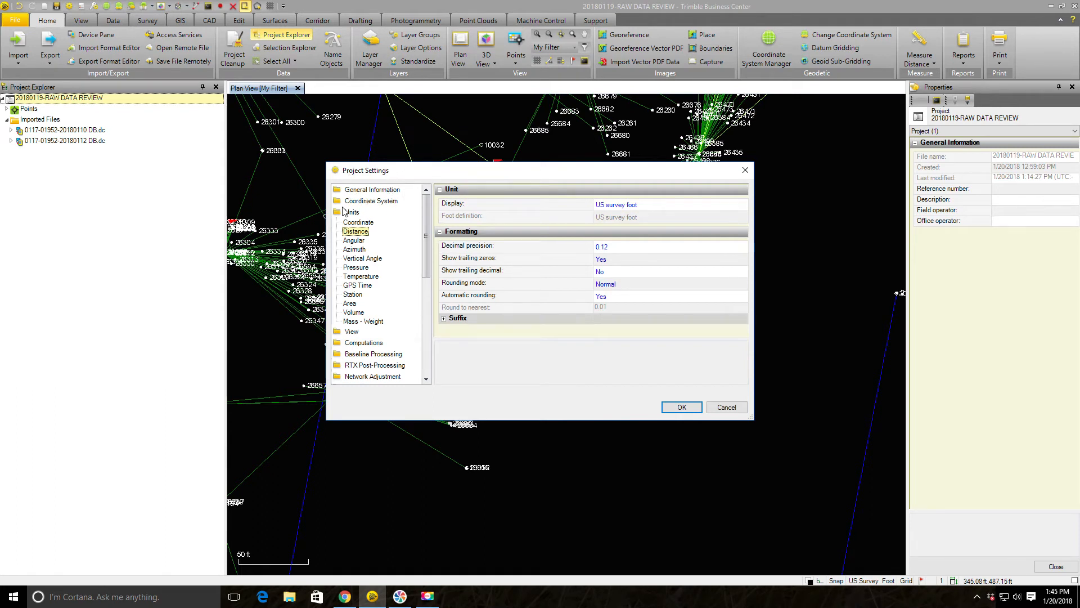
- Set Computations > Mean Angles tolerances to 0°00'30" horizontal and 0°00'45" vertical
click(364, 234)
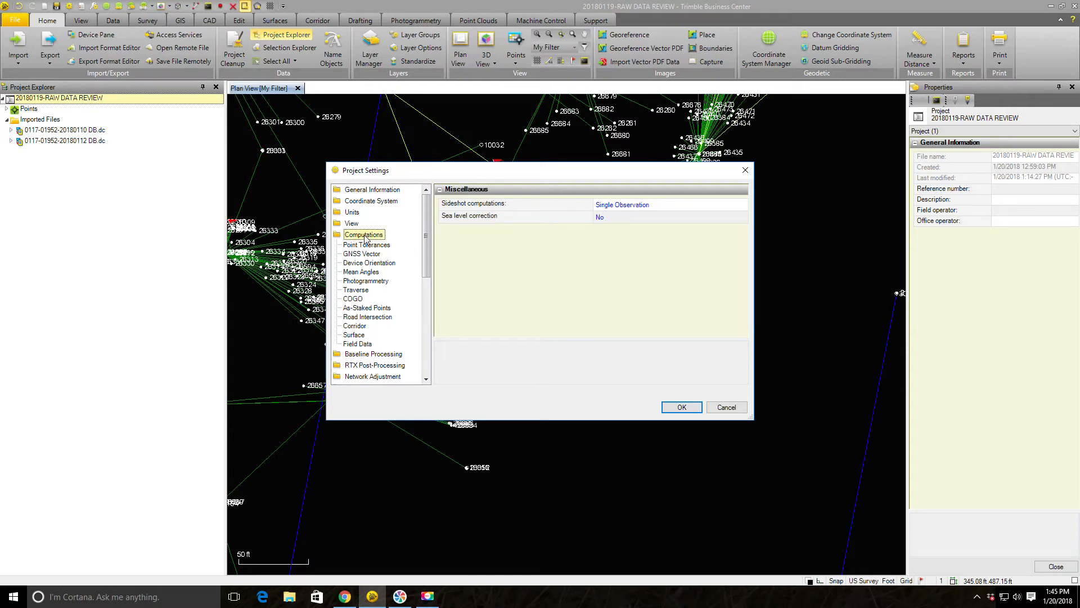
mouse_move(371, 269)
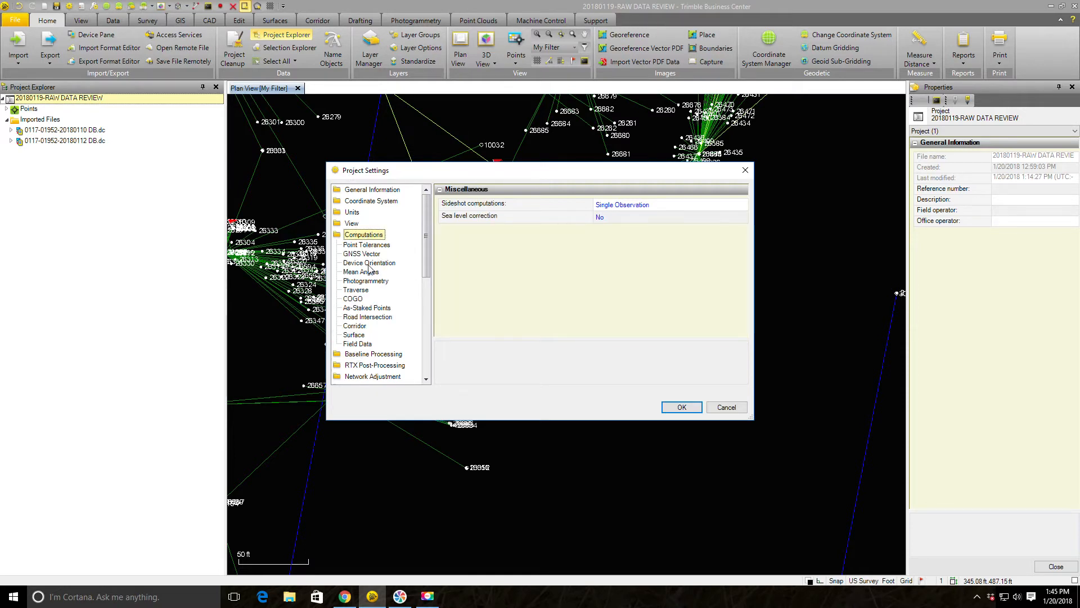
click(362, 271)
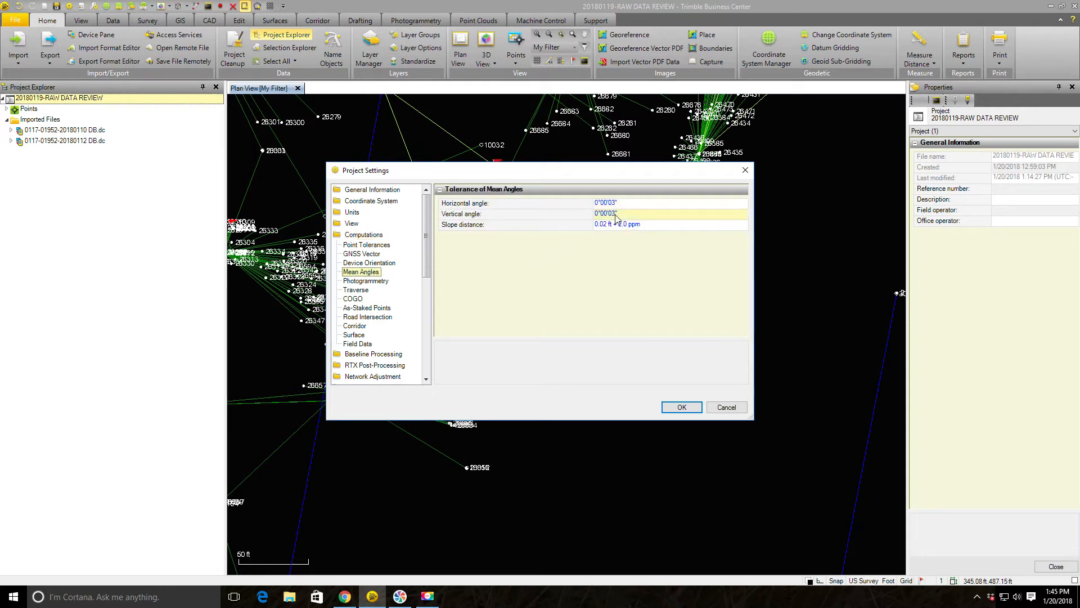
click(613, 224)
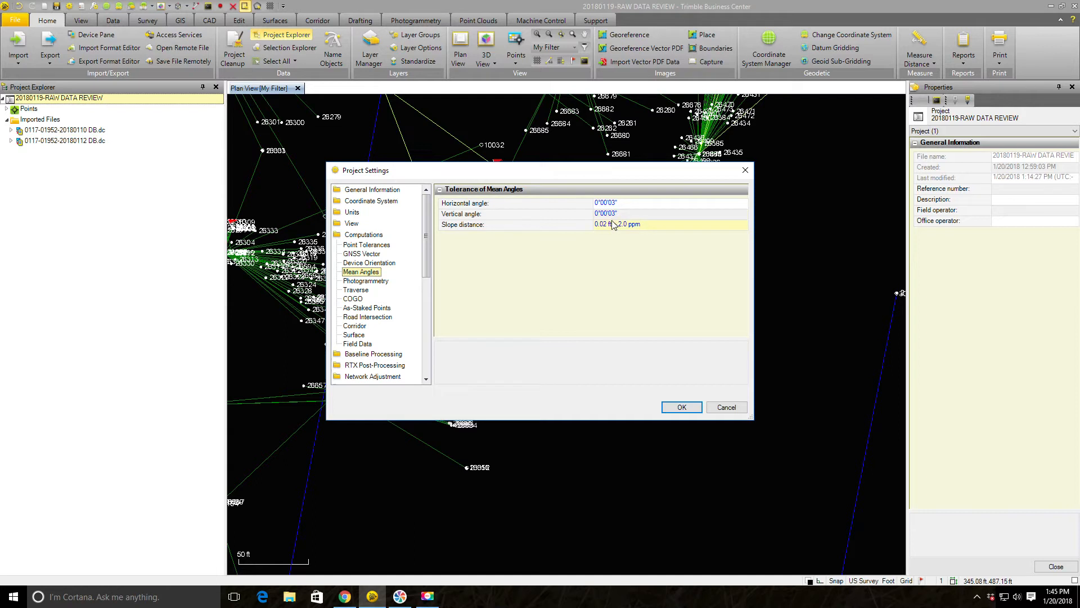
click(613, 213)
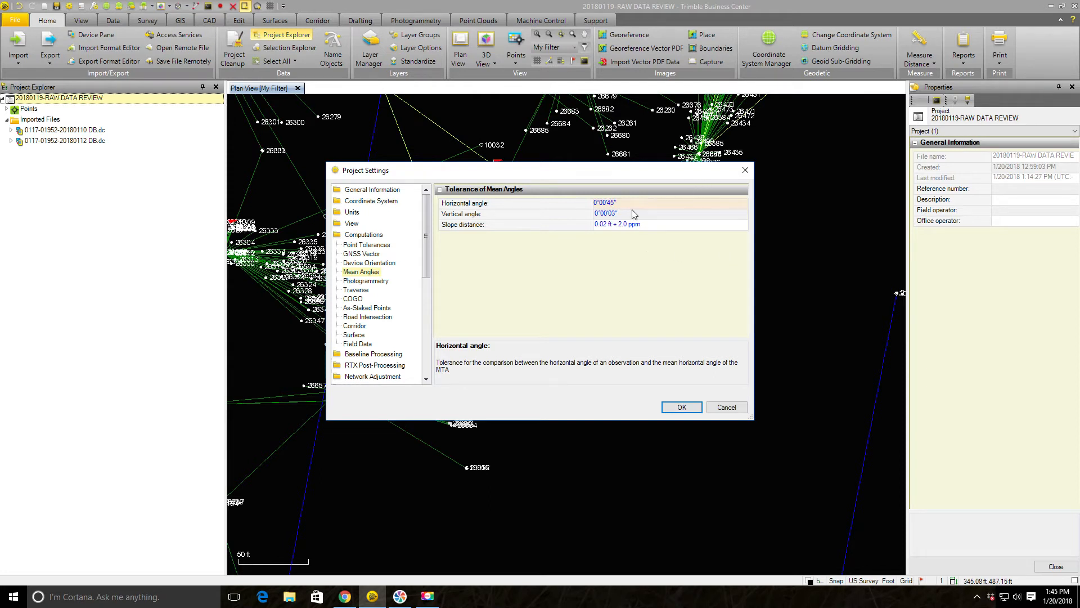
click(604, 213)
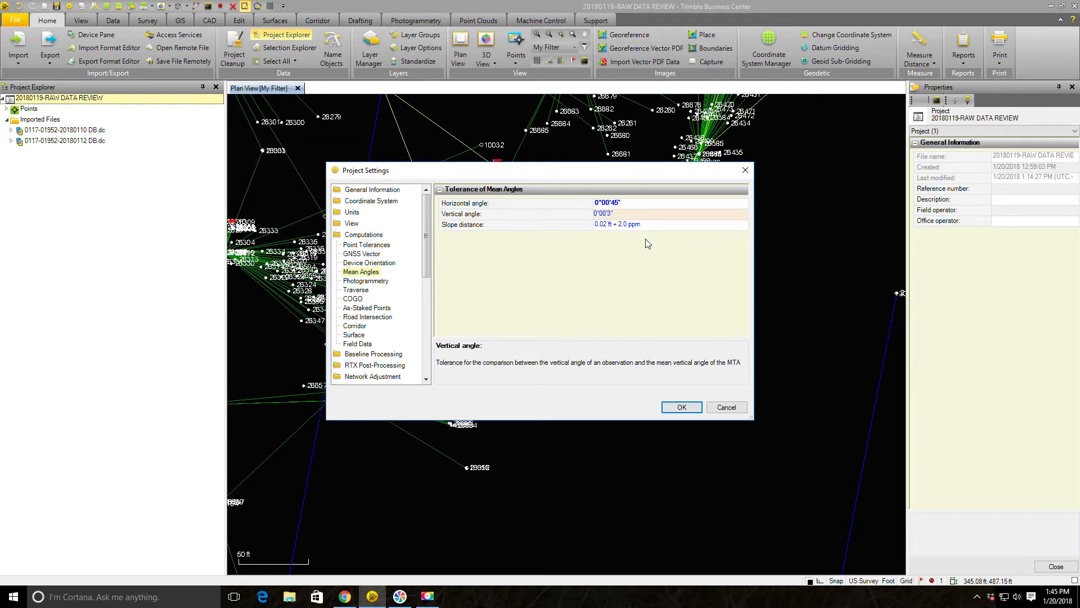
click(606, 214)
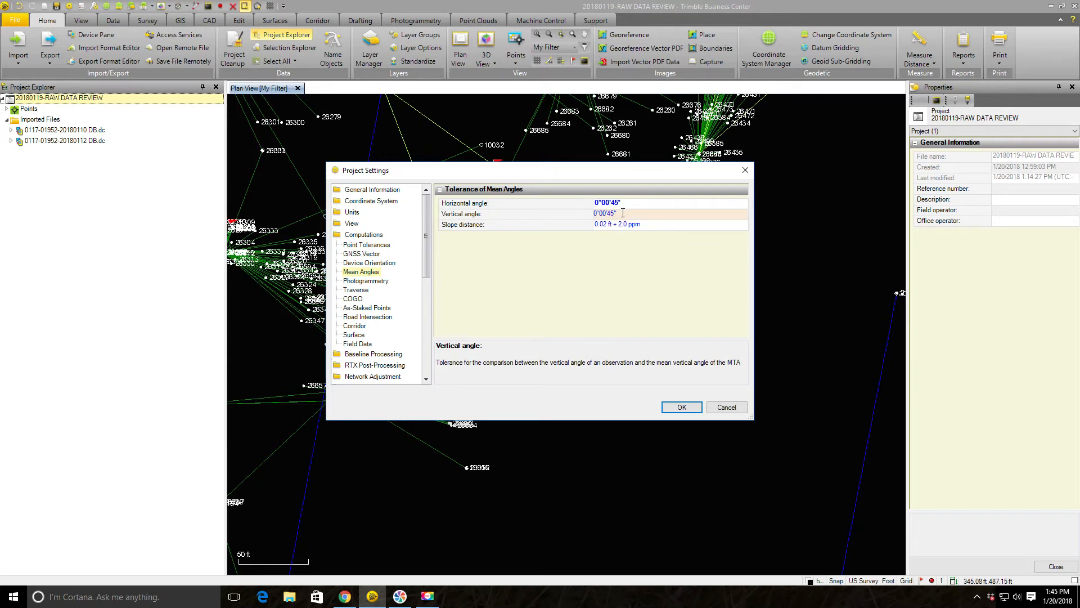
click(606, 203)
text(30)
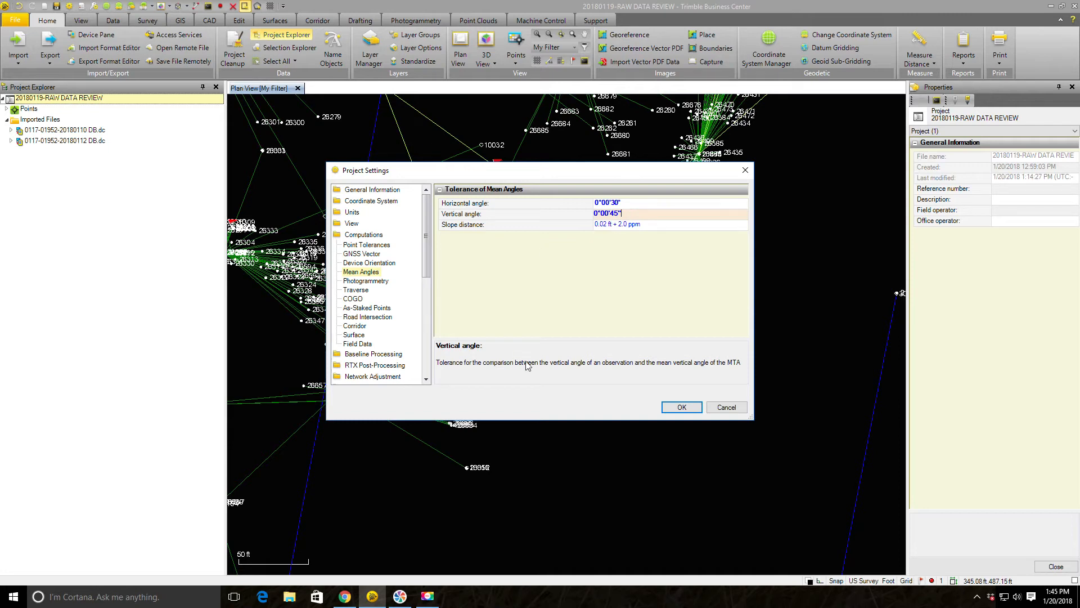
click(681, 406)
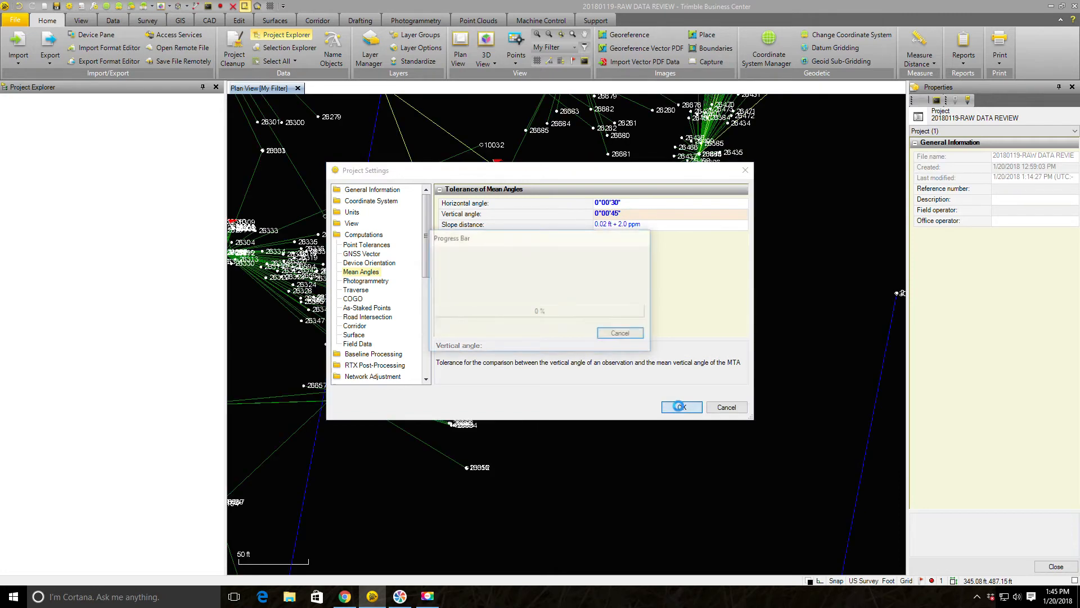
- Save the loosened Mean Angles tolerances and let Compute Project recompute the survey
click(681, 406)
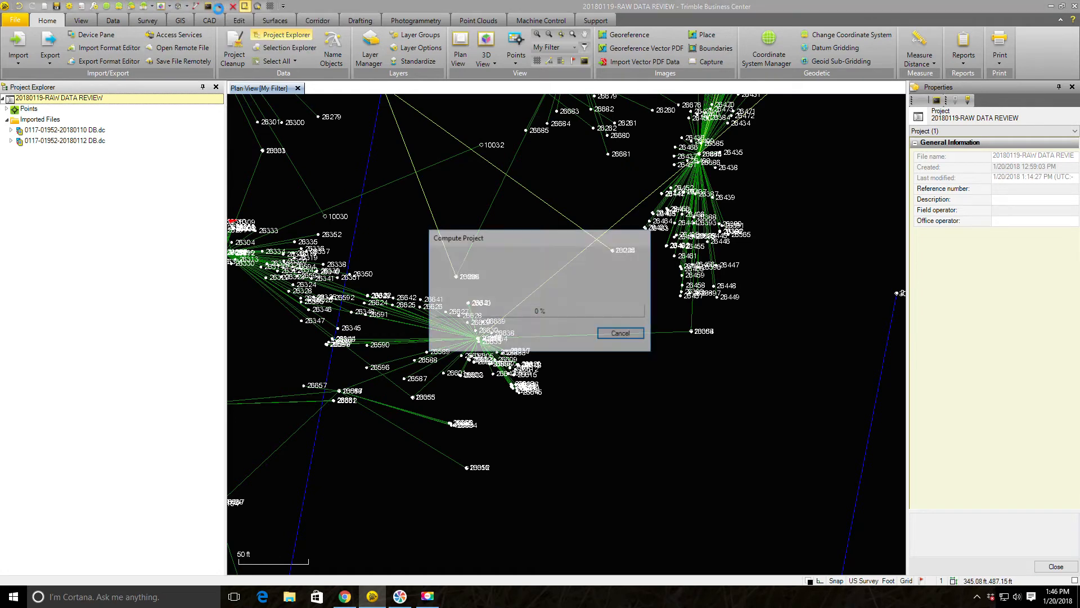
click(619, 333)
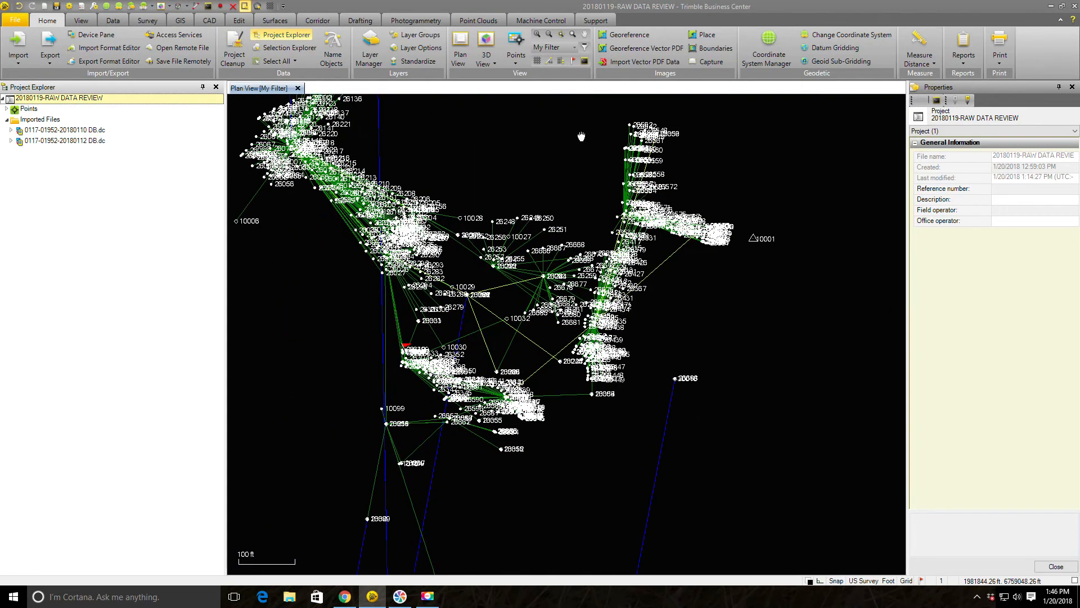
scroll(up, 3)
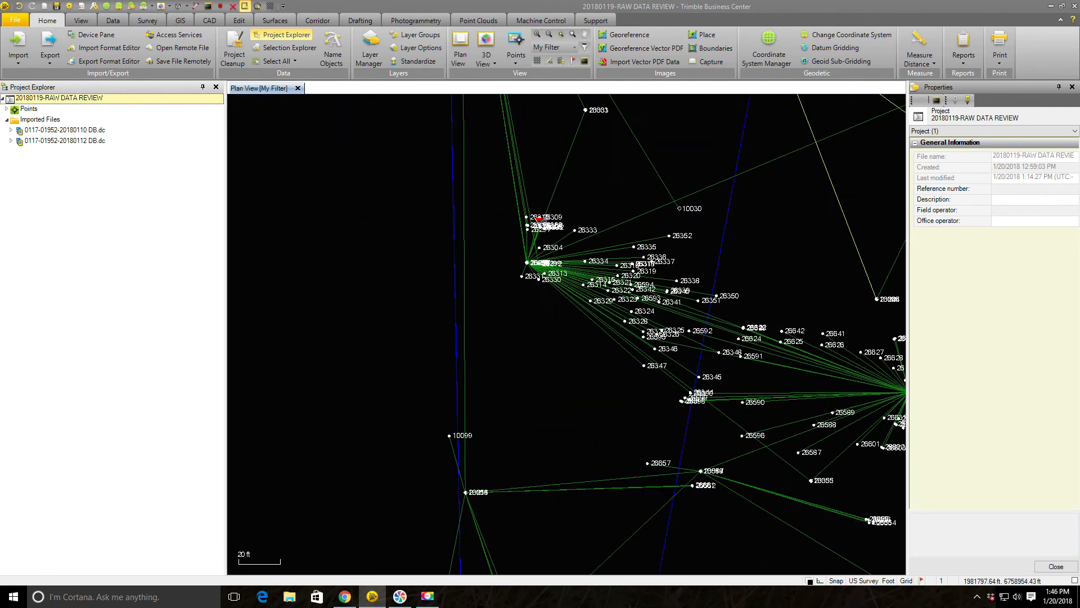
- Zoom in on red-flagged point 26305 and show its properties from the pick list
scroll(up, 3)
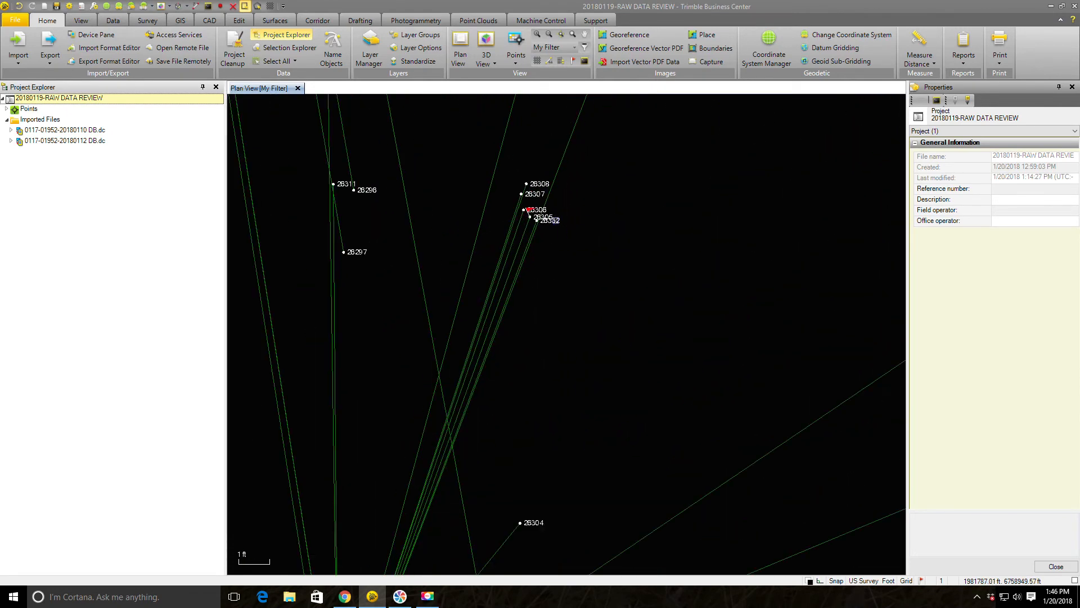
scroll(up, 3)
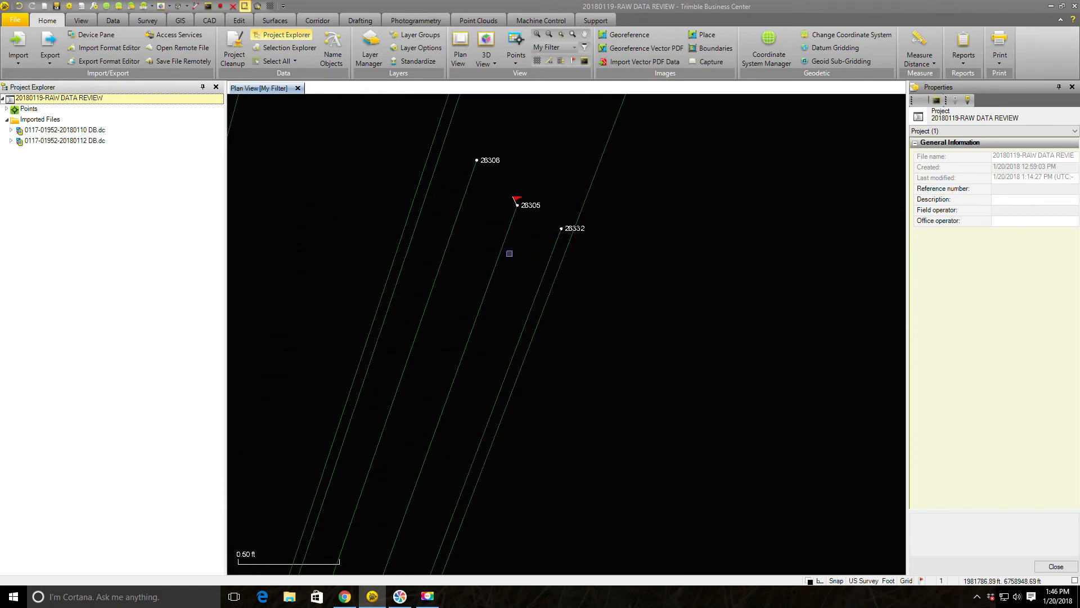
click(508, 253)
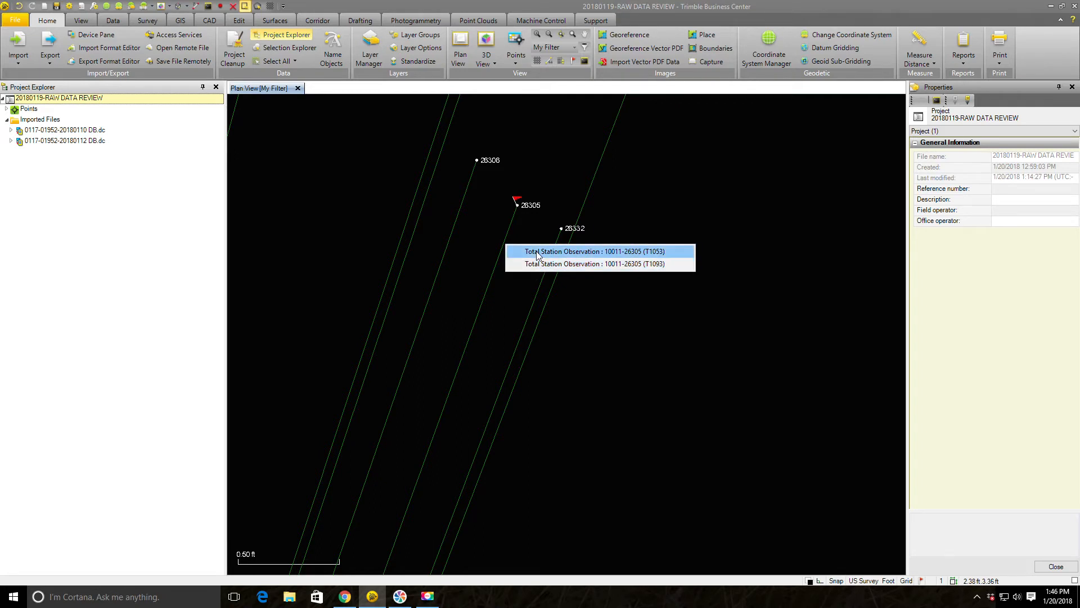
mouse_move(630, 260)
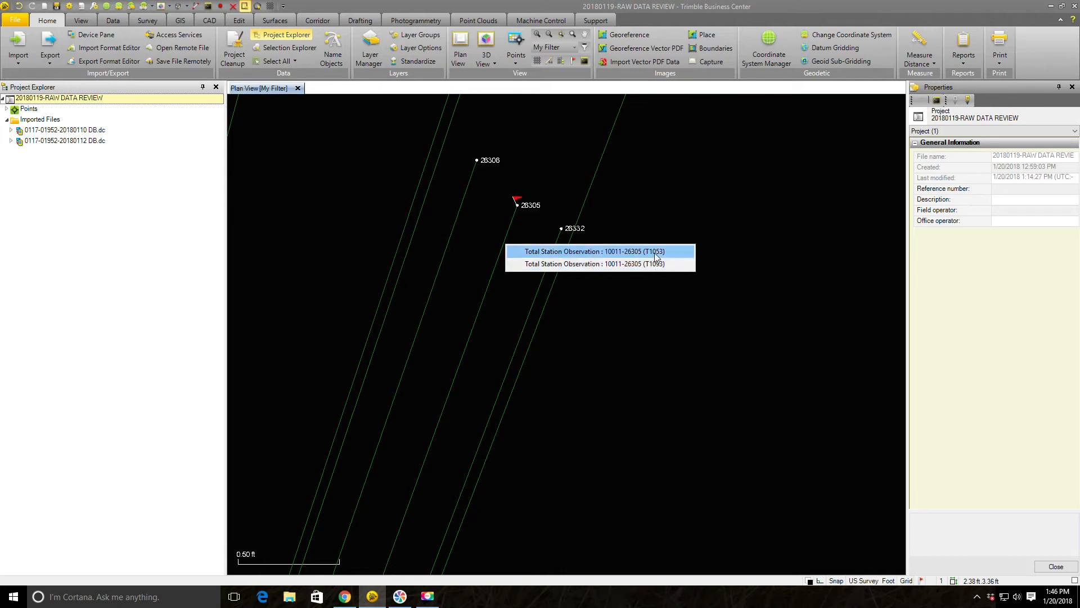
mouse_move(654, 267)
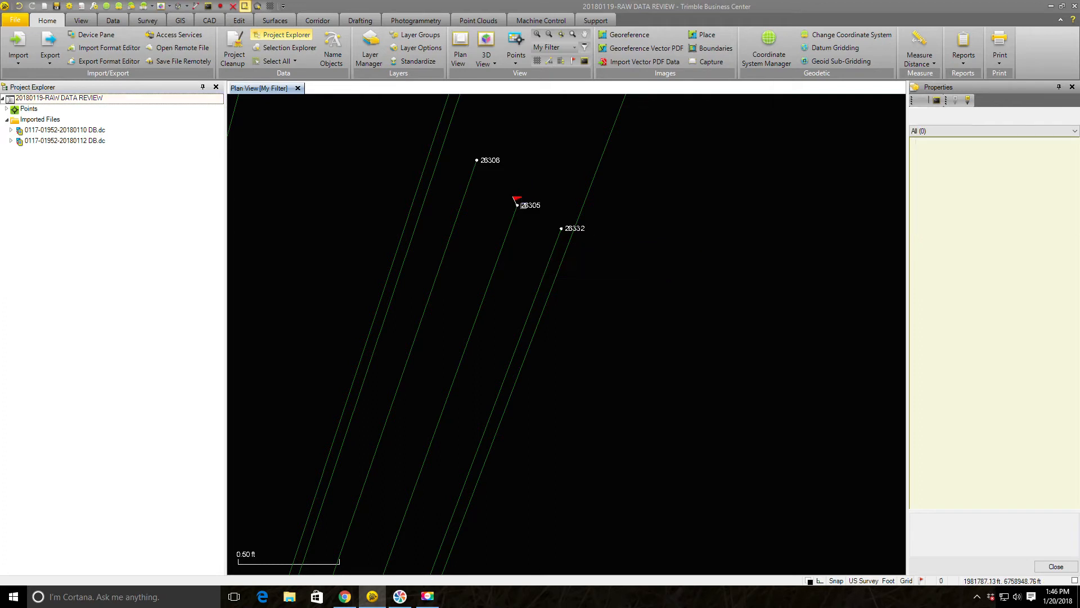
click(517, 205)
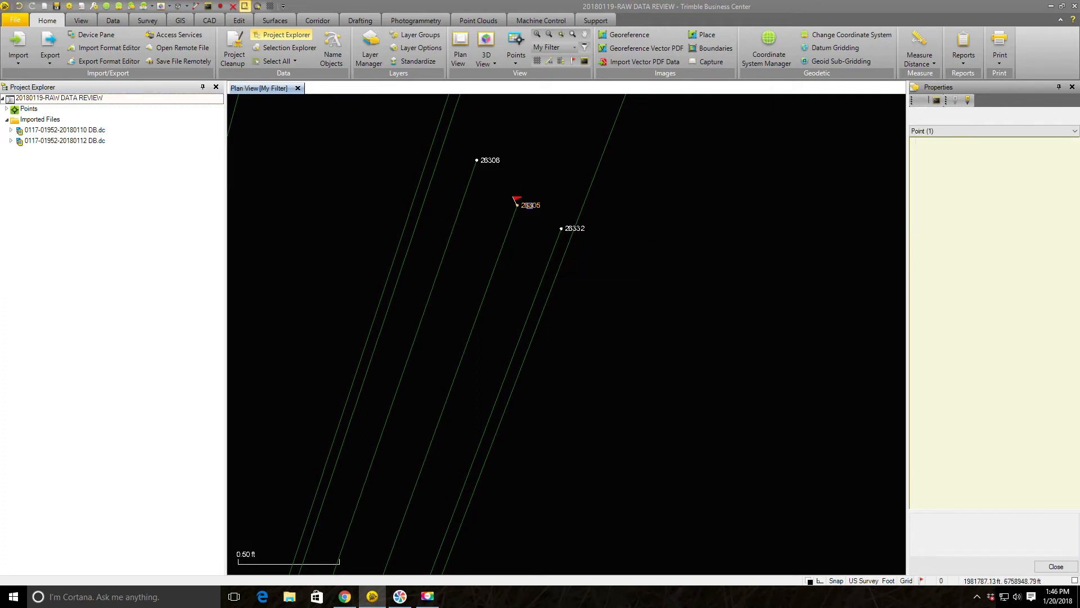
click(516, 200)
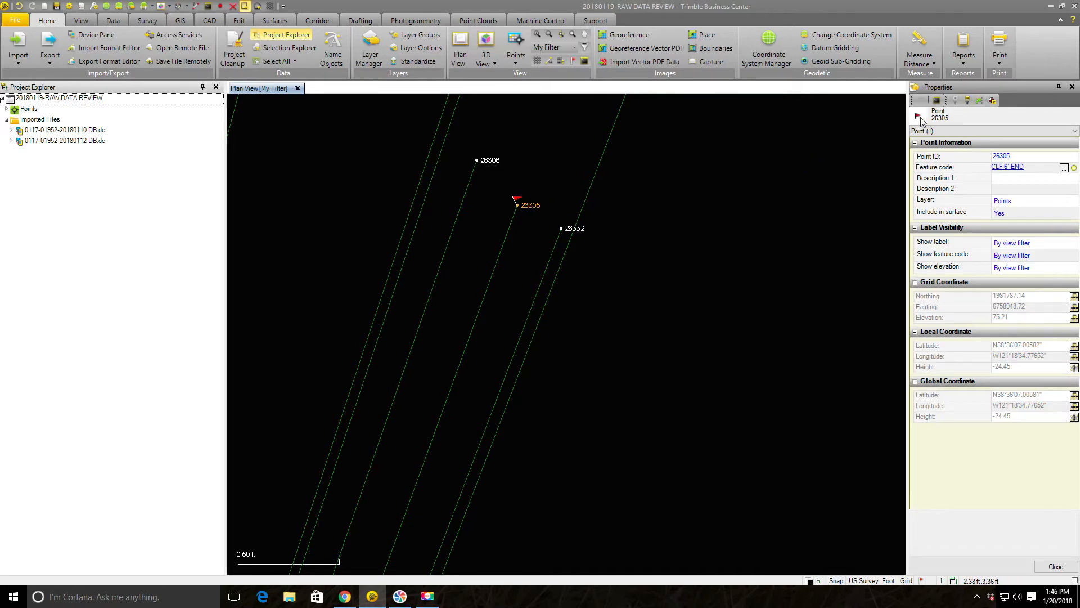
mouse_move(918, 121)
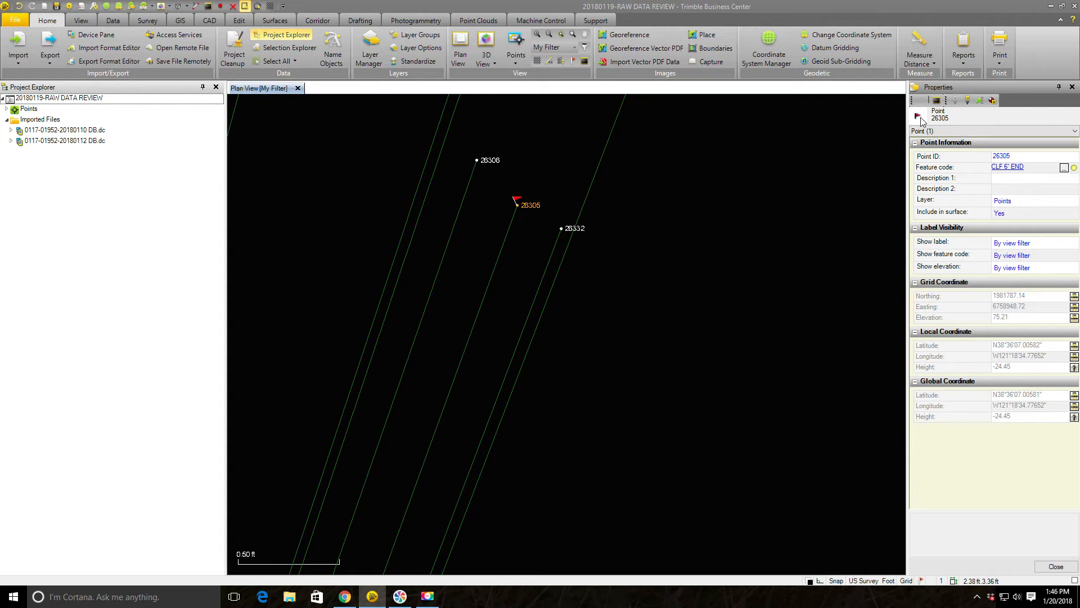
mouse_move(110, 187)
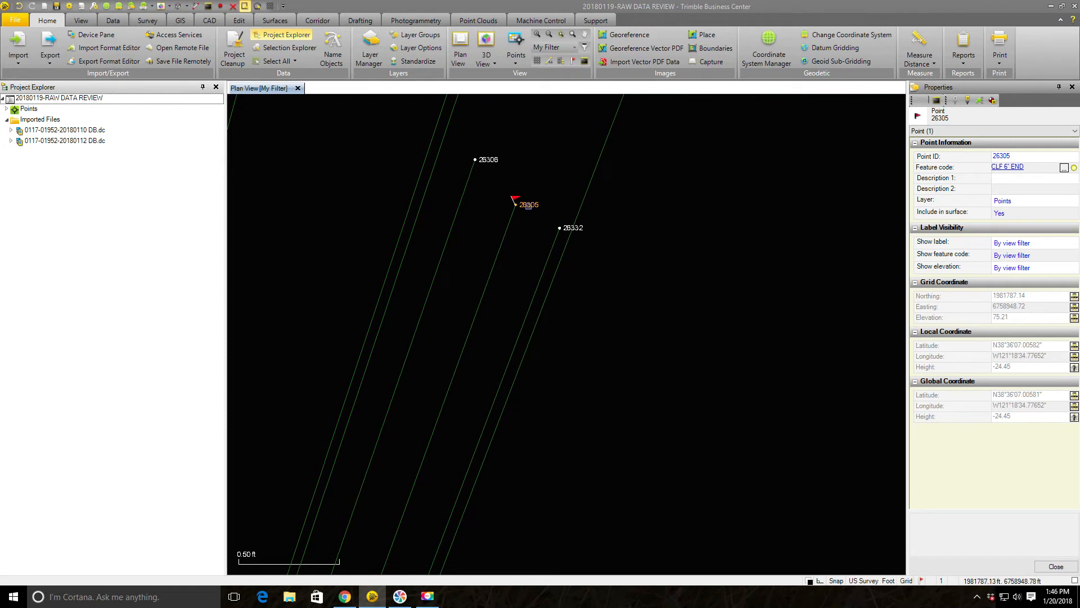
- Generate the Point Derivation Report for point 26305 from its context menu
right_click(515, 203)
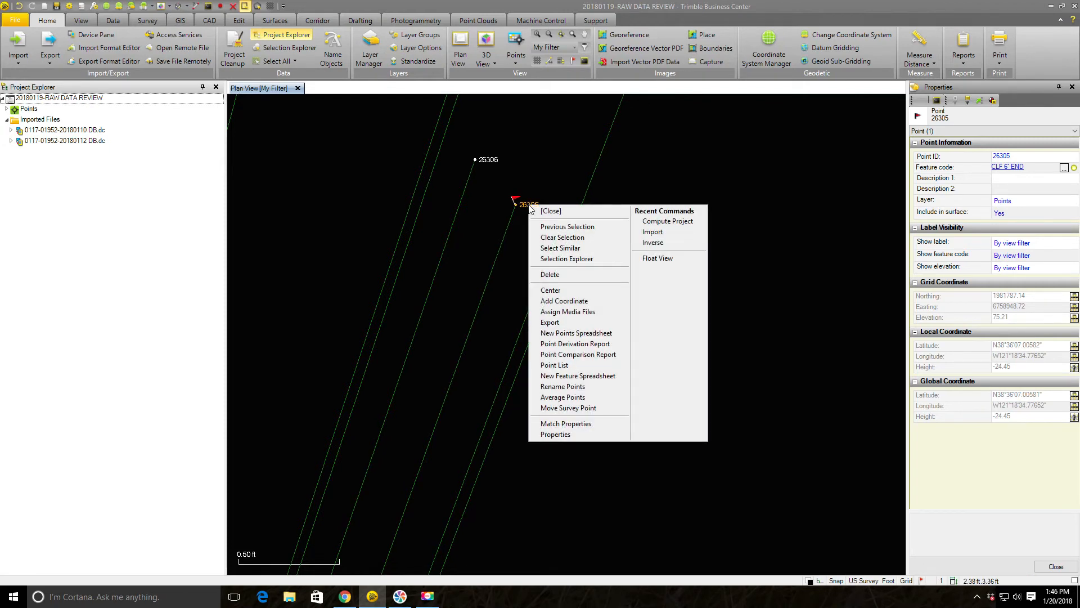
mouse_move(574, 343)
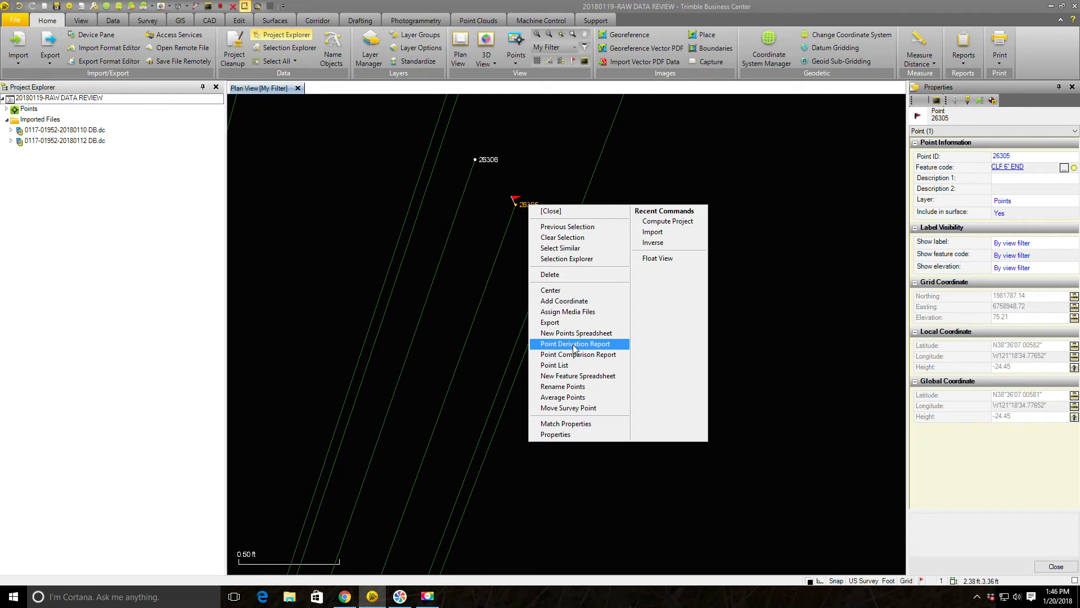
click(573, 343)
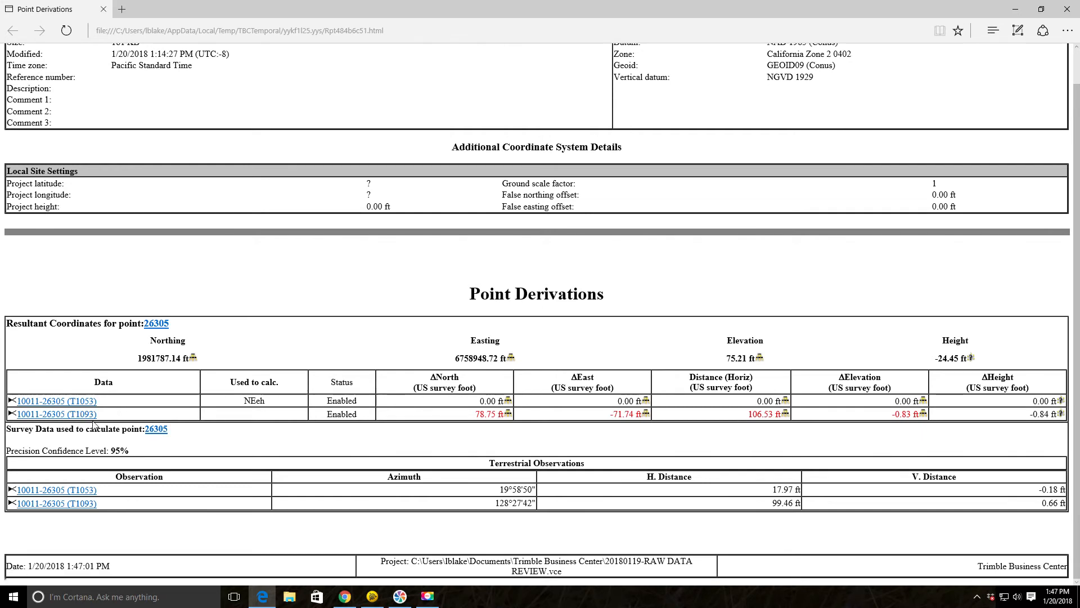
mouse_move(55, 413)
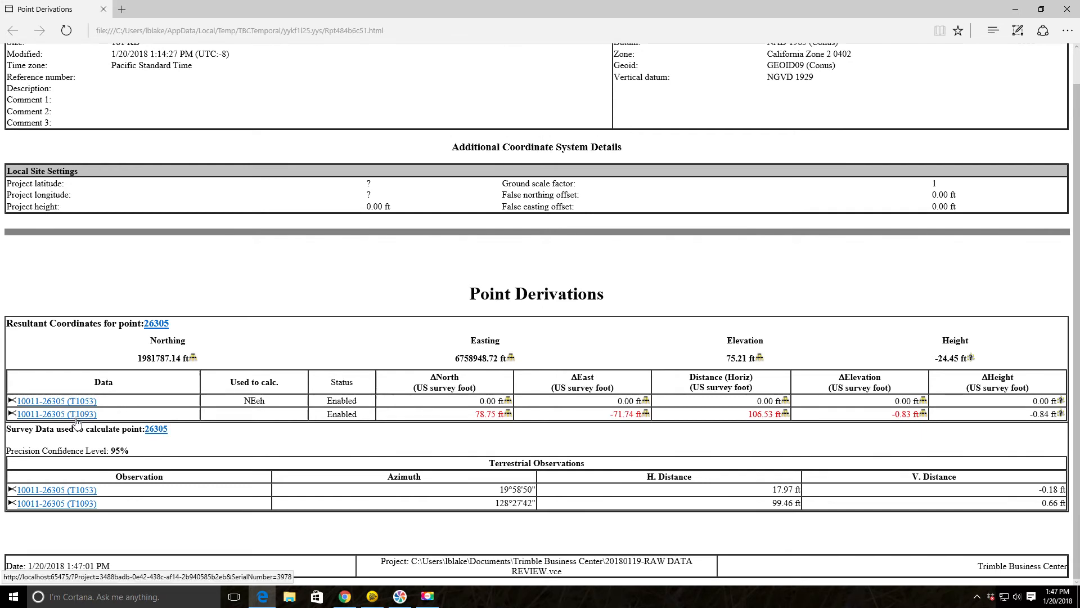
mouse_move(473, 416)
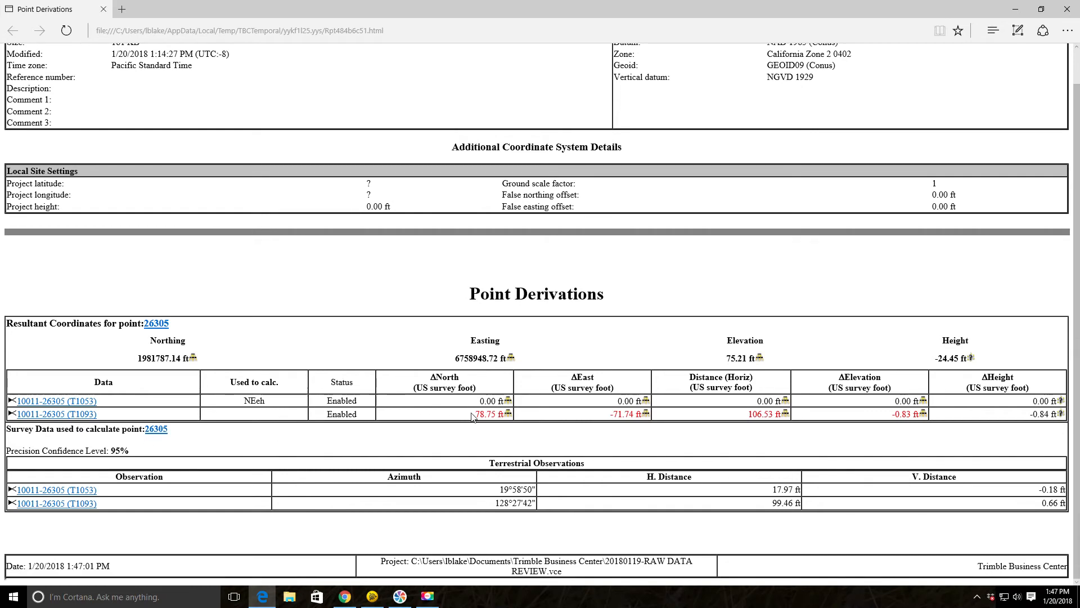
mouse_move(558, 415)
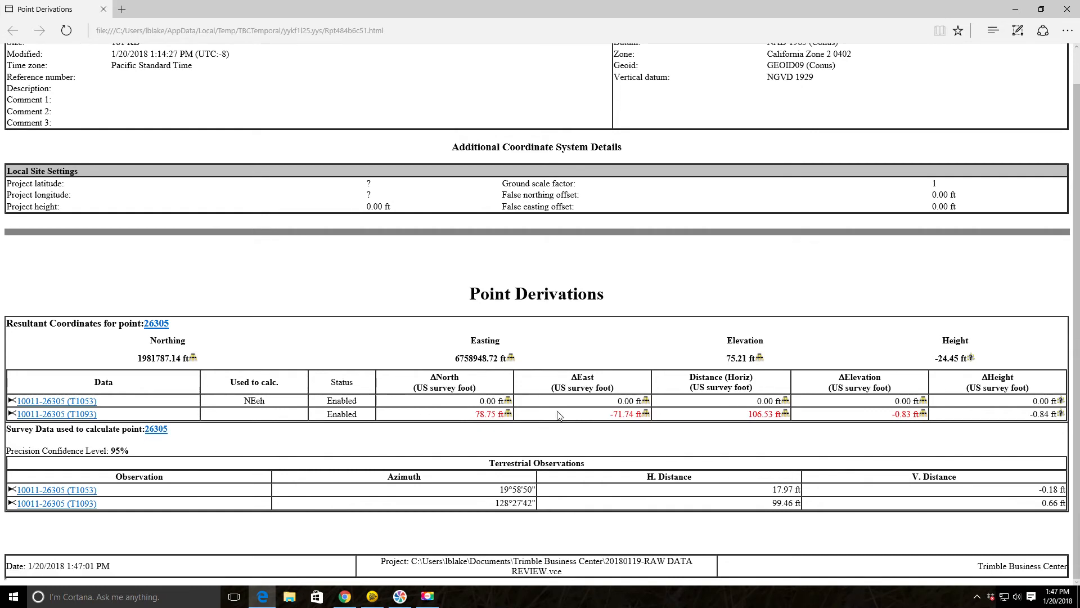
mouse_move(740, 418)
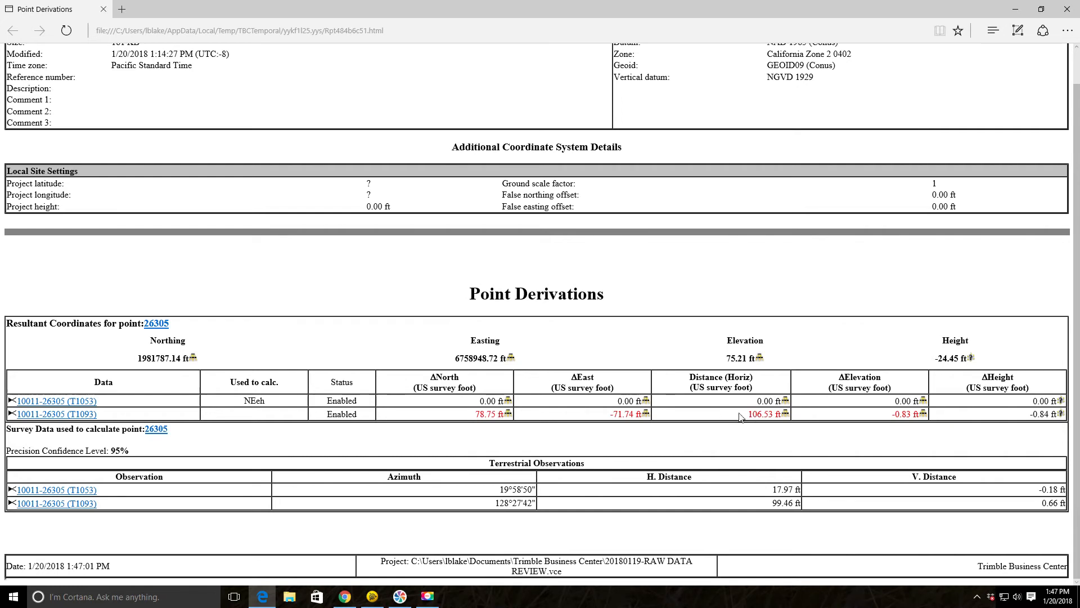
mouse_move(894, 423)
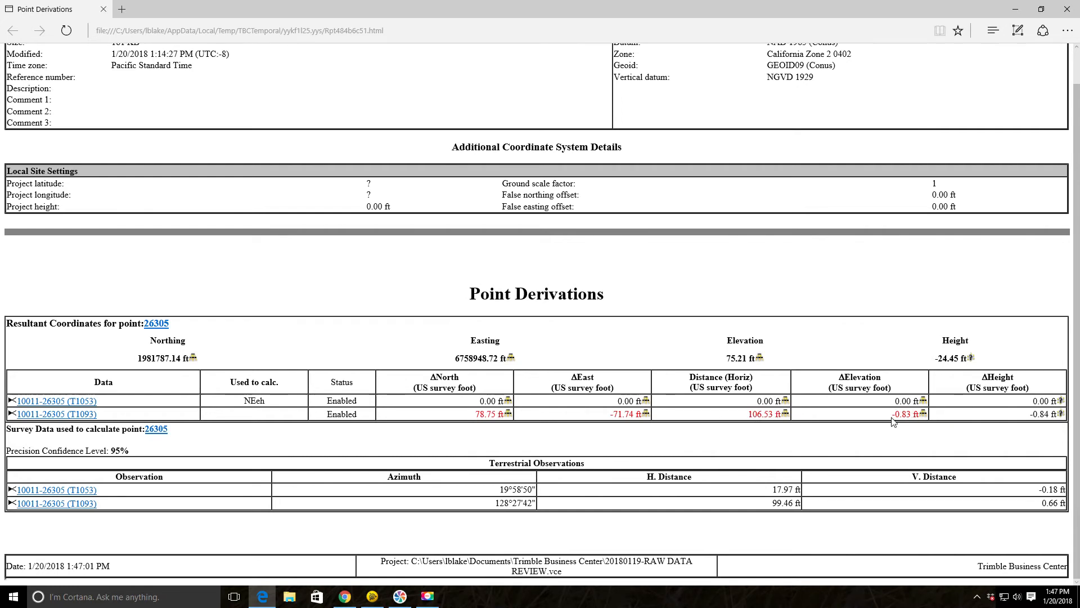
mouse_move(1029, 81)
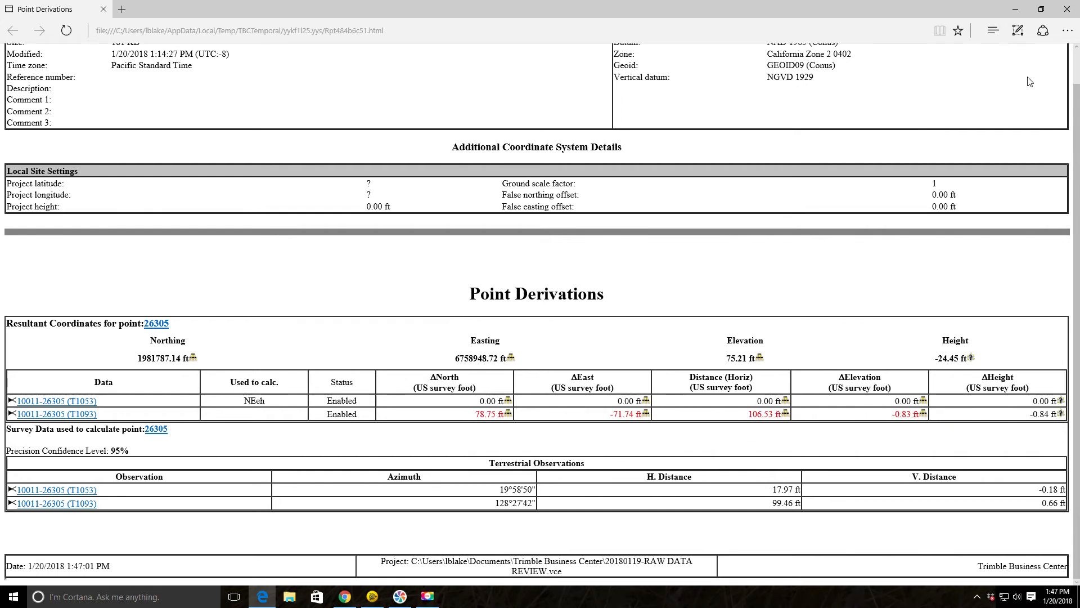
mouse_move(1067, 10)
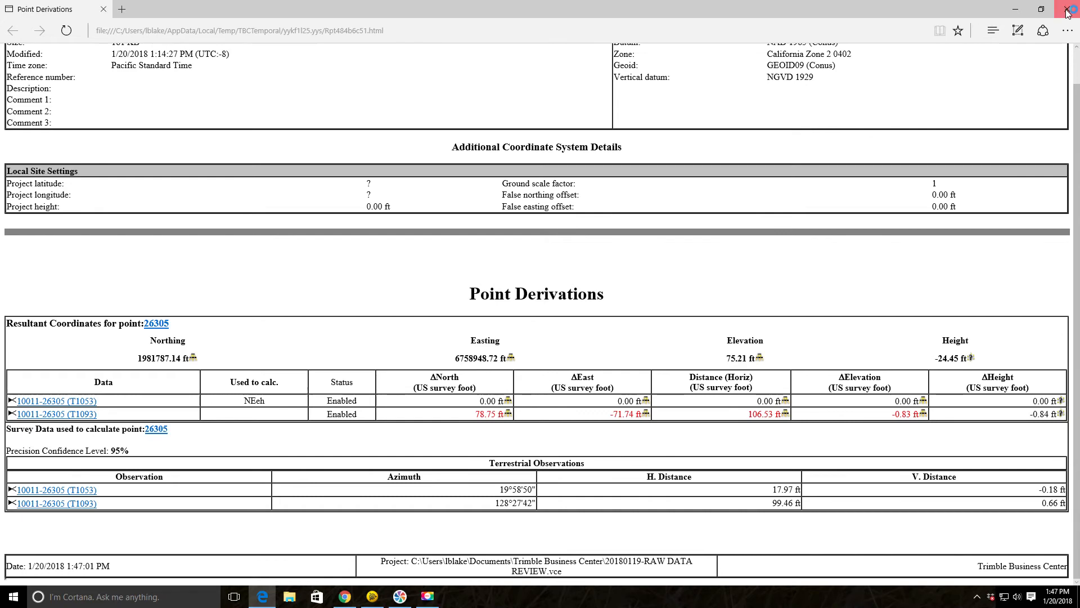
- Close the derivation report and select point 26689 at the bottom of the Points list
click(1066, 12)
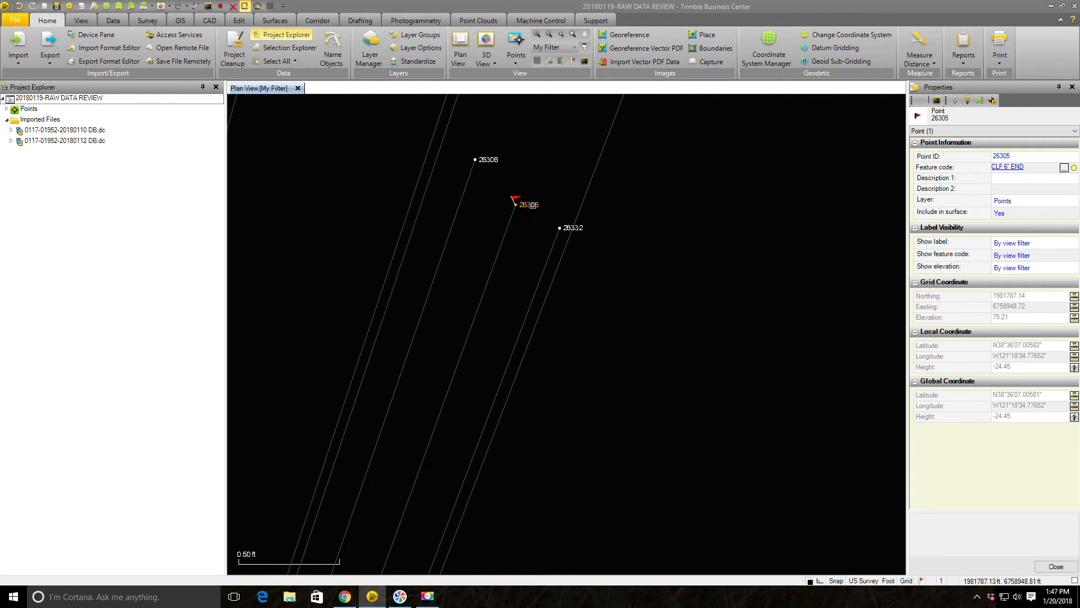
mouse_move(516, 202)
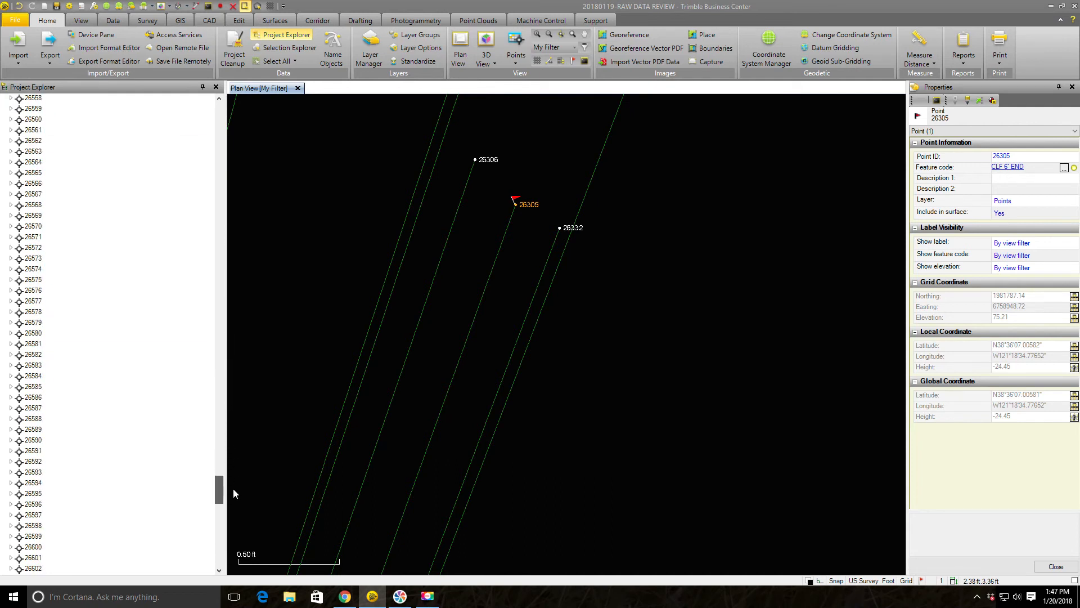
scroll(down, 3)
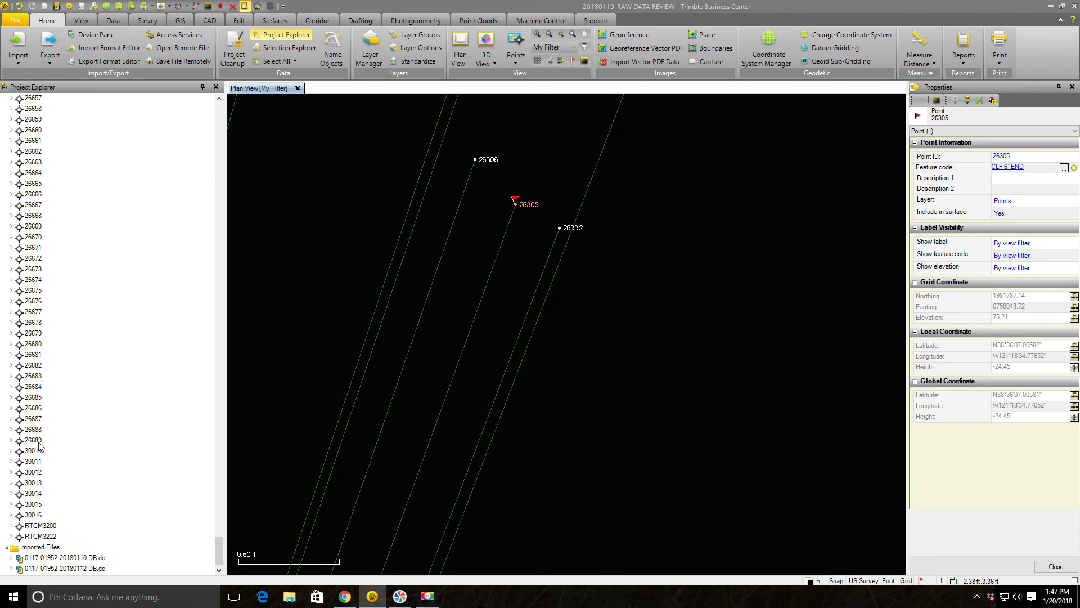
click(33, 439)
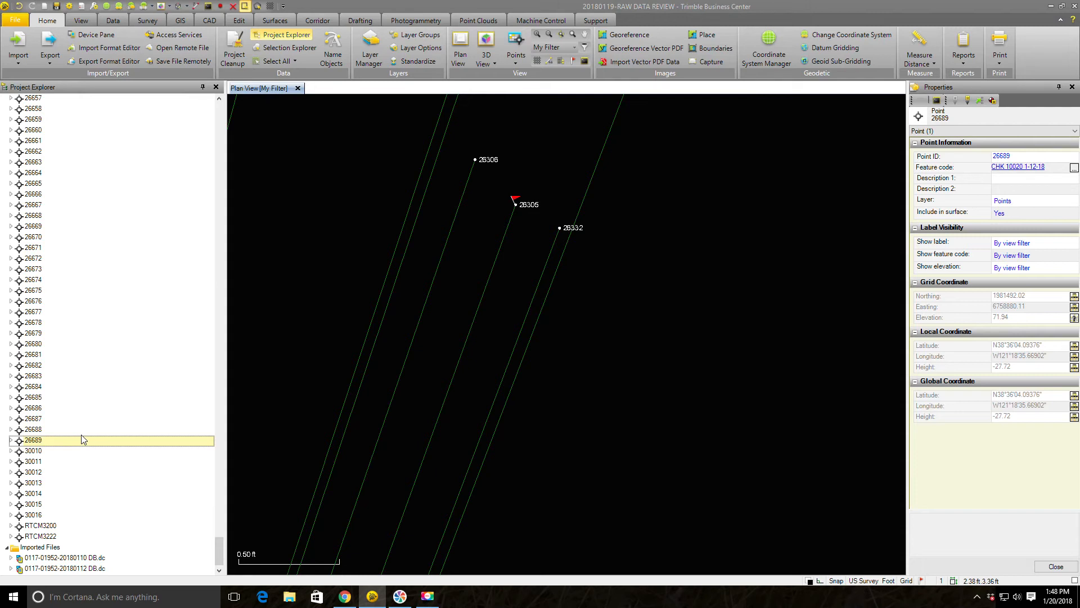
mouse_move(293, 263)
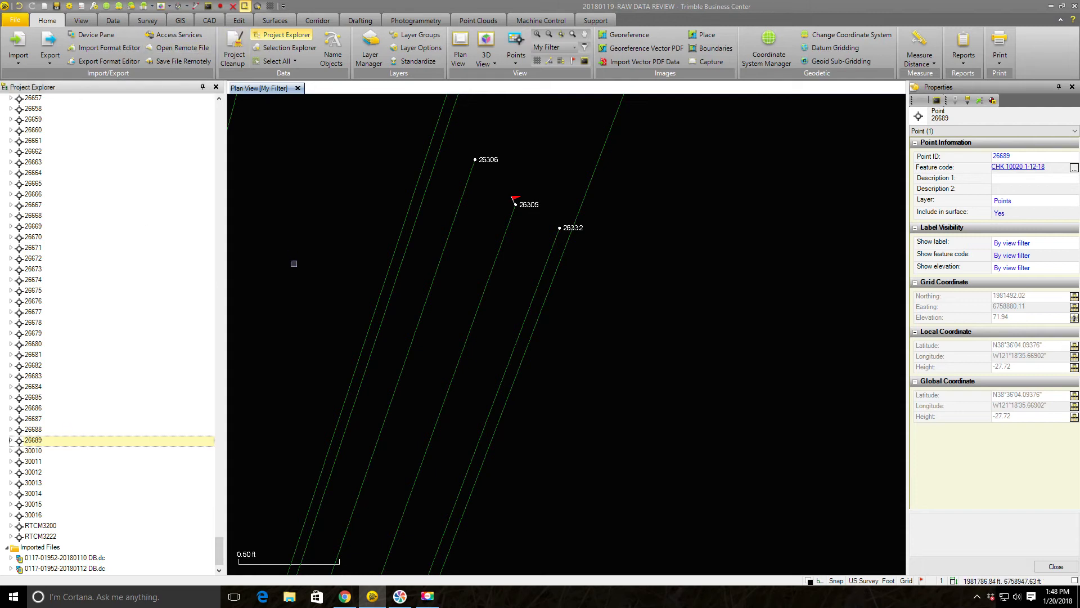
mouse_move(530, 208)
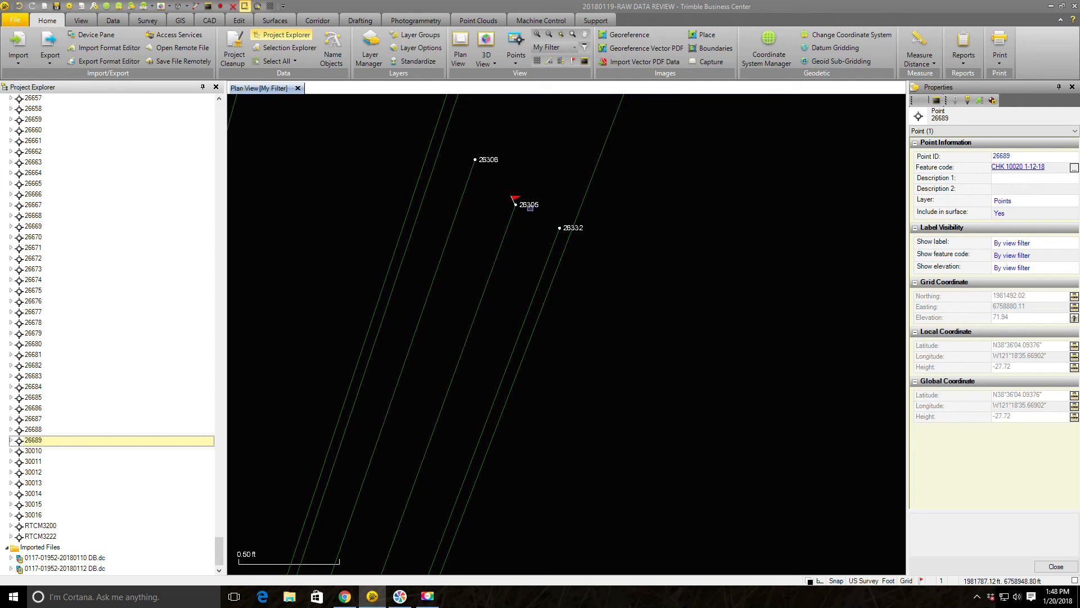
- Select the T1093 observation at 26305 and change its Point ID to 26690
click(525, 203)
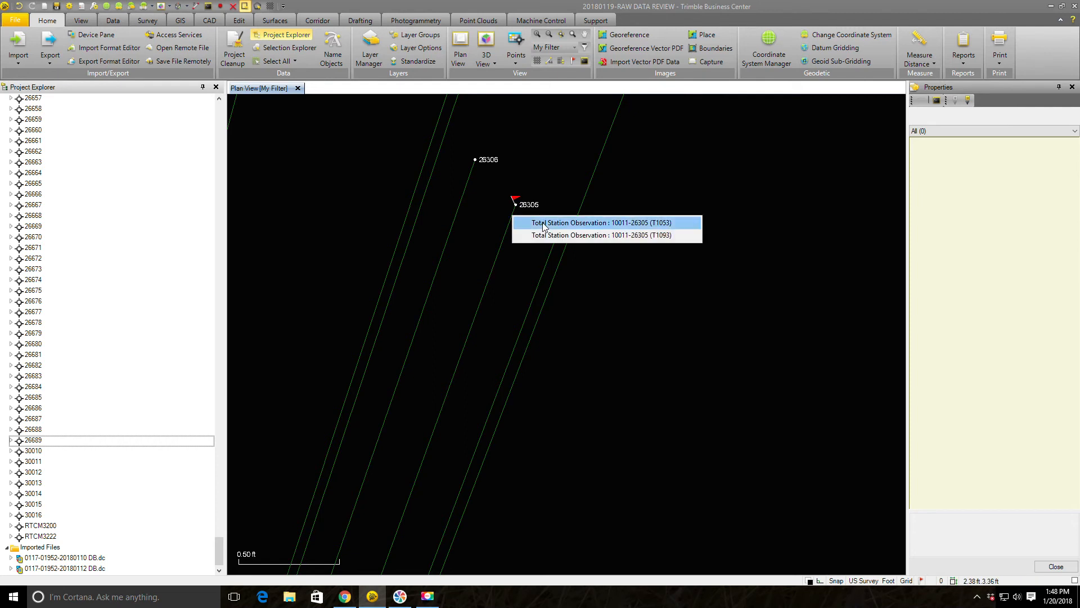
mouse_move(542, 250)
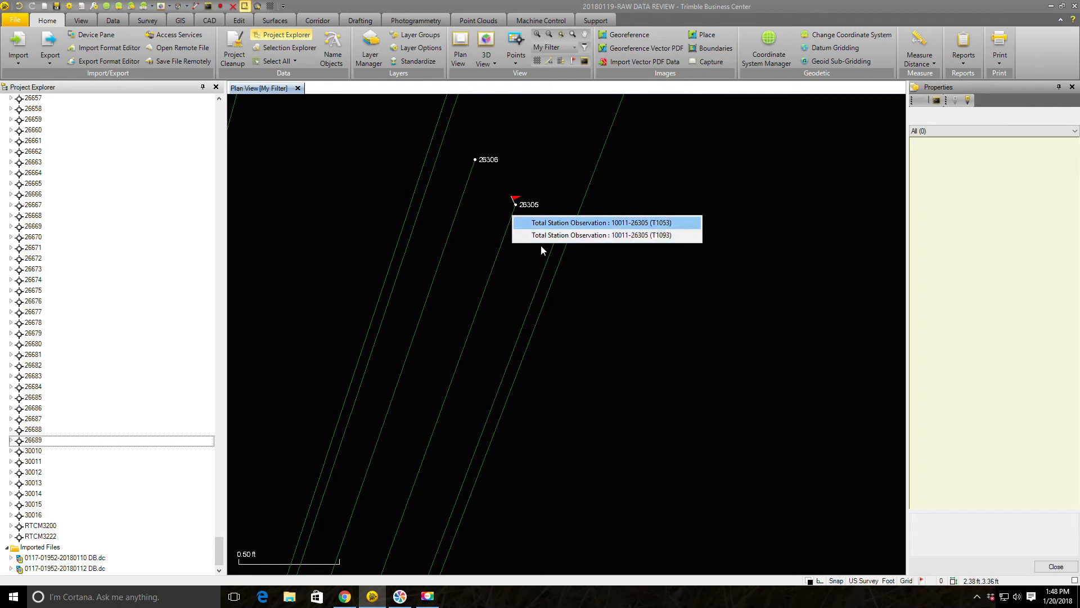
mouse_move(632, 227)
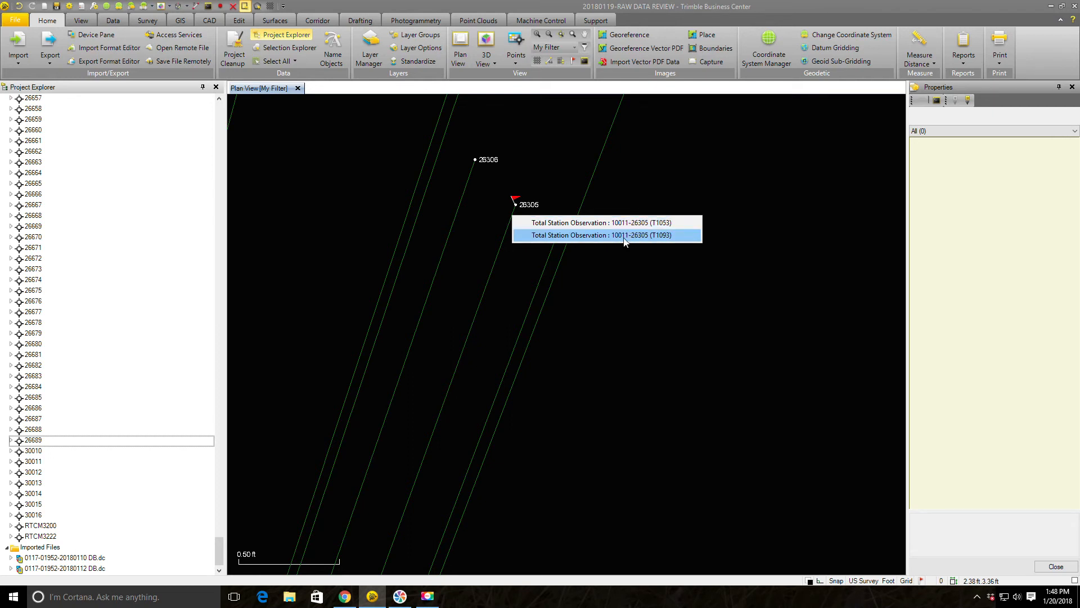
mouse_move(637, 240)
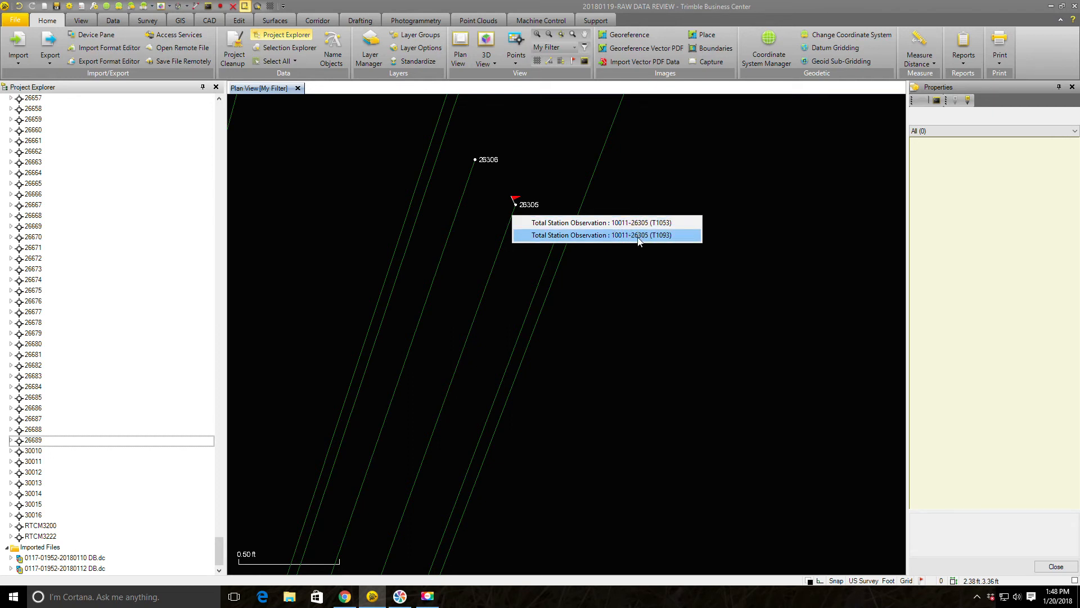
click(605, 235)
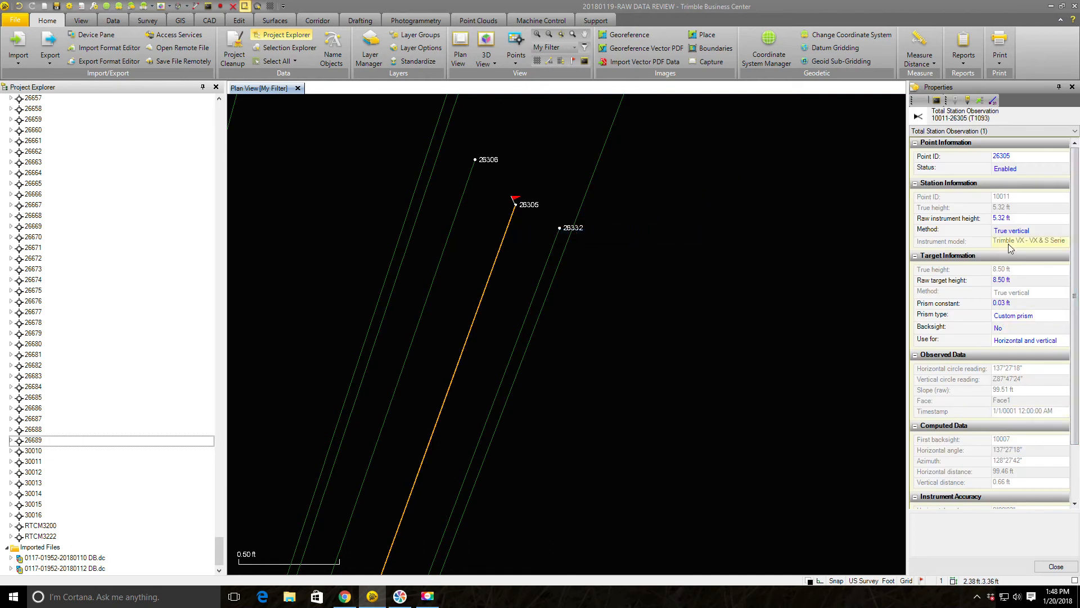
mouse_move(1024, 160)
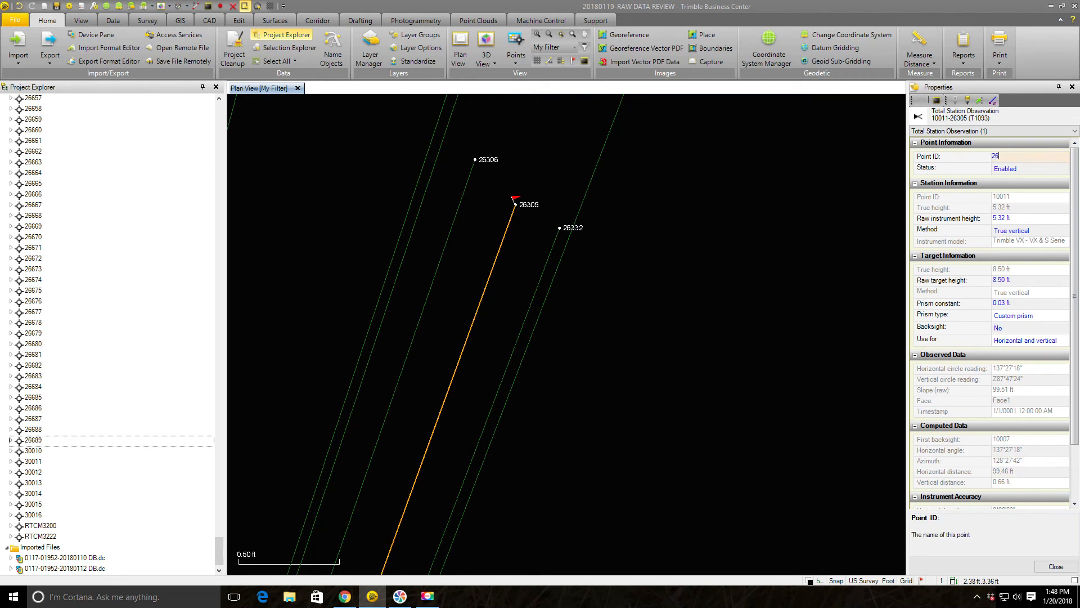
text(690)
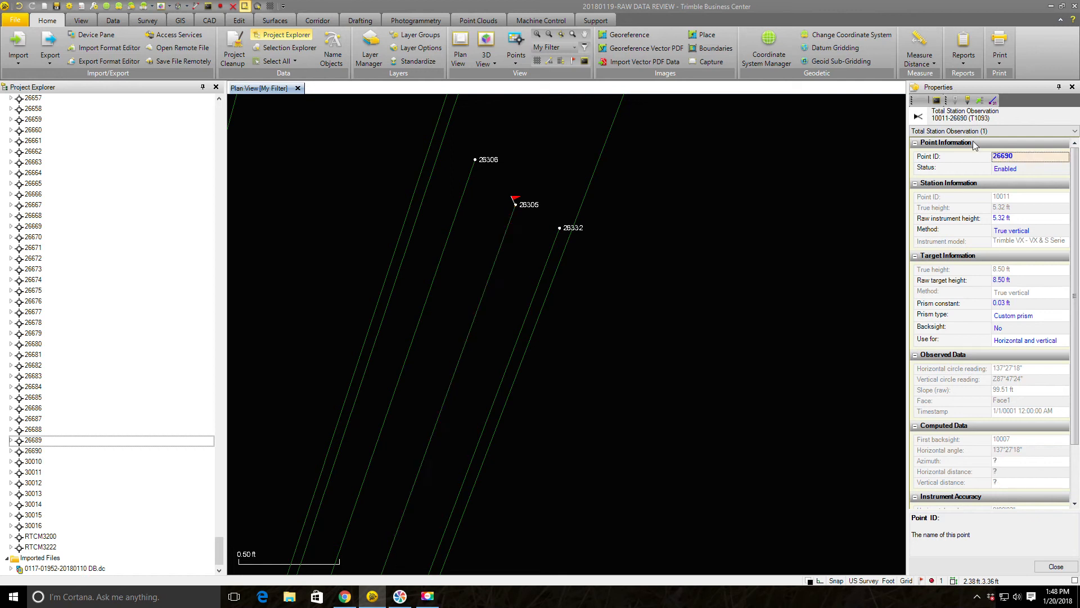
mouse_move(49, 518)
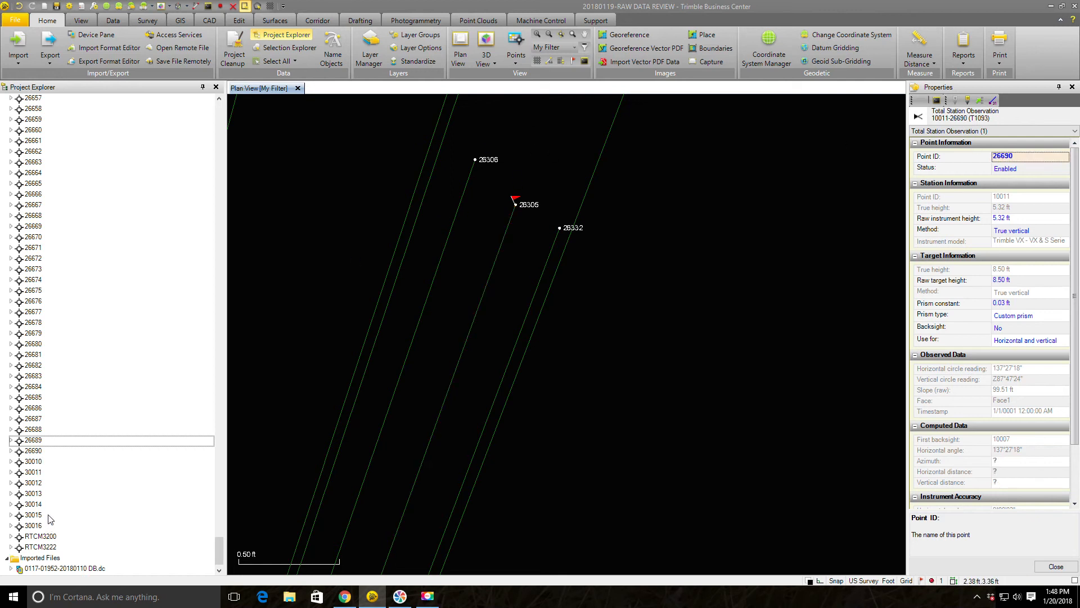
- Select point 26690 in Project Explorer, center the plan view on it, and zoom around it
click(33, 451)
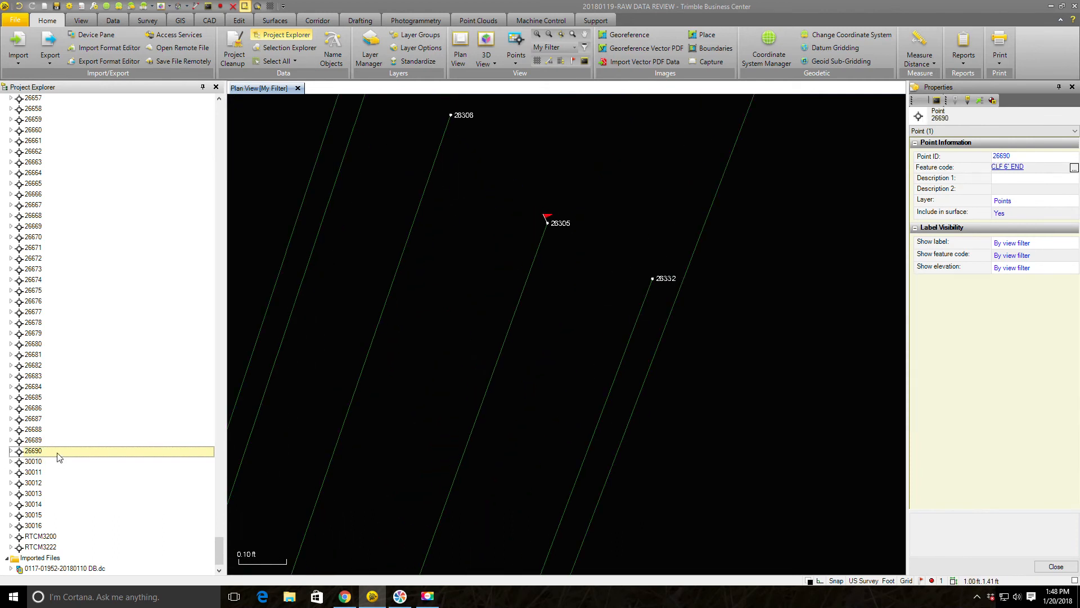
right_click(31, 450)
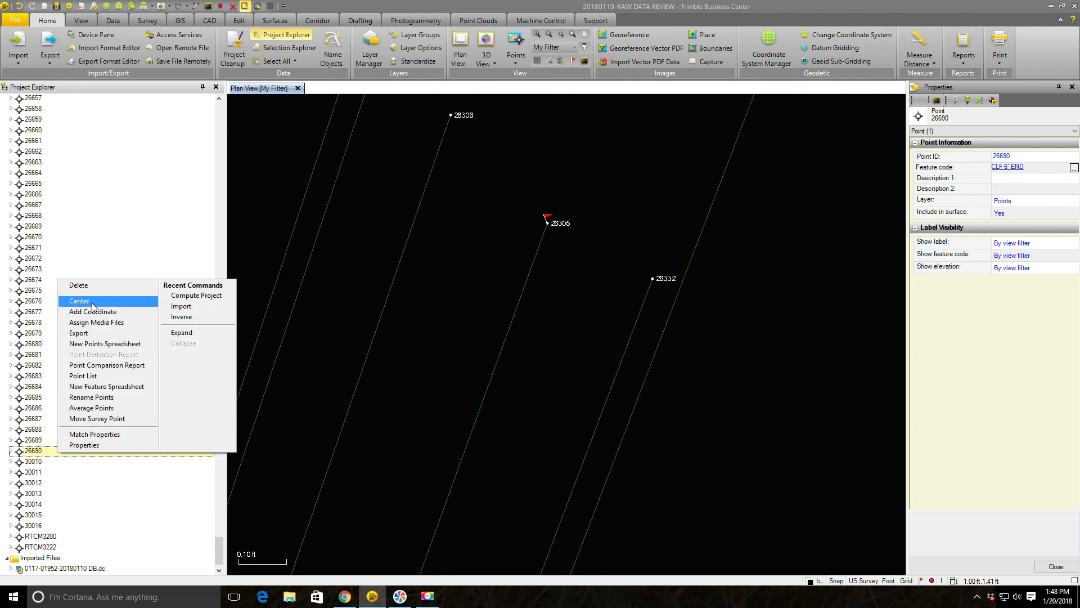
click(78, 301)
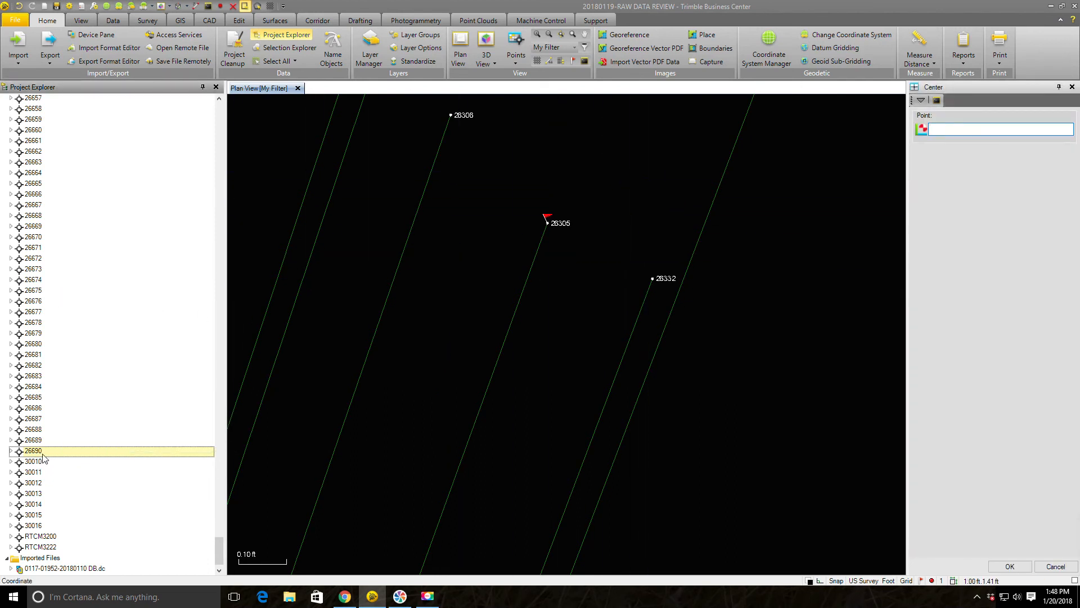
mouse_move(645, 131)
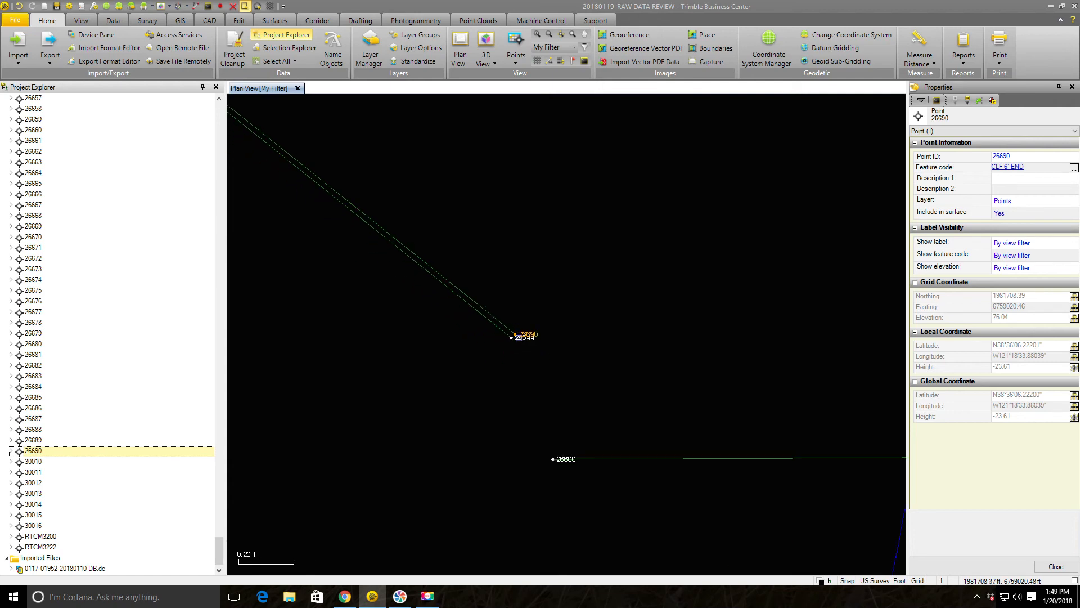
scroll(down, 3)
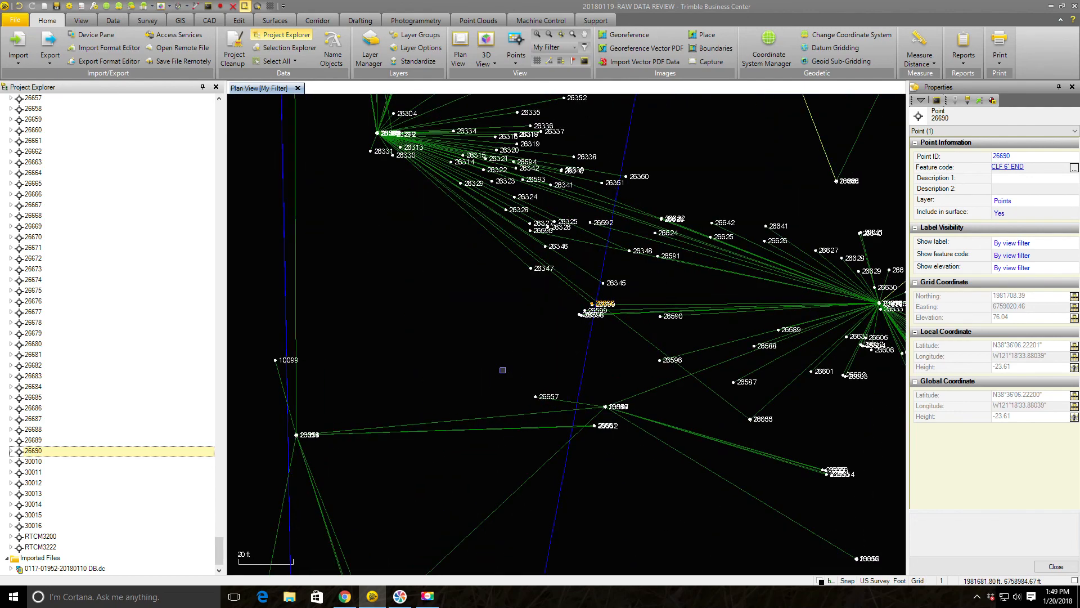
scroll(up, 3)
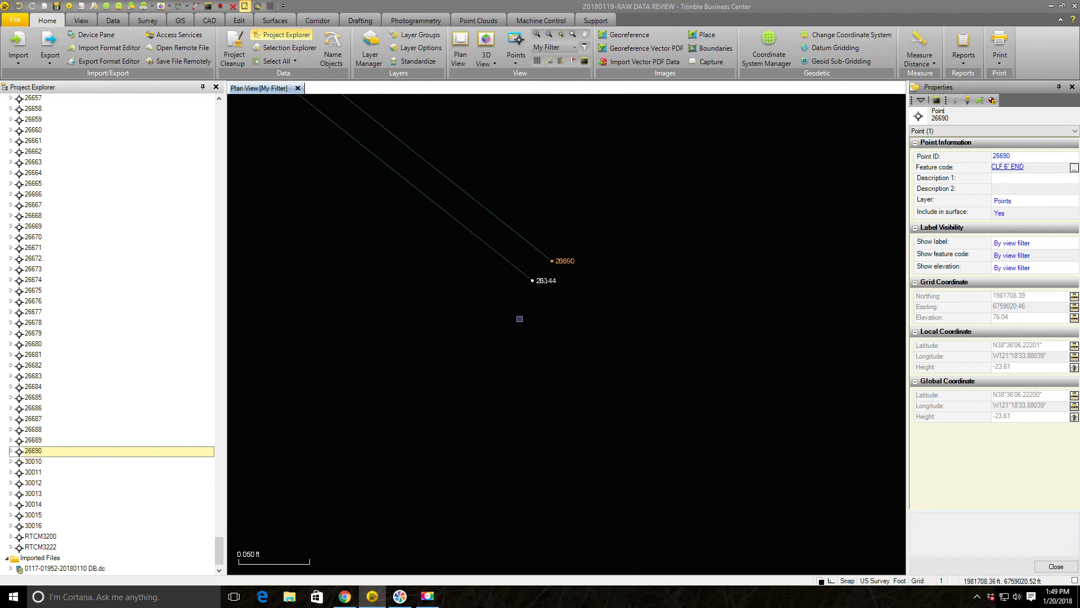
click(918, 47)
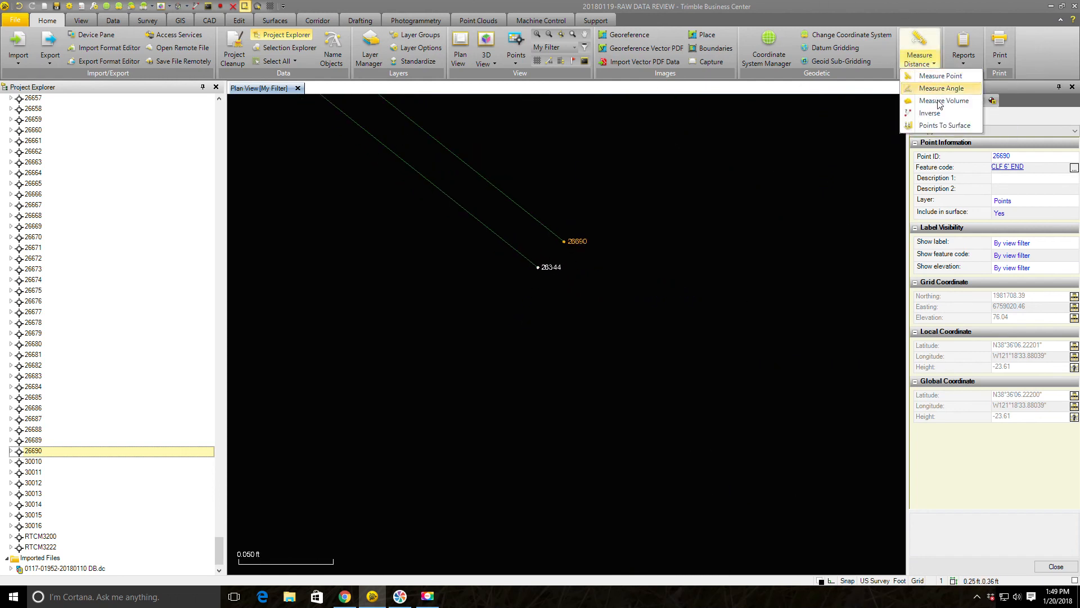
click(929, 112)
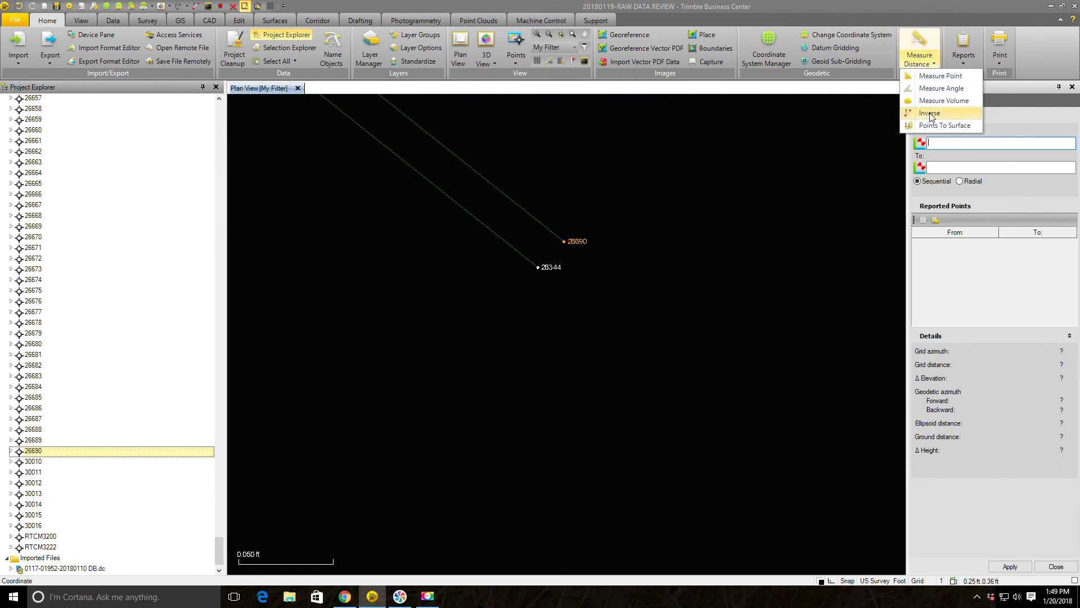
click(929, 113)
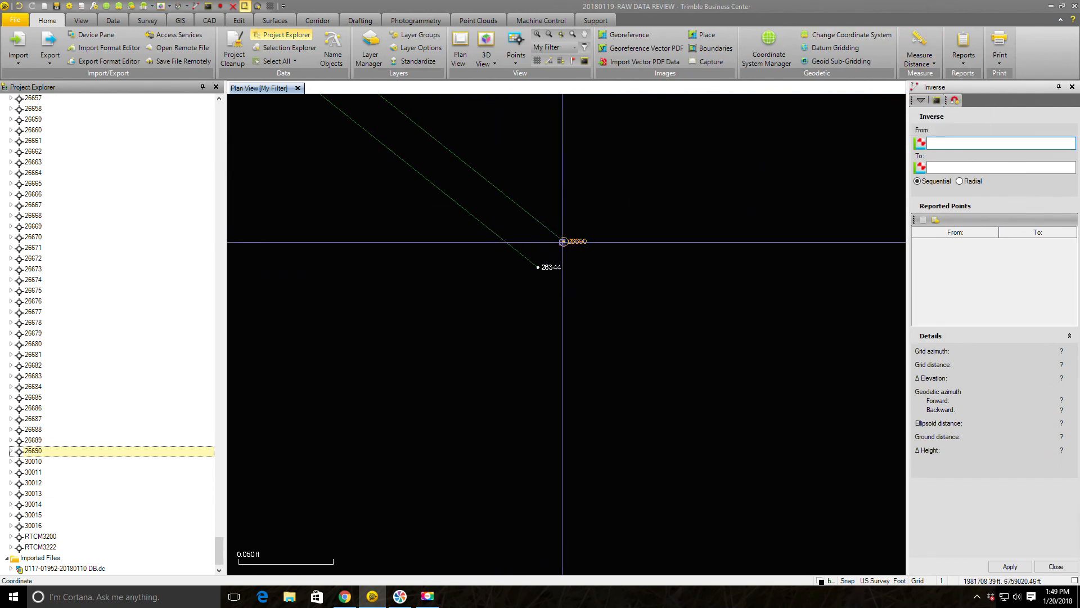
click(551, 267)
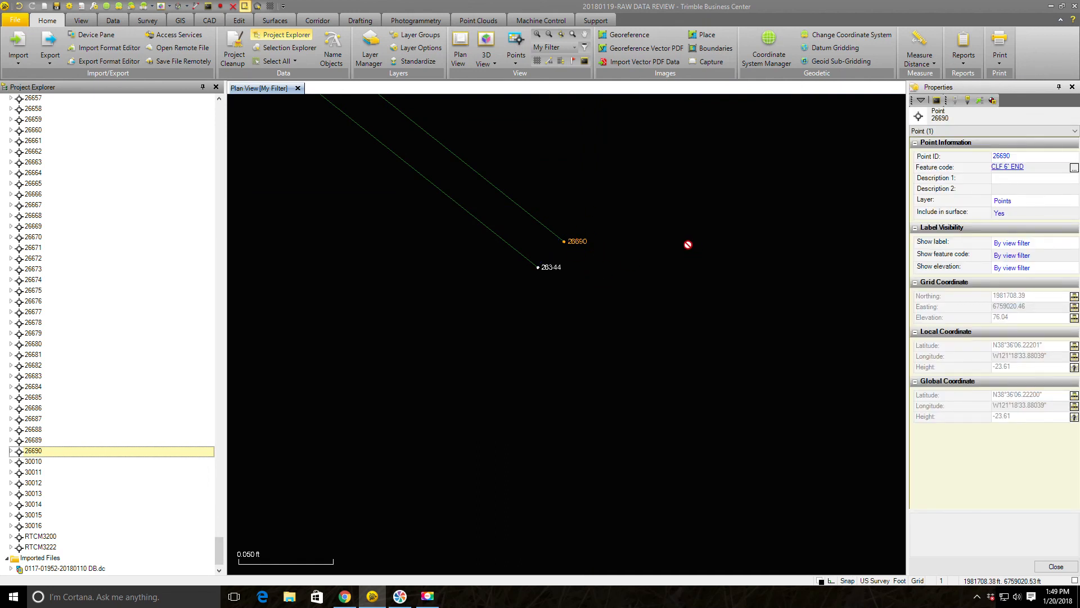
mouse_move(550, 263)
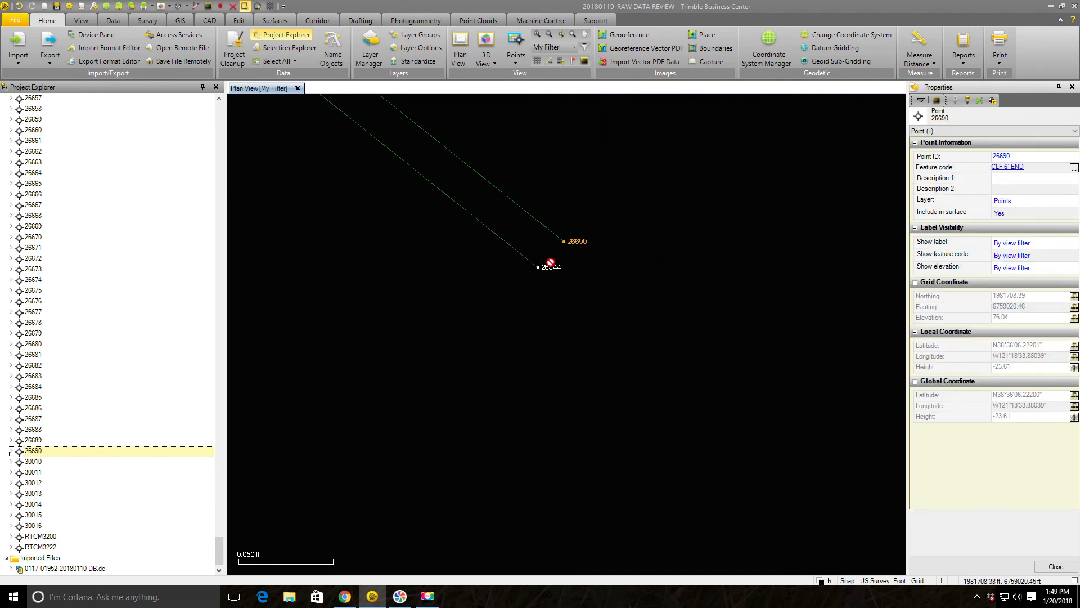
mouse_move(557, 273)
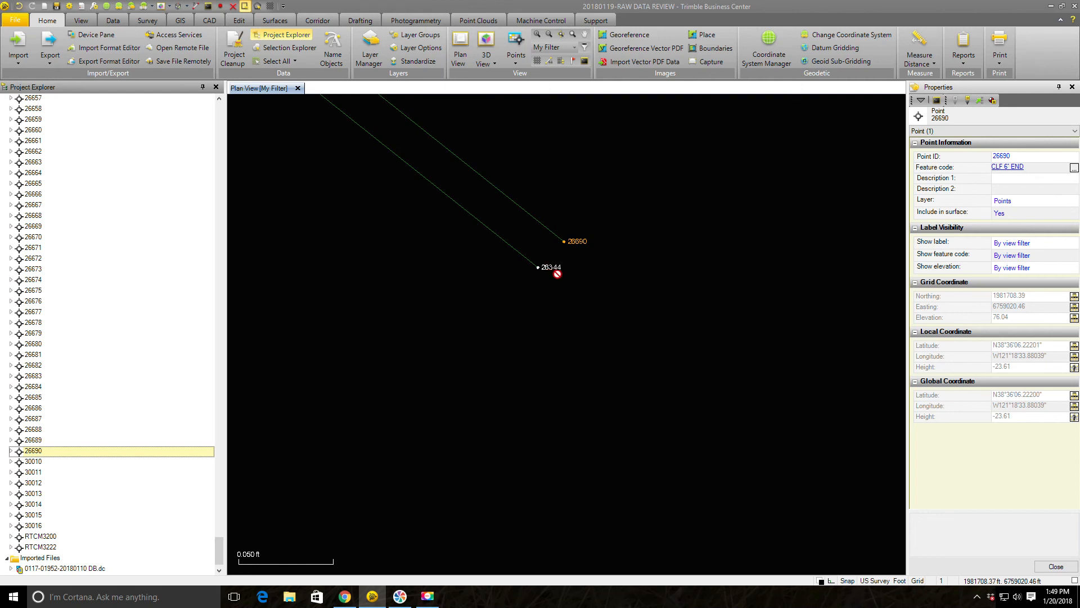
mouse_move(639, 263)
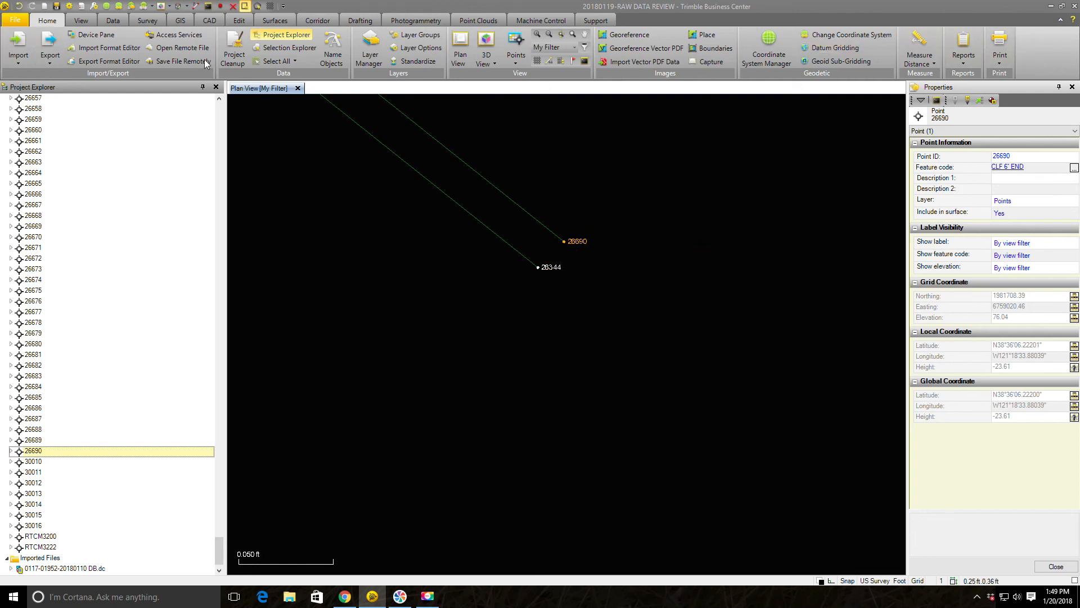
mouse_move(555, 255)
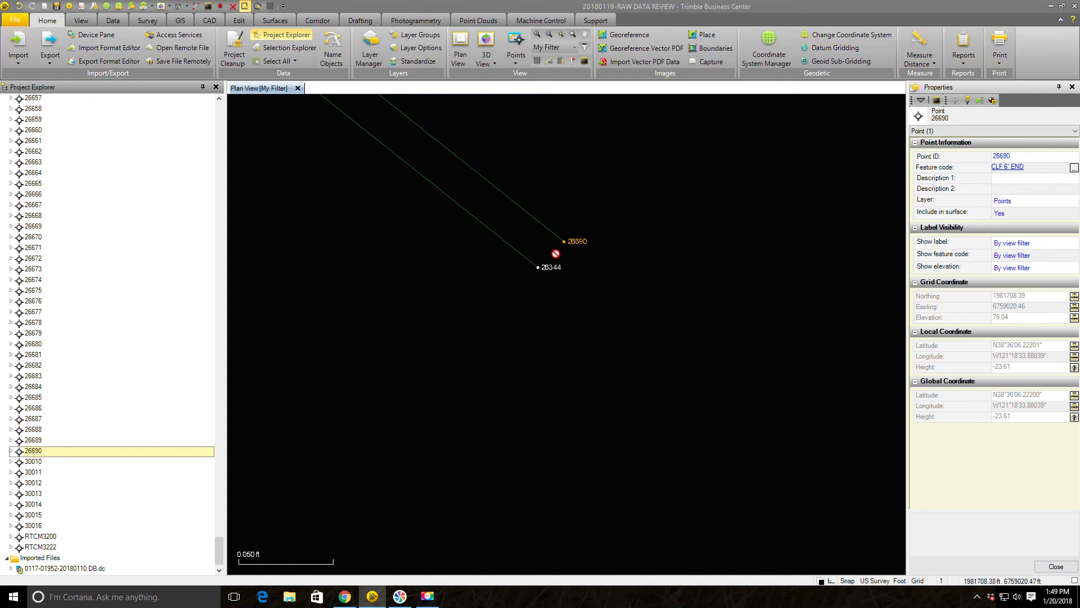
mouse_move(696, 241)
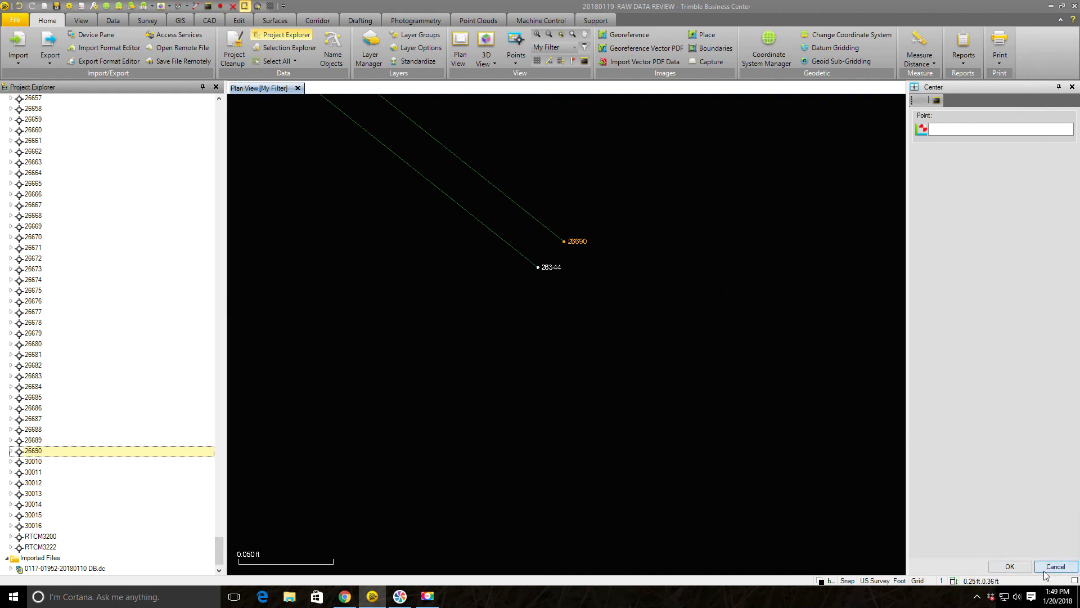
- Check 26690's properties, then delete the point and its observation line
right_click(651, 241)
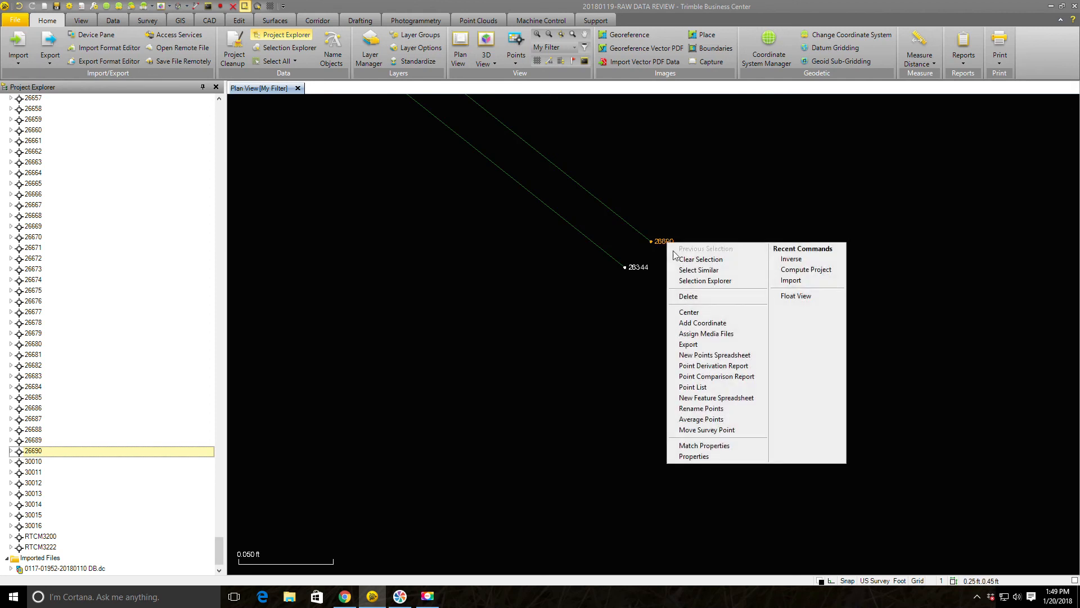
click(693, 456)
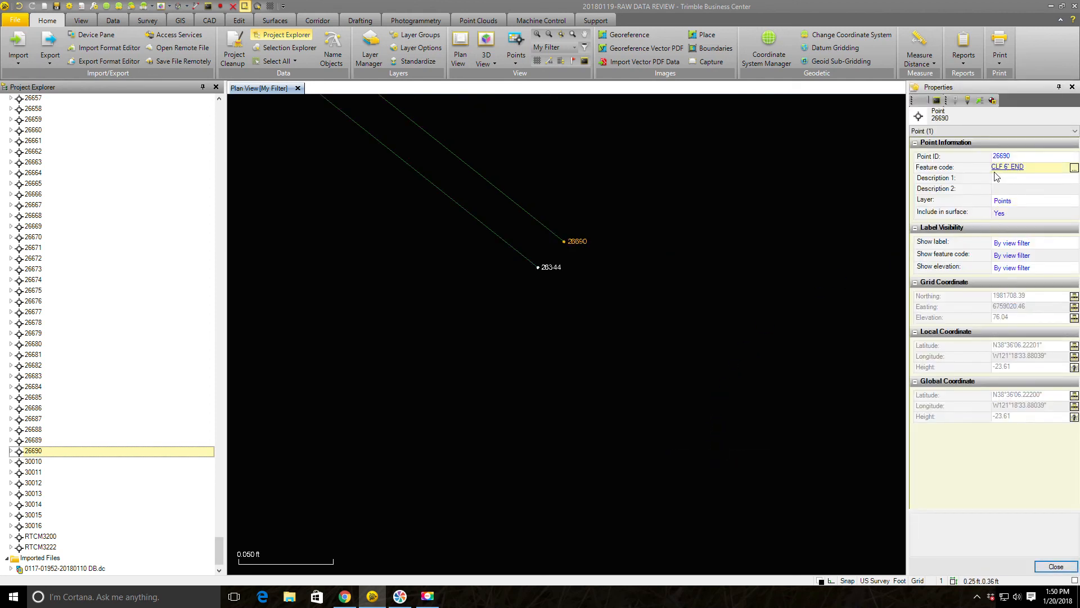
mouse_move(1022, 176)
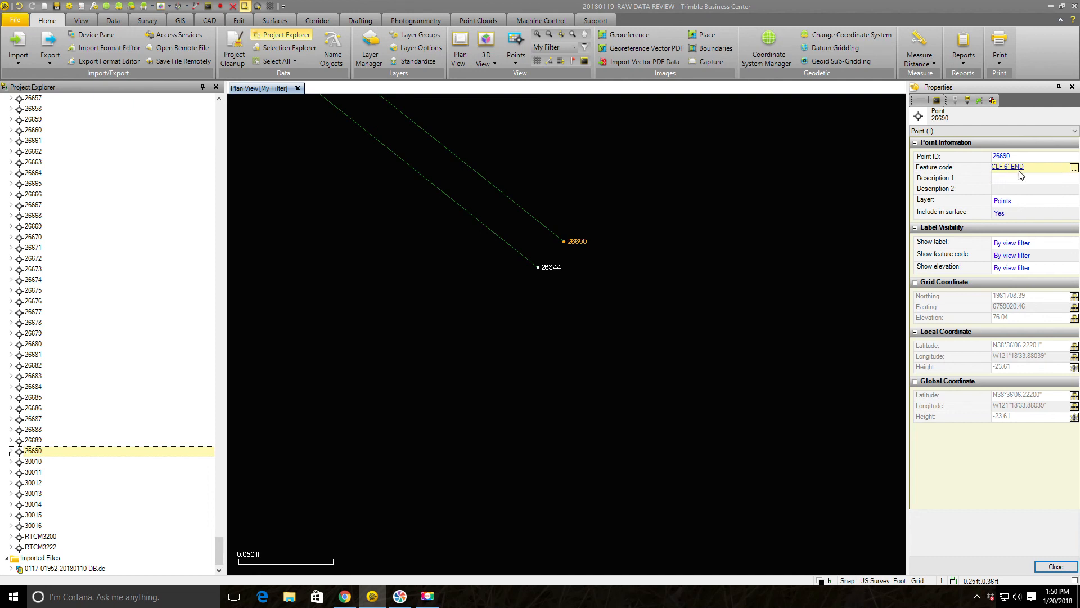
click(550, 267)
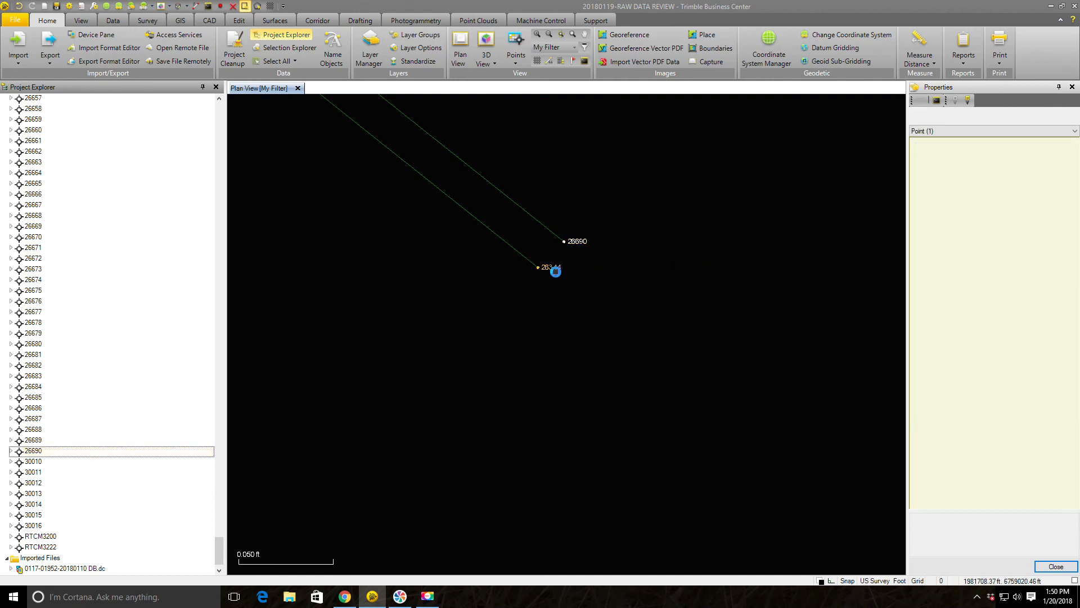
click(555, 268)
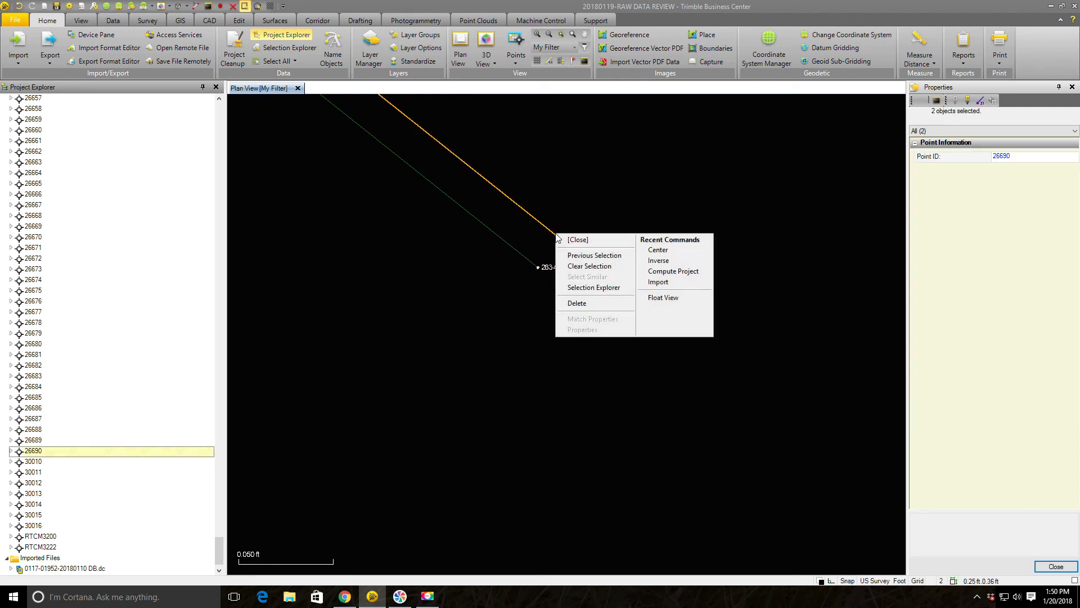
mouse_move(594, 303)
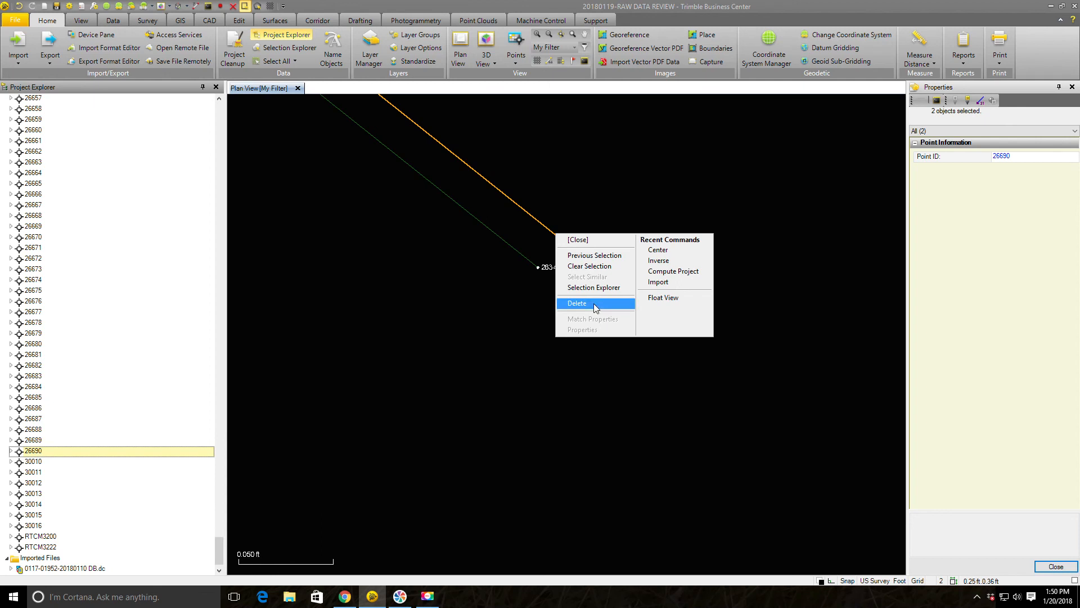
click(577, 304)
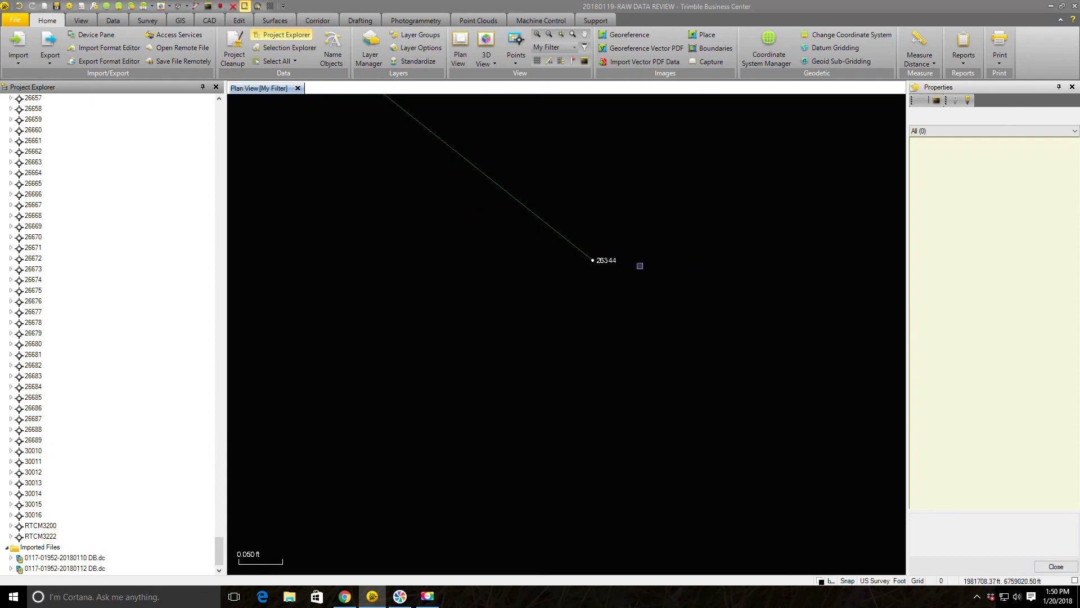
- Zoom out with the View tab's Zoom Out and scrolling to show all project points
click(80, 20)
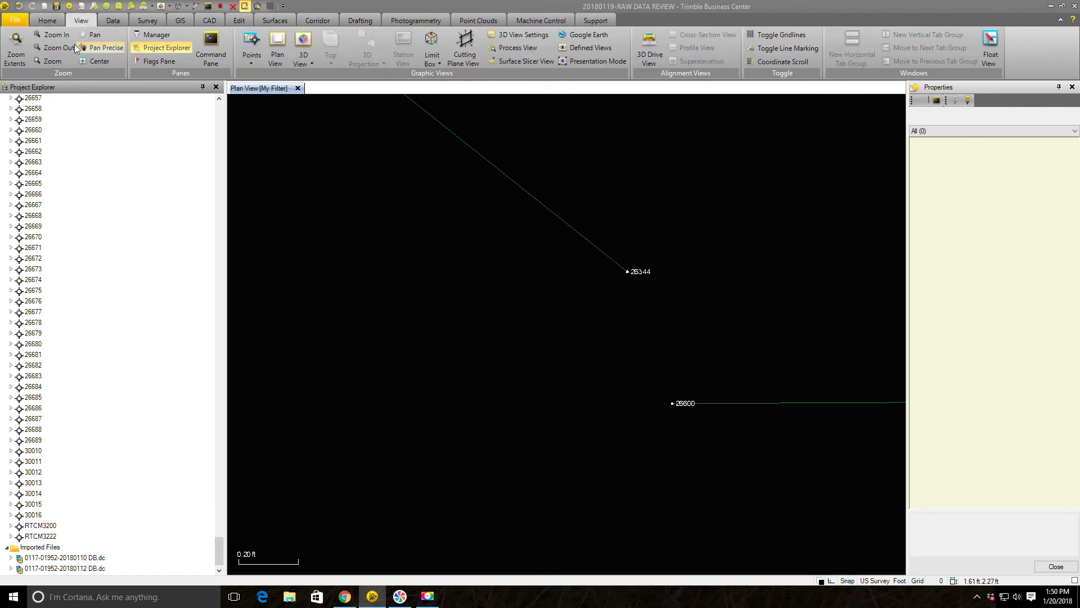
click(15, 48)
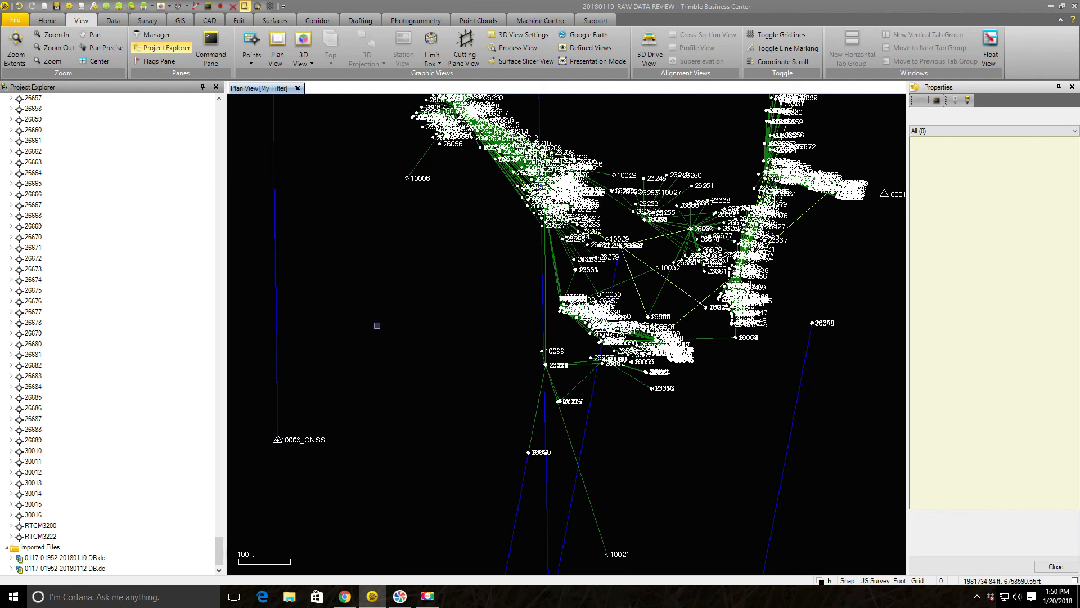
scroll(down, 3)
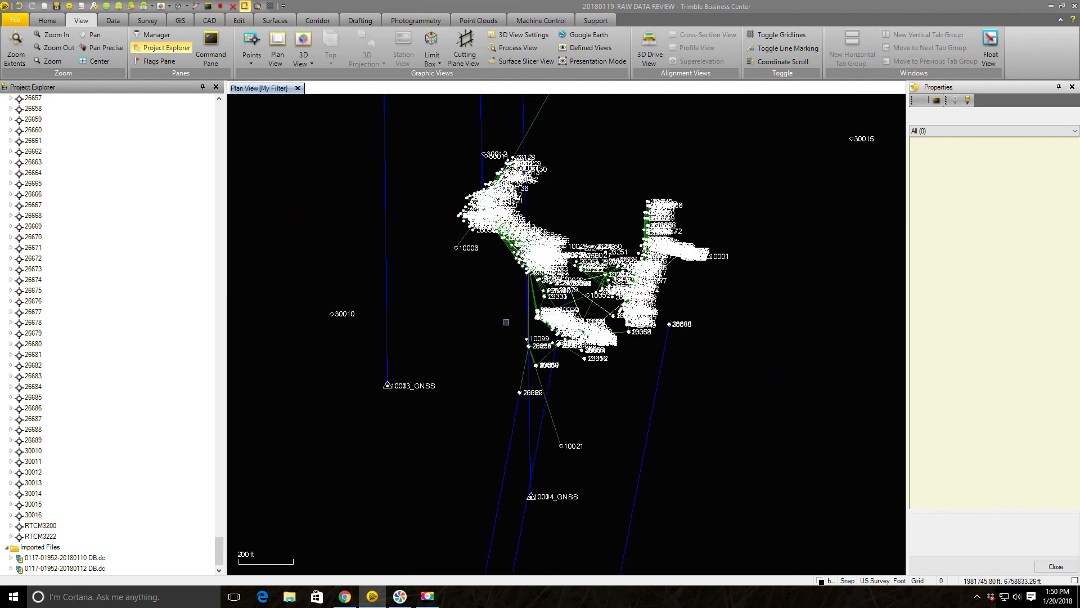